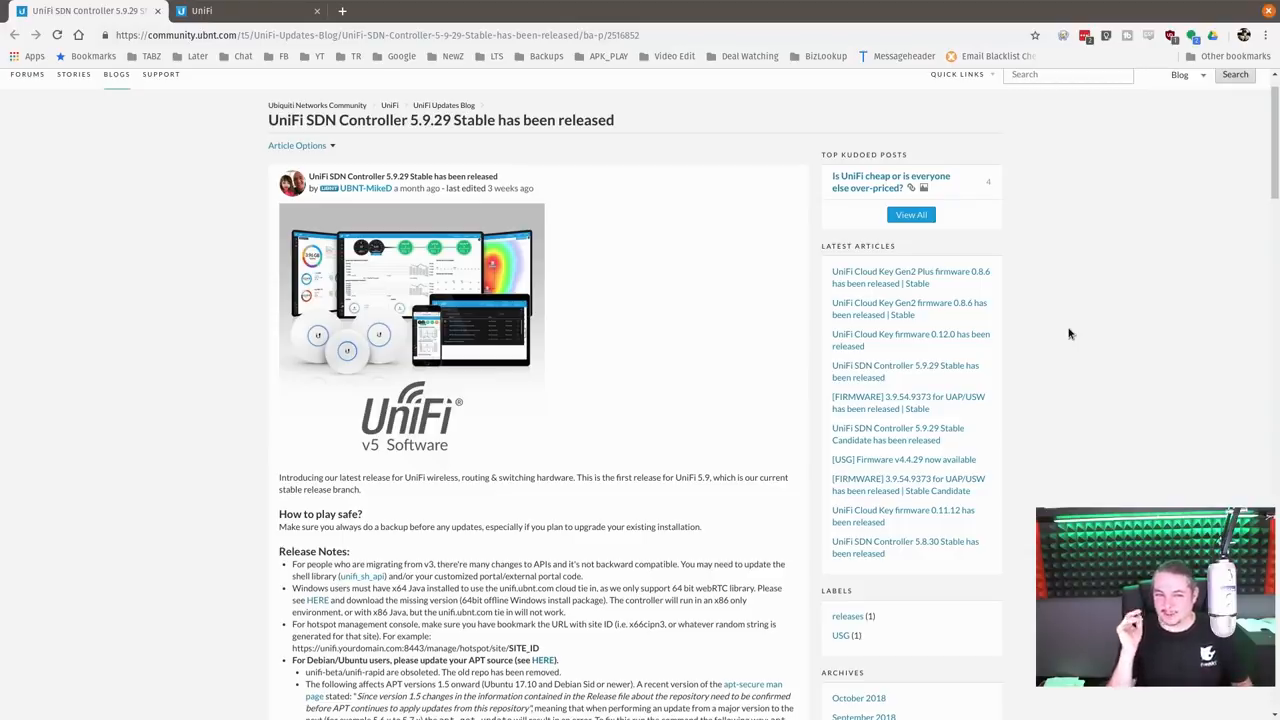
pyautogui.moveTo(1063, 334)
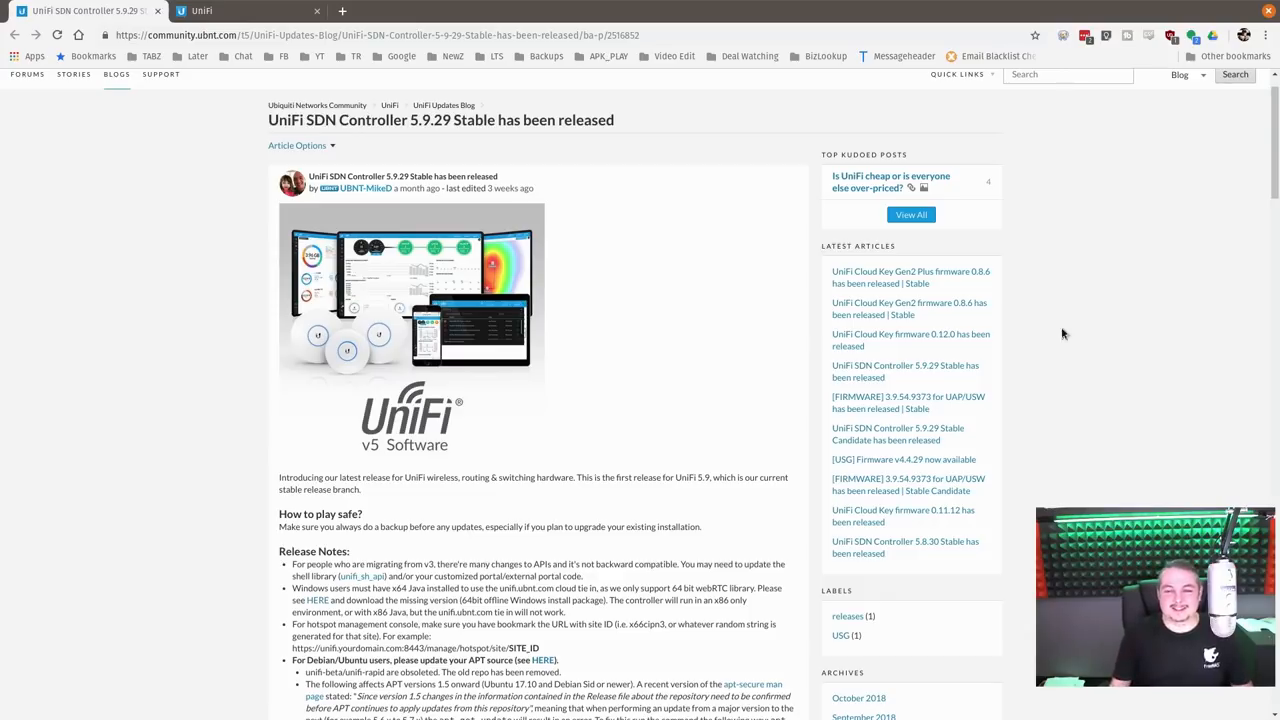
pyautogui.moveTo(1117, 380)
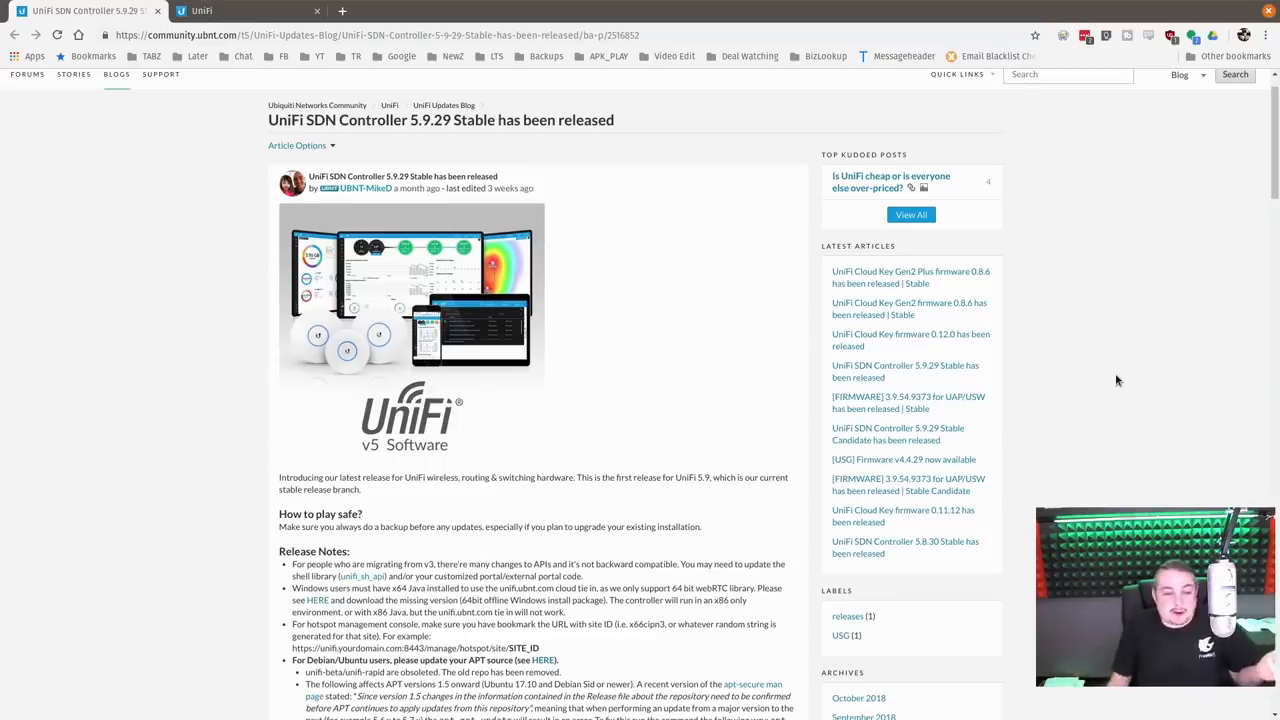
# Scroll through the Tomz Dash widgets to review them before changing dashboards.
pyautogui.scroll(-3)
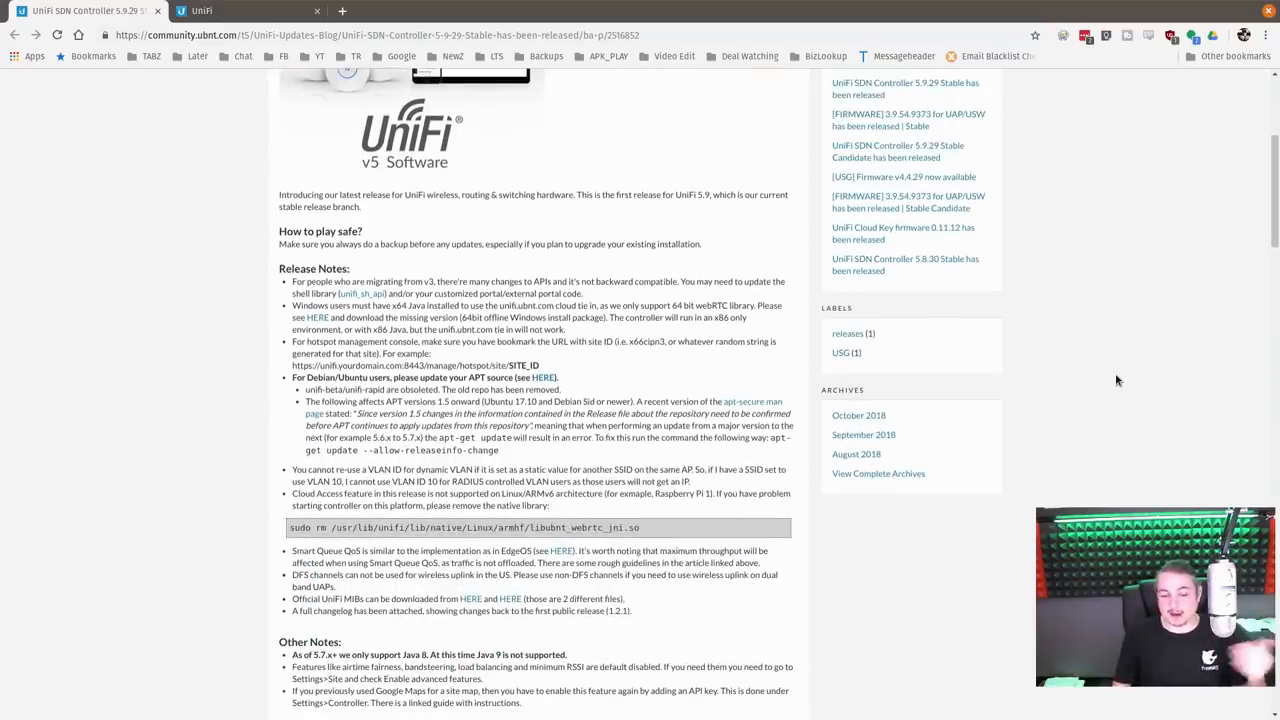
pyautogui.scroll(-3)
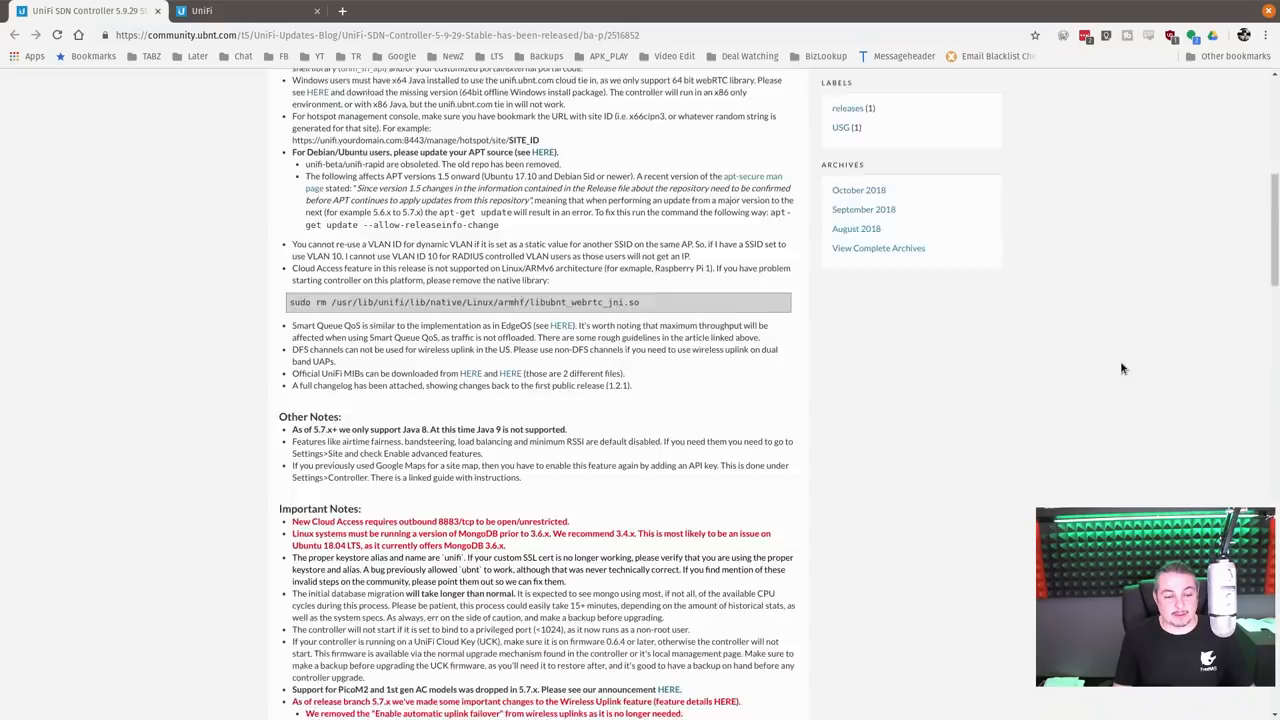
pyautogui.scroll(-3)
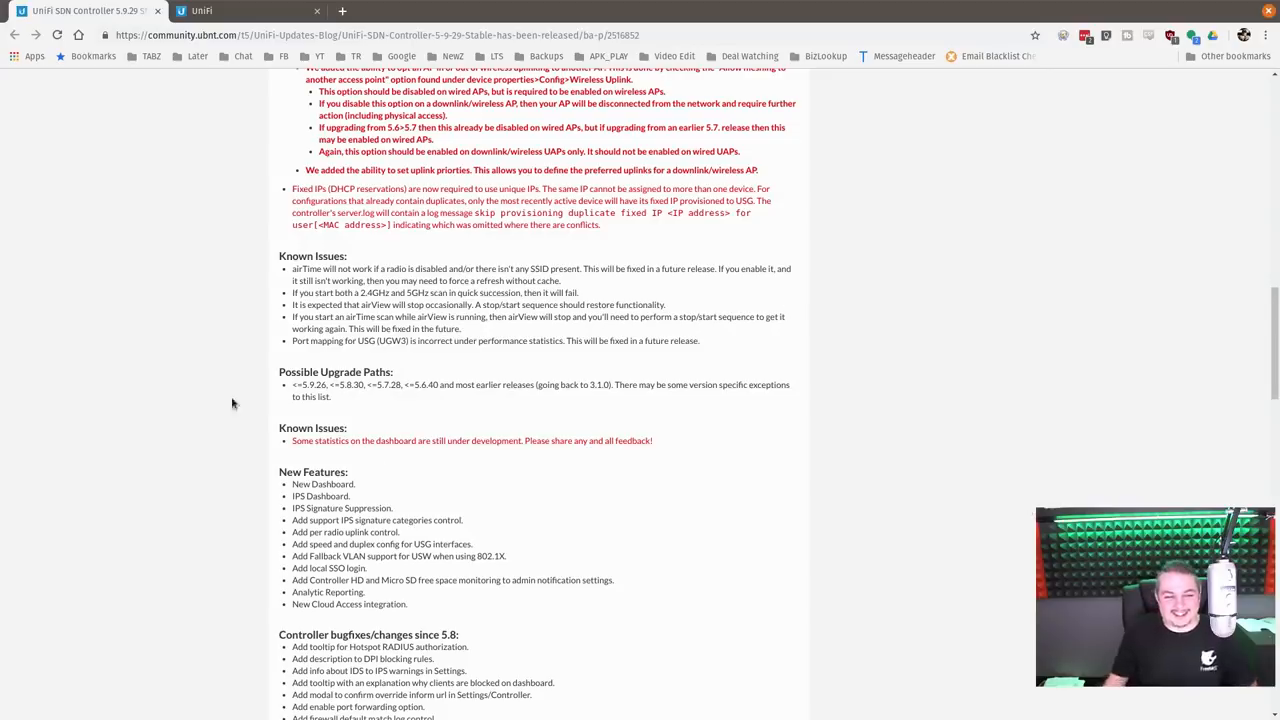
pyautogui.scroll(-3)
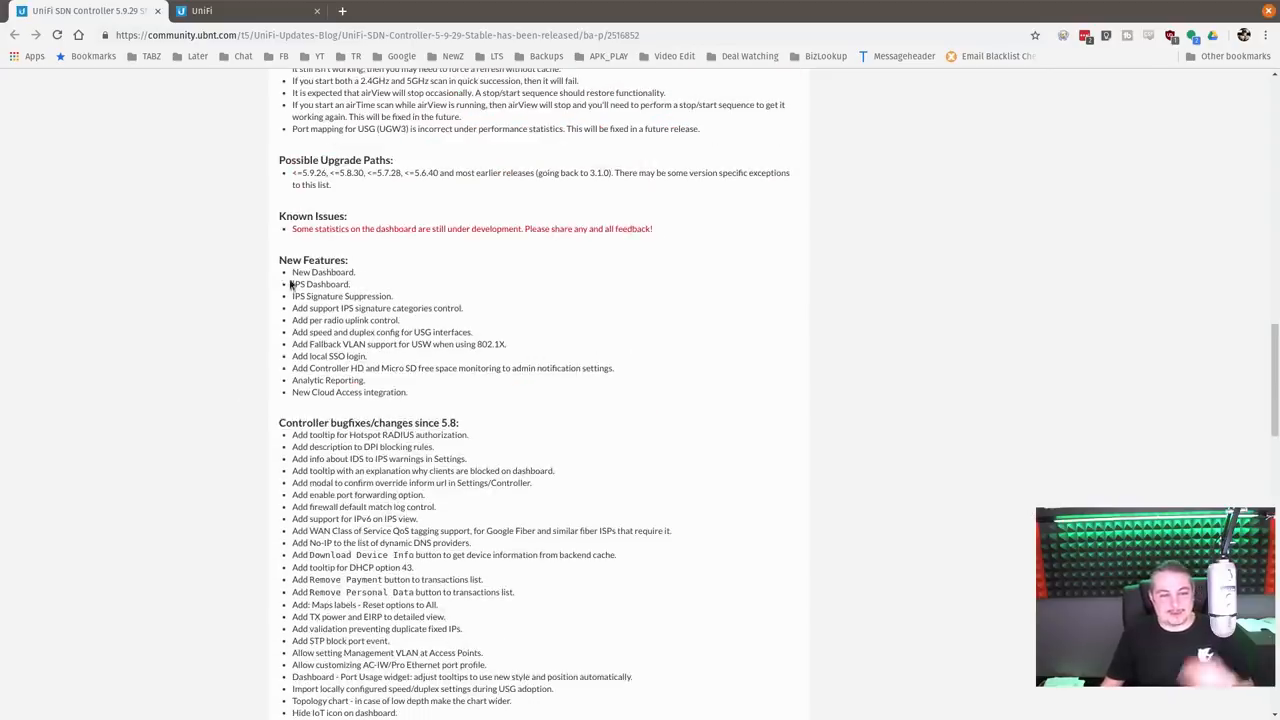
pyautogui.moveTo(608, 337)
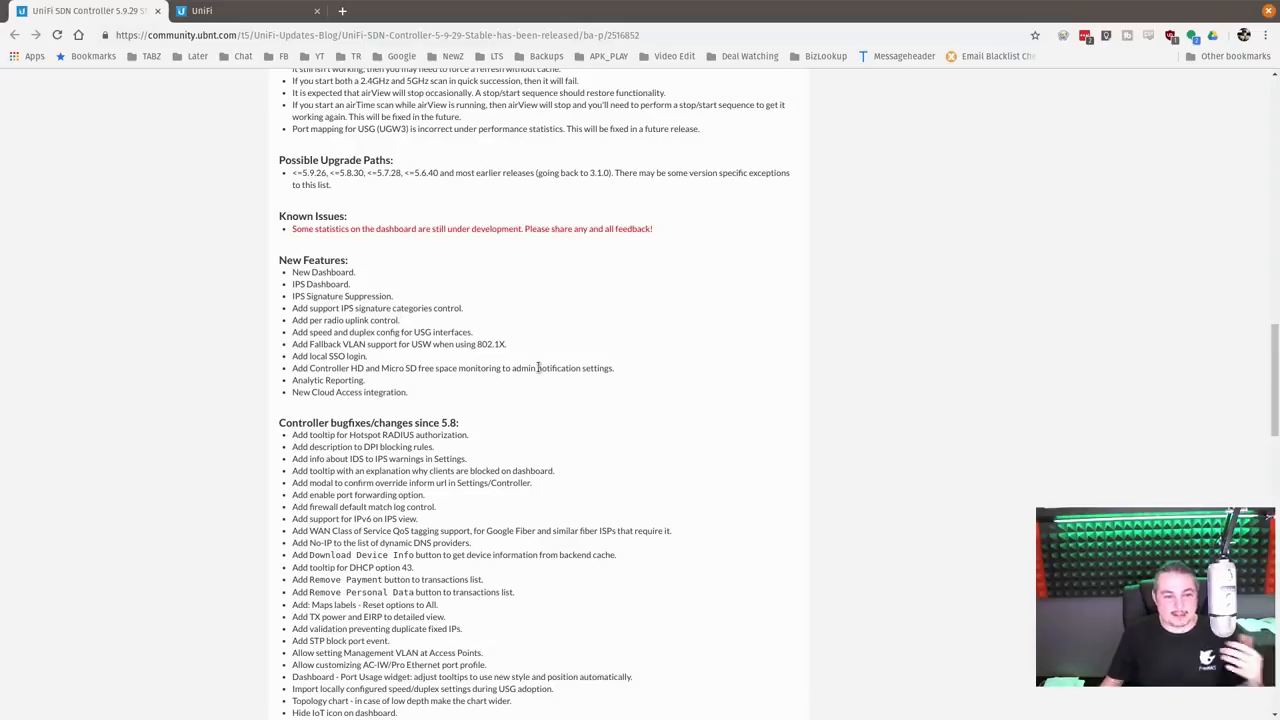
pyautogui.moveTo(656, 350)
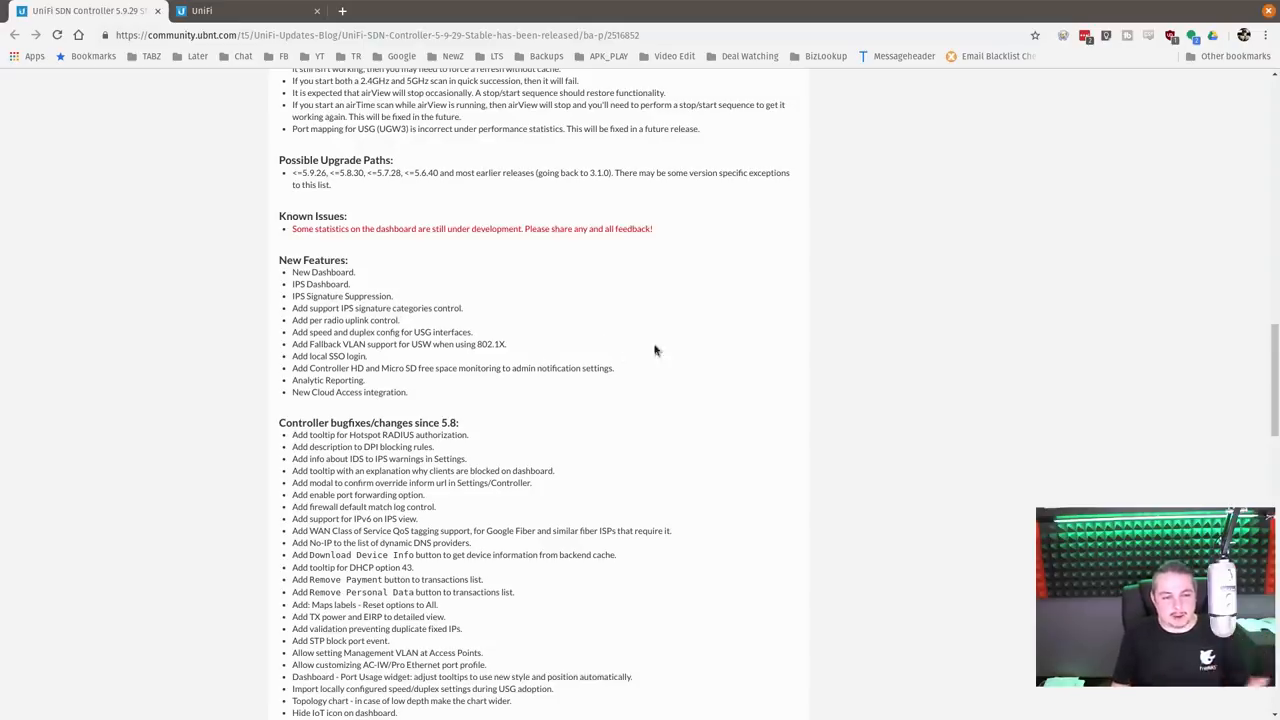
pyautogui.moveTo(402, 357)
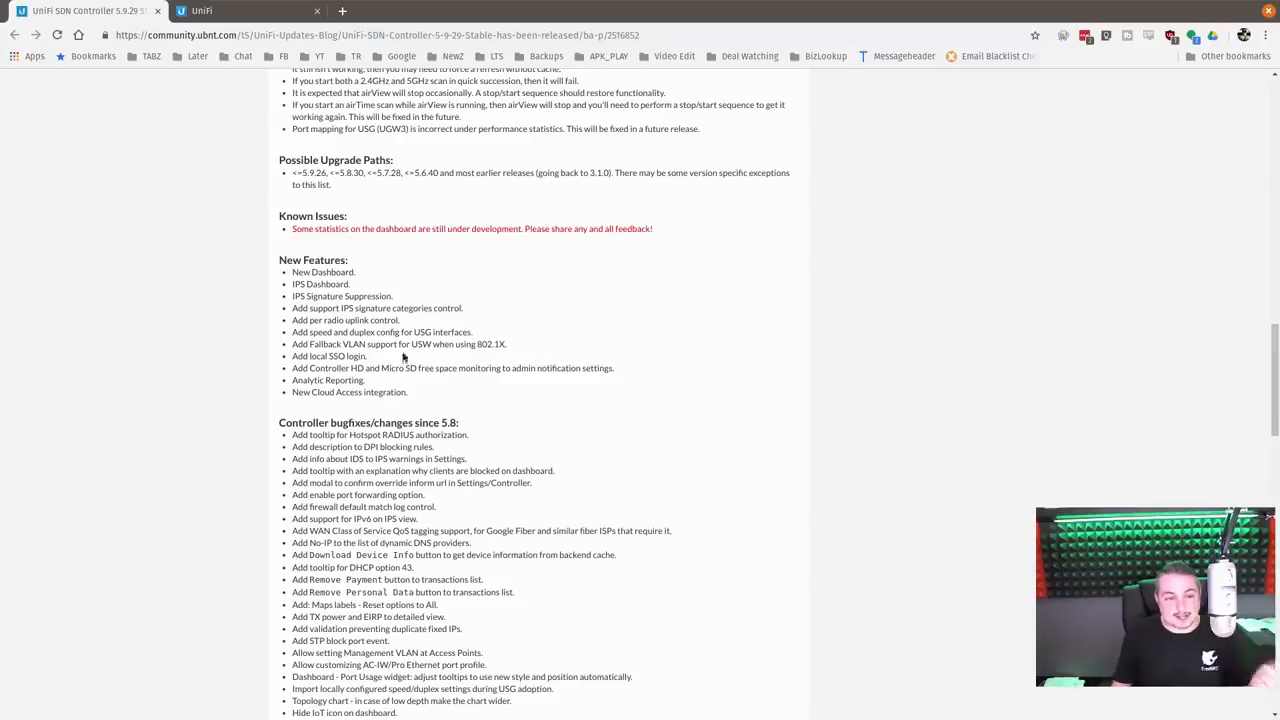
pyautogui.scroll(-3)
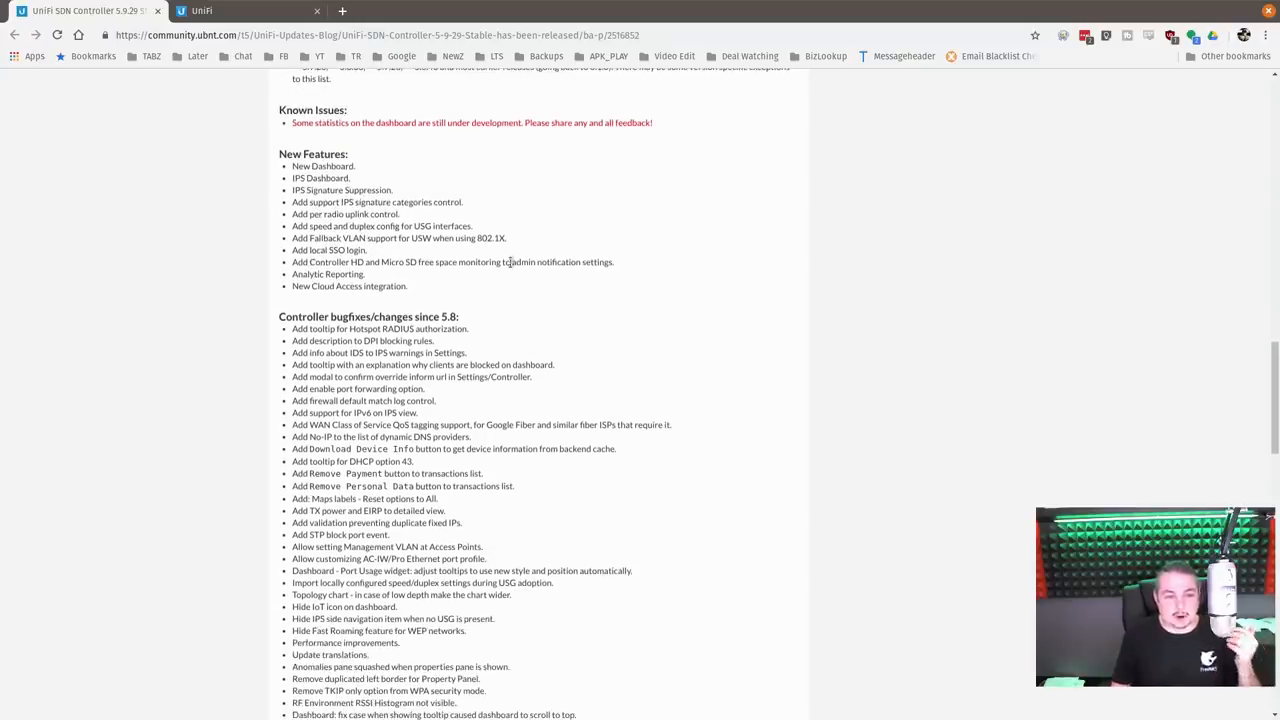
pyautogui.scroll(-3)
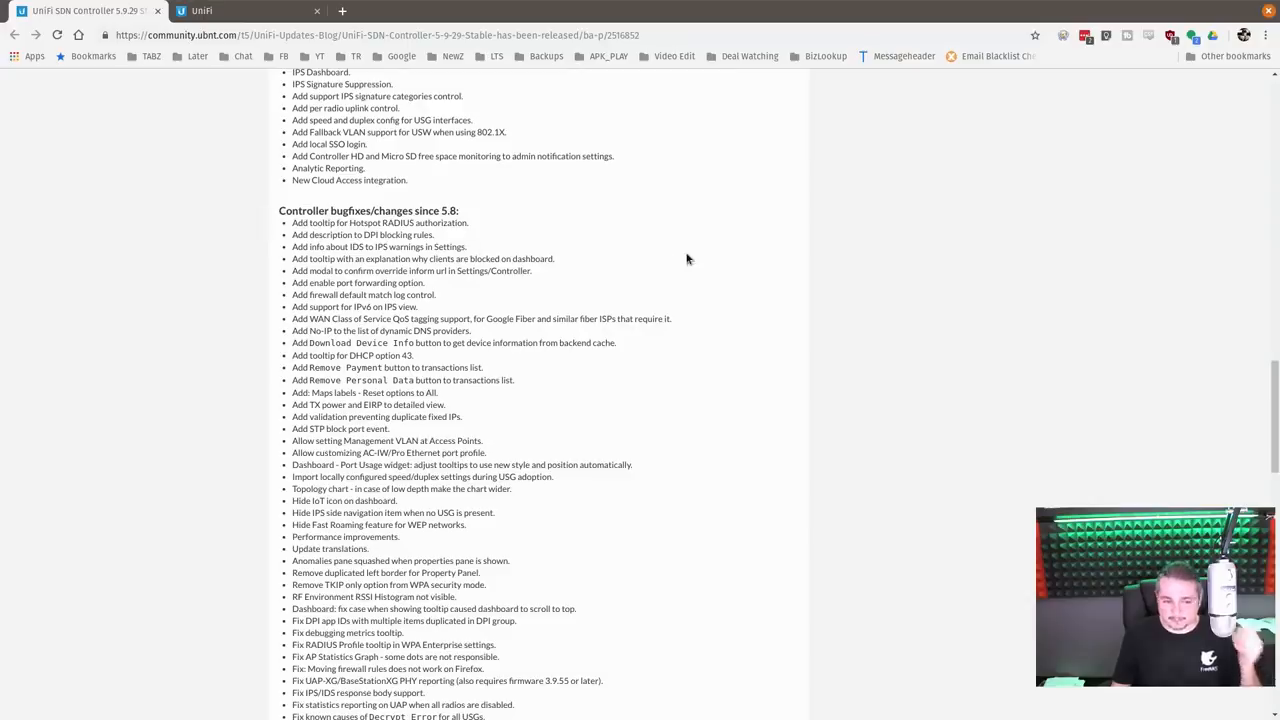
pyautogui.scroll(-3)
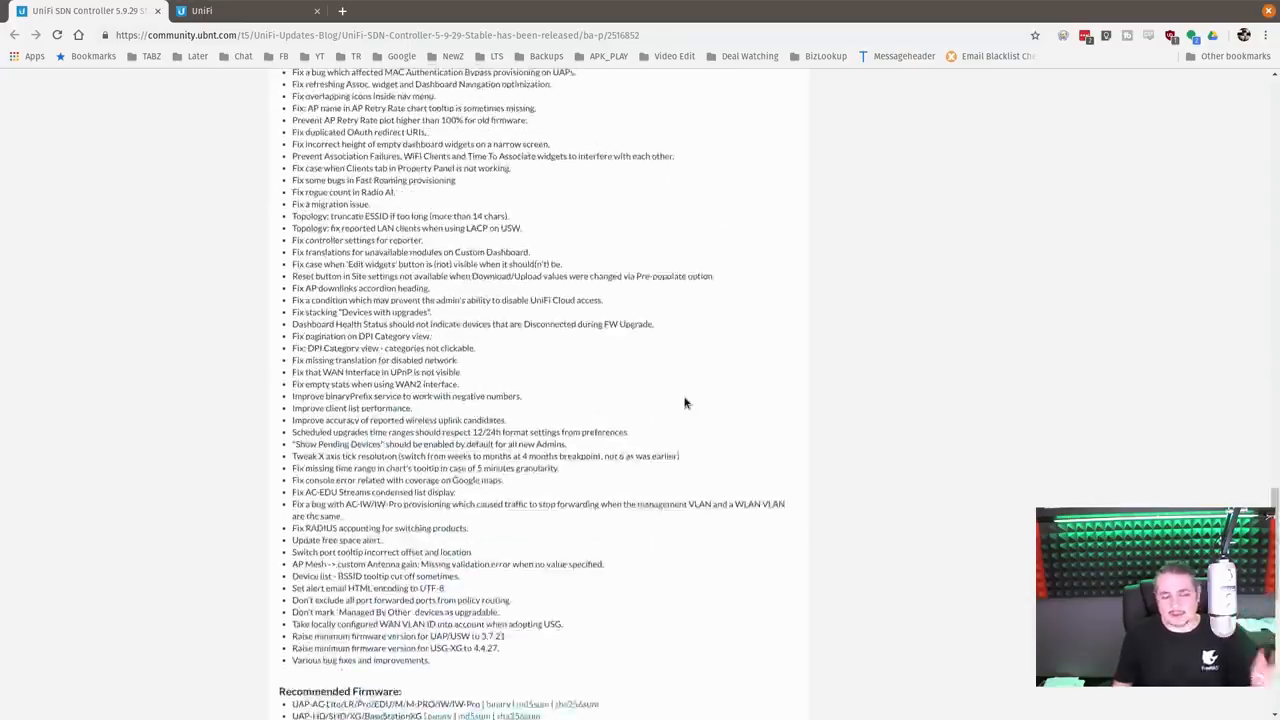
pyautogui.scroll(-3)
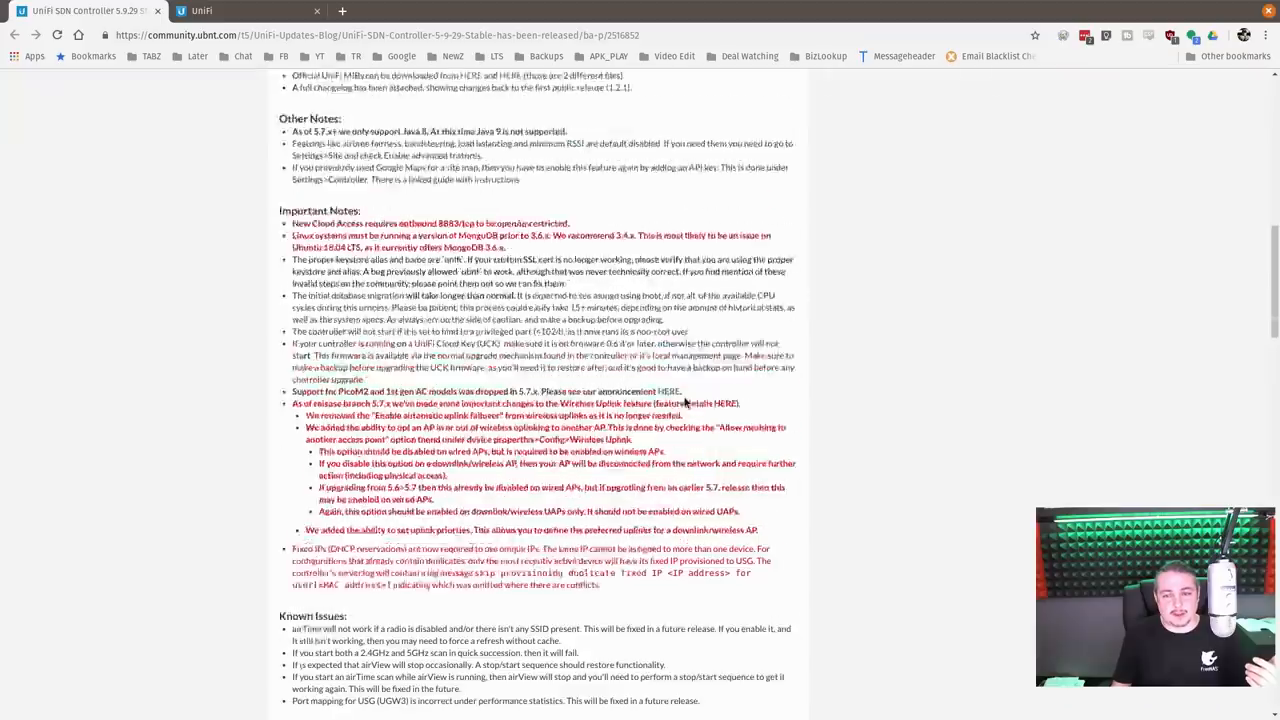
pyautogui.scroll(3)
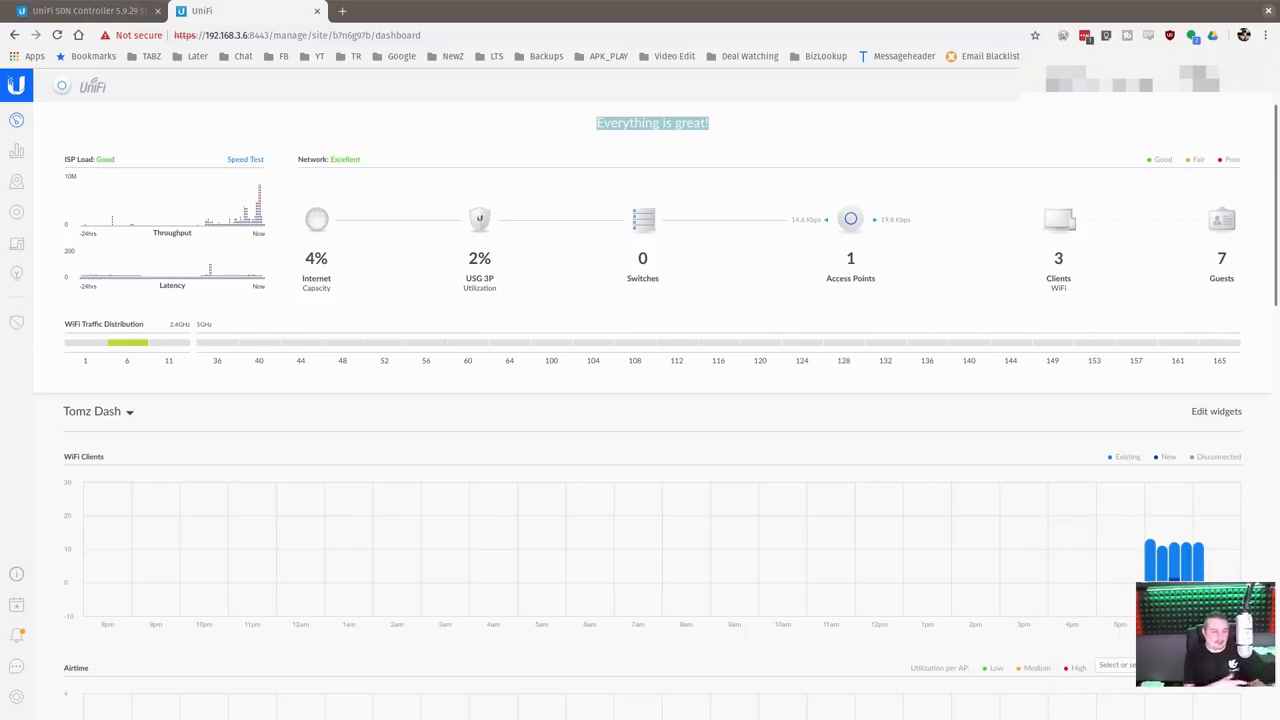
pyautogui.moveTo(481, 161)
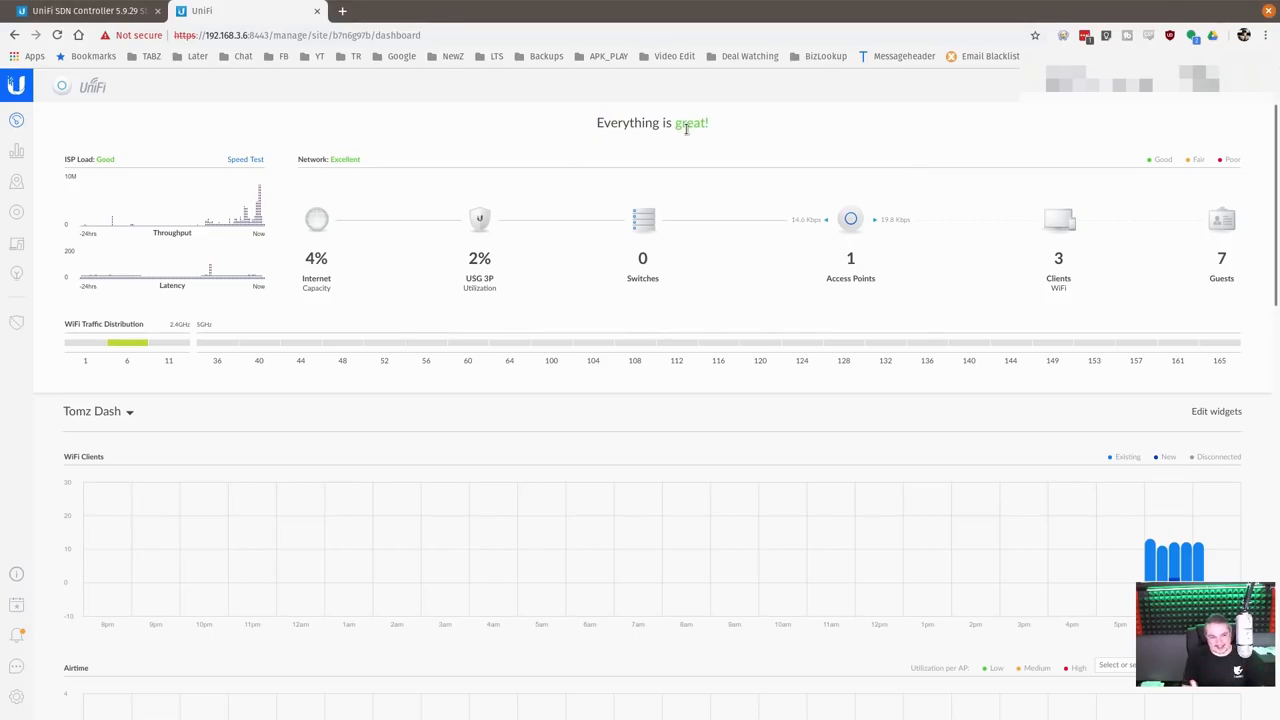
pyautogui.moveTo(368, 168)
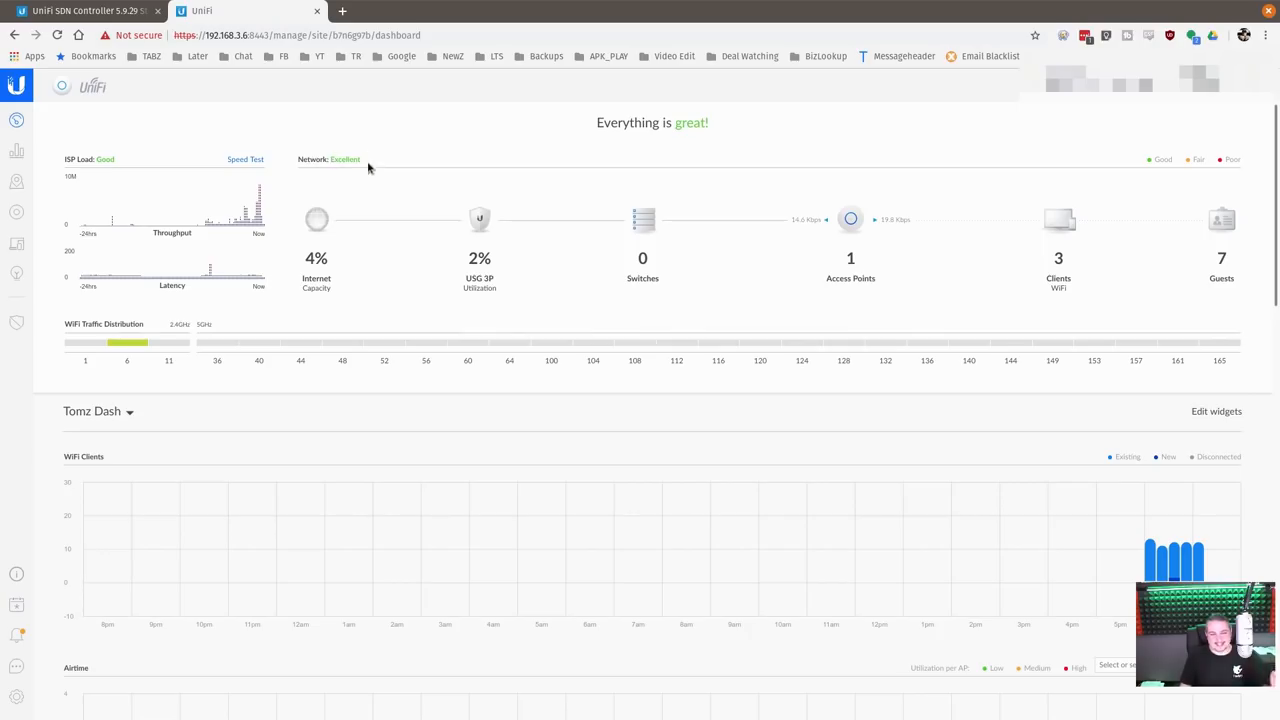
pyautogui.scroll(-3)
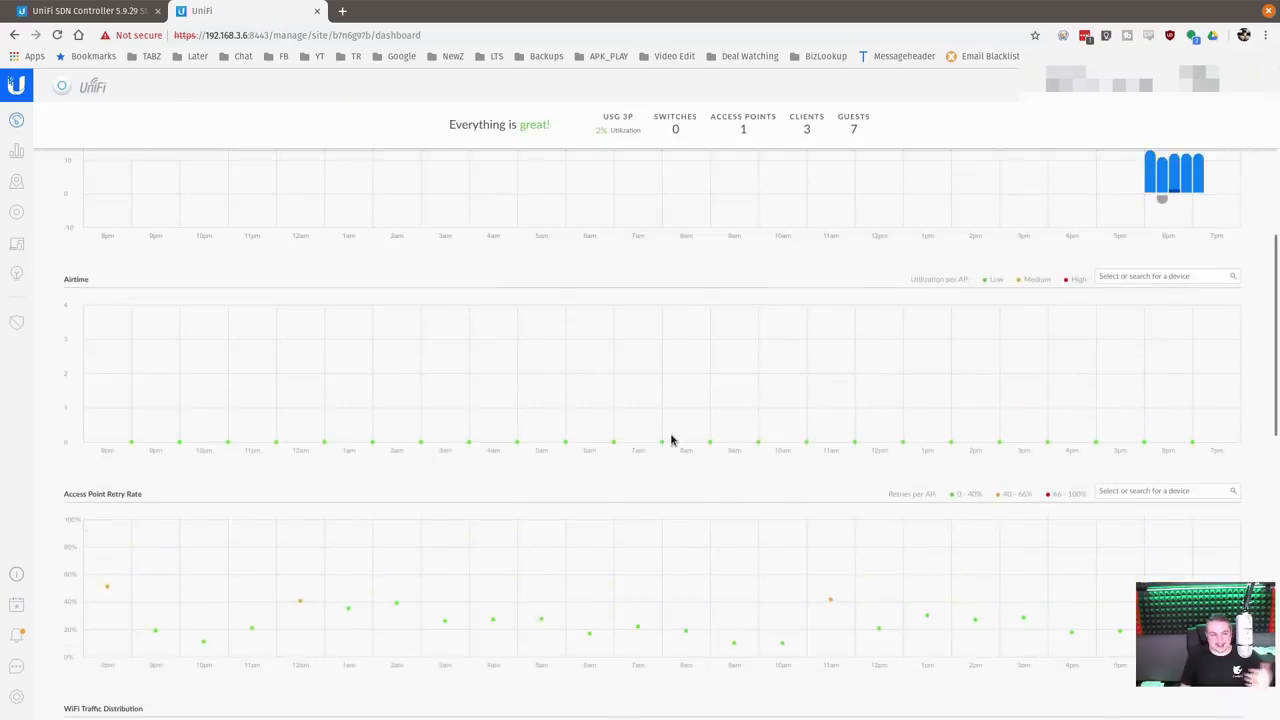
# Switch the site dashboard from Tomz Dash to WiFi Metrics for the last 24 hours.
pyautogui.click(97, 411)
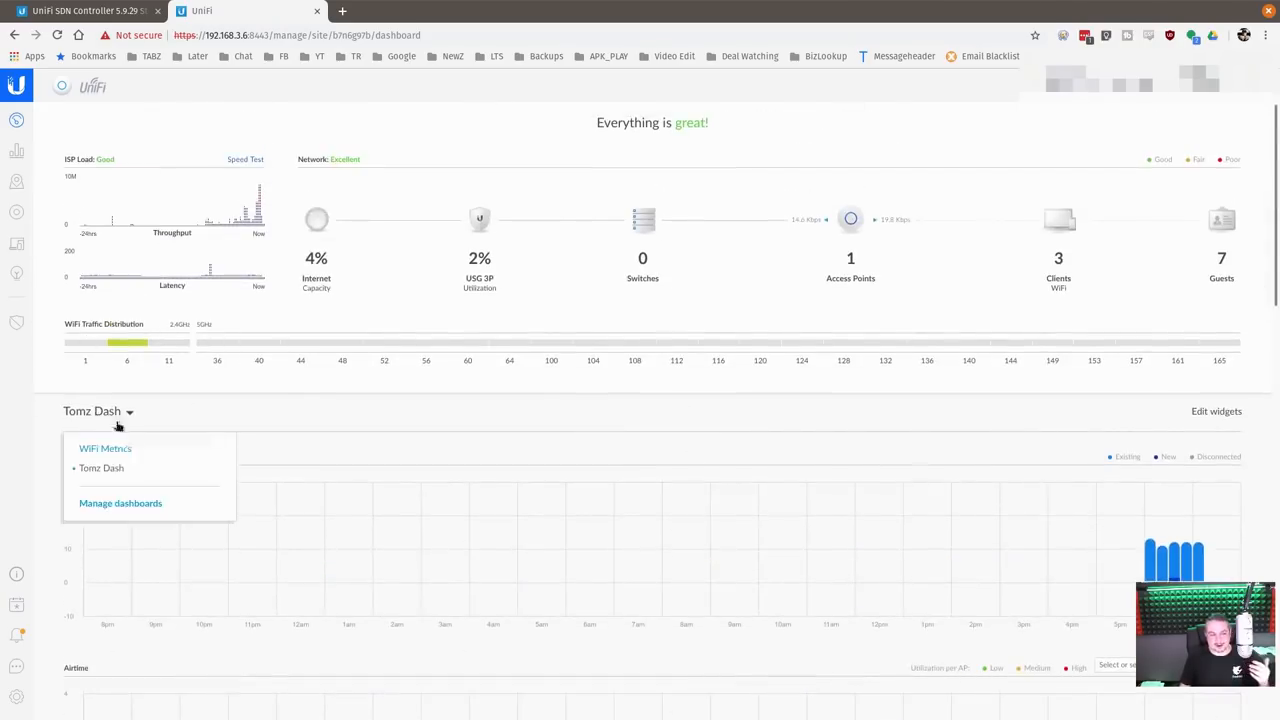
pyautogui.click(105, 448)
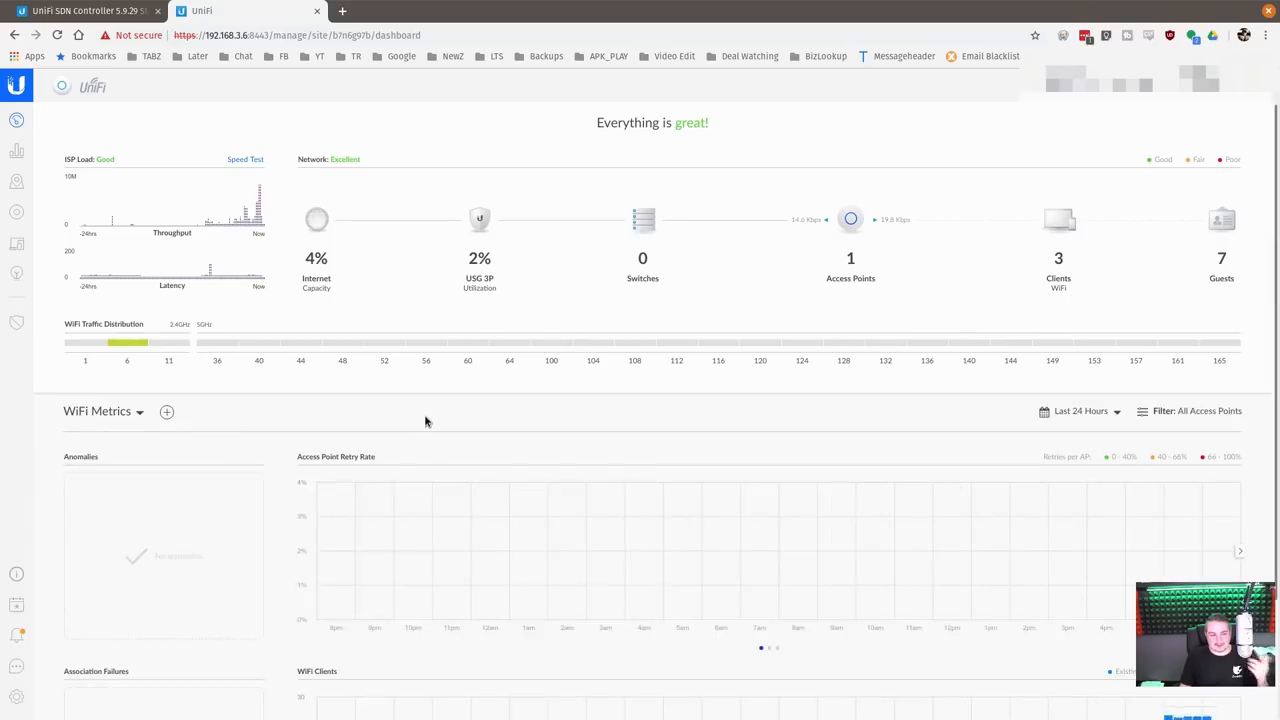
pyautogui.click(97, 411)
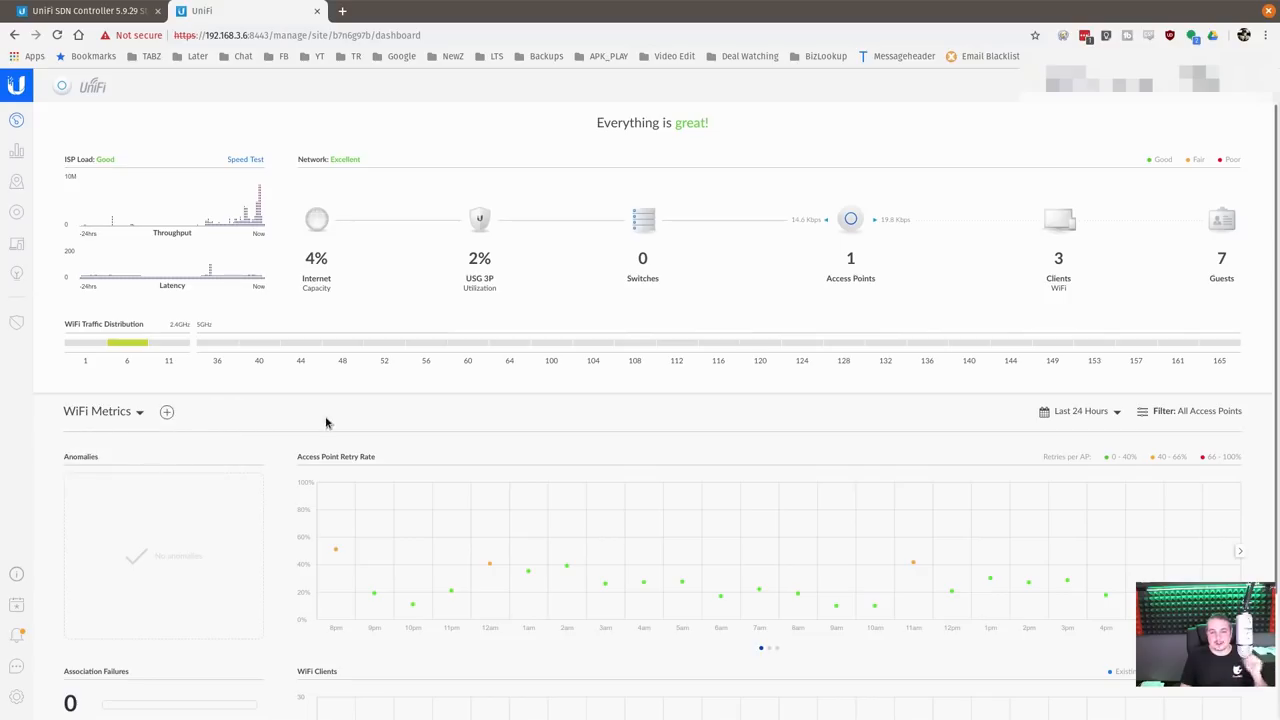
pyautogui.moveTo(840, 104)
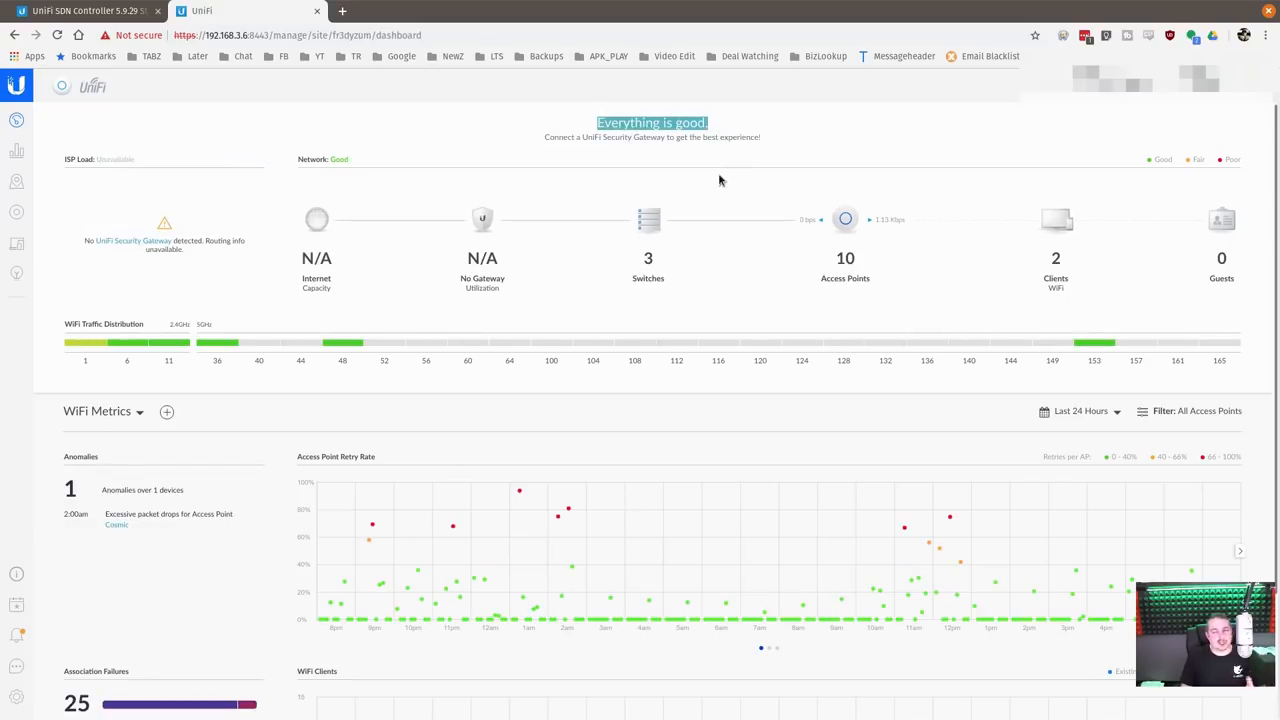
pyautogui.moveTo(130, 245)
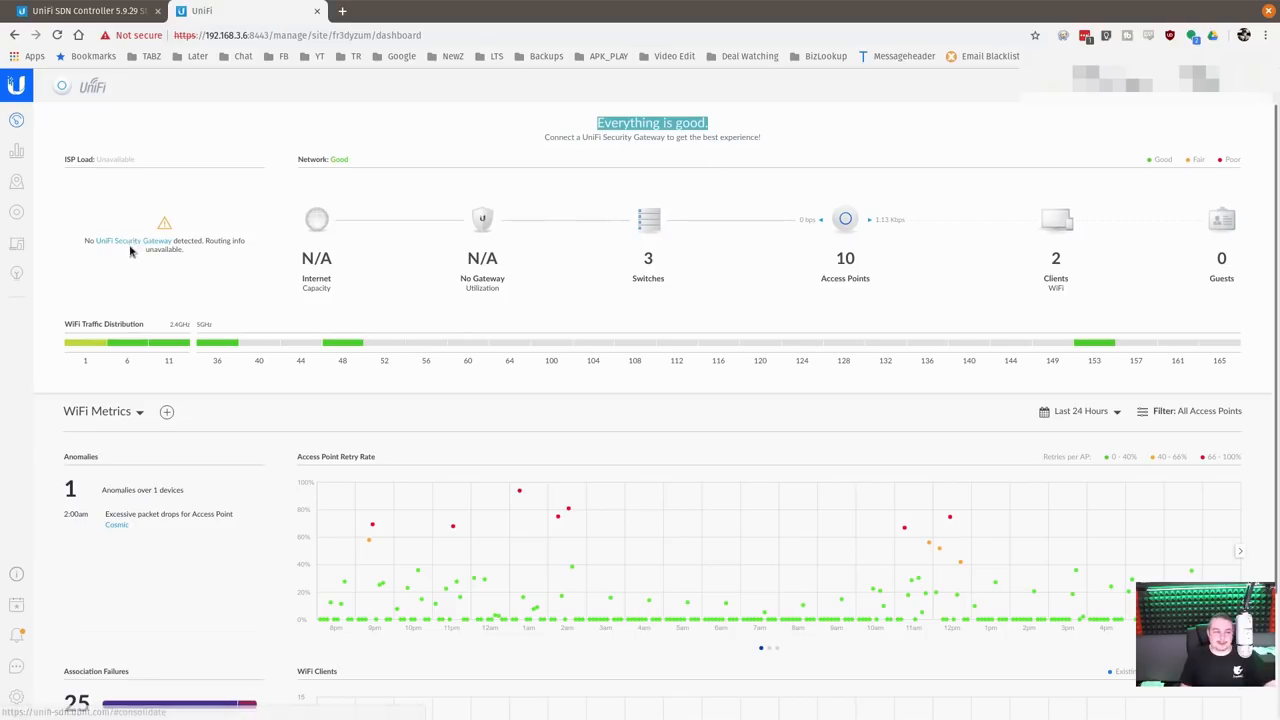
pyautogui.moveTo(265, 303)
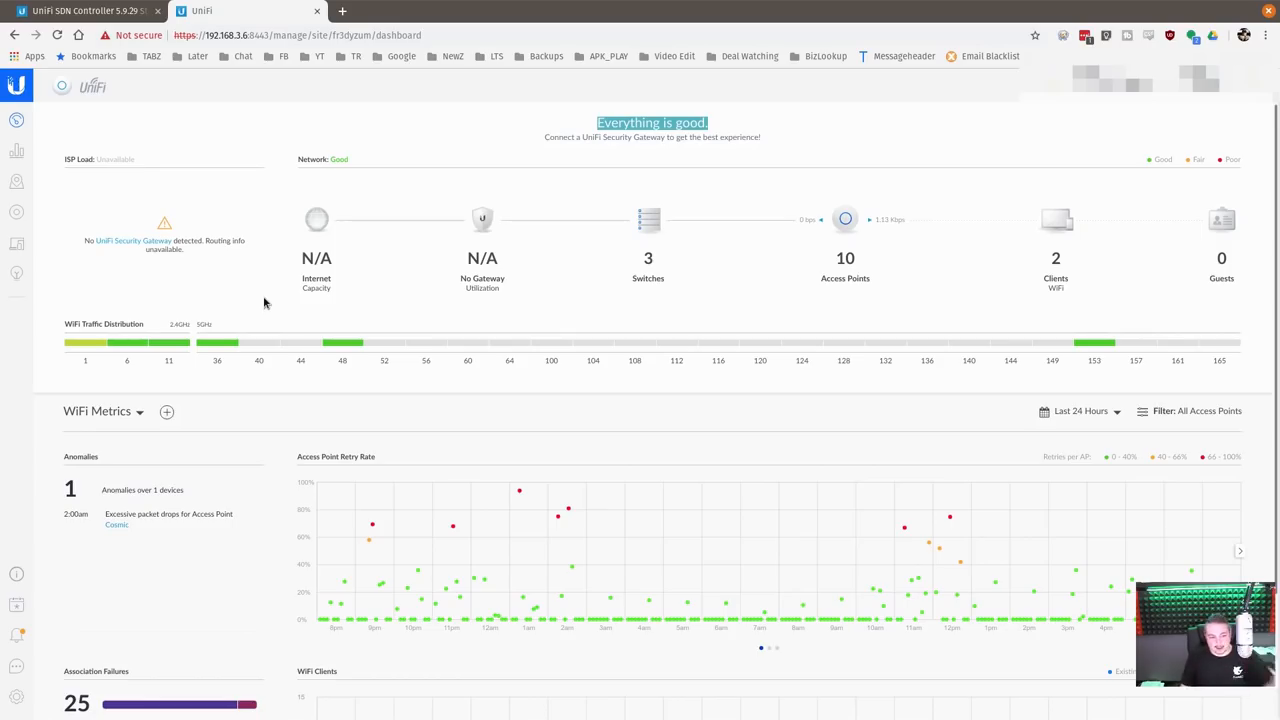
pyautogui.moveTo(740, 324)
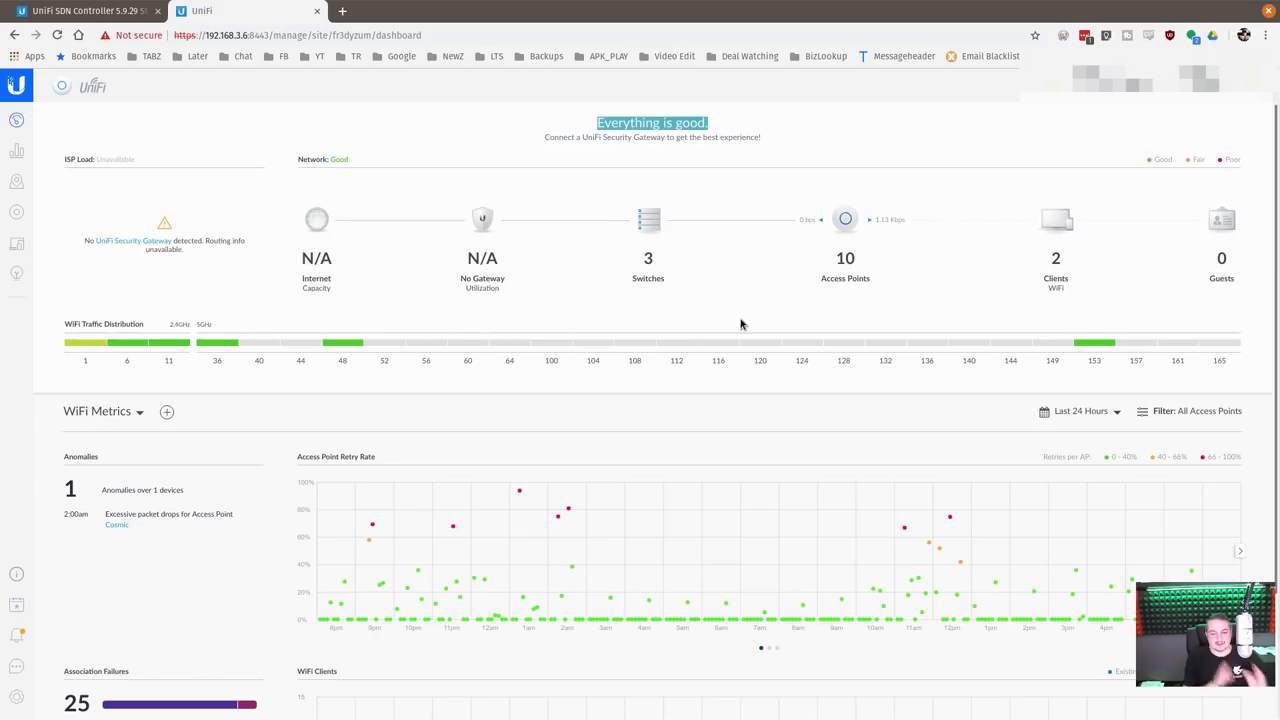
pyautogui.moveTo(650, 427)
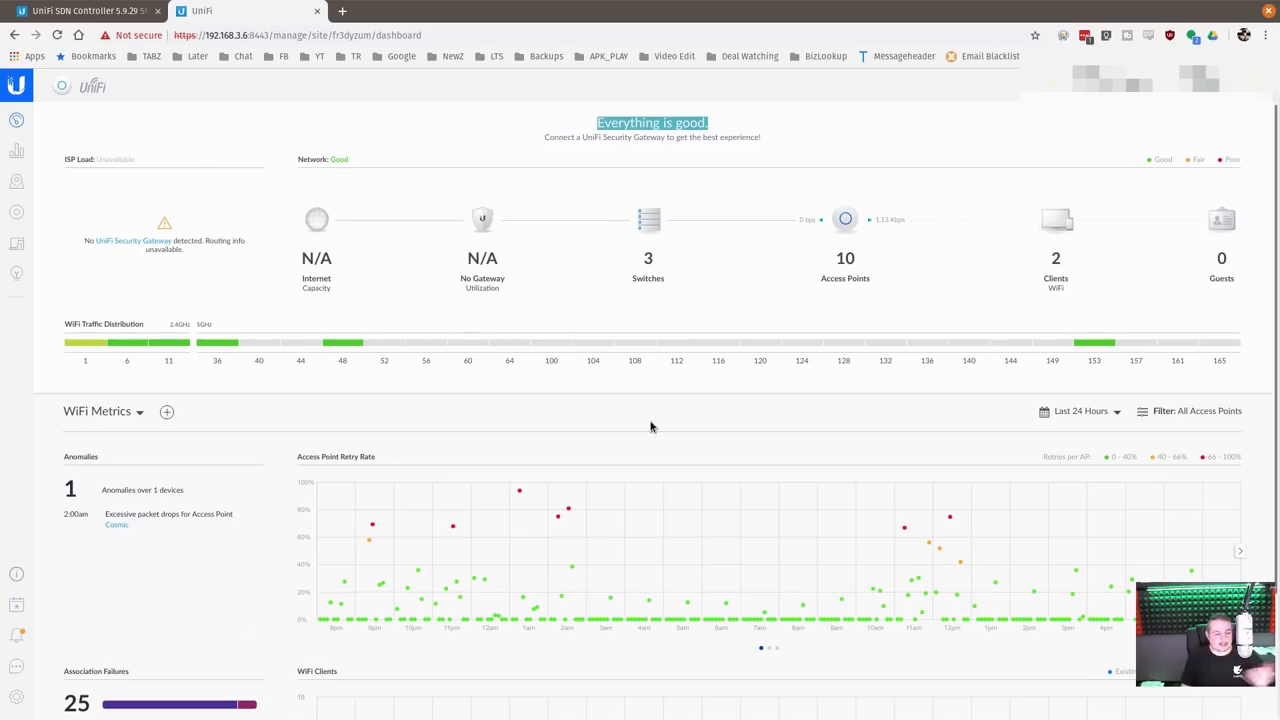
# Scroll down the second site's WiFi Metrics dashboard to review its panels.
pyautogui.scroll(-3)
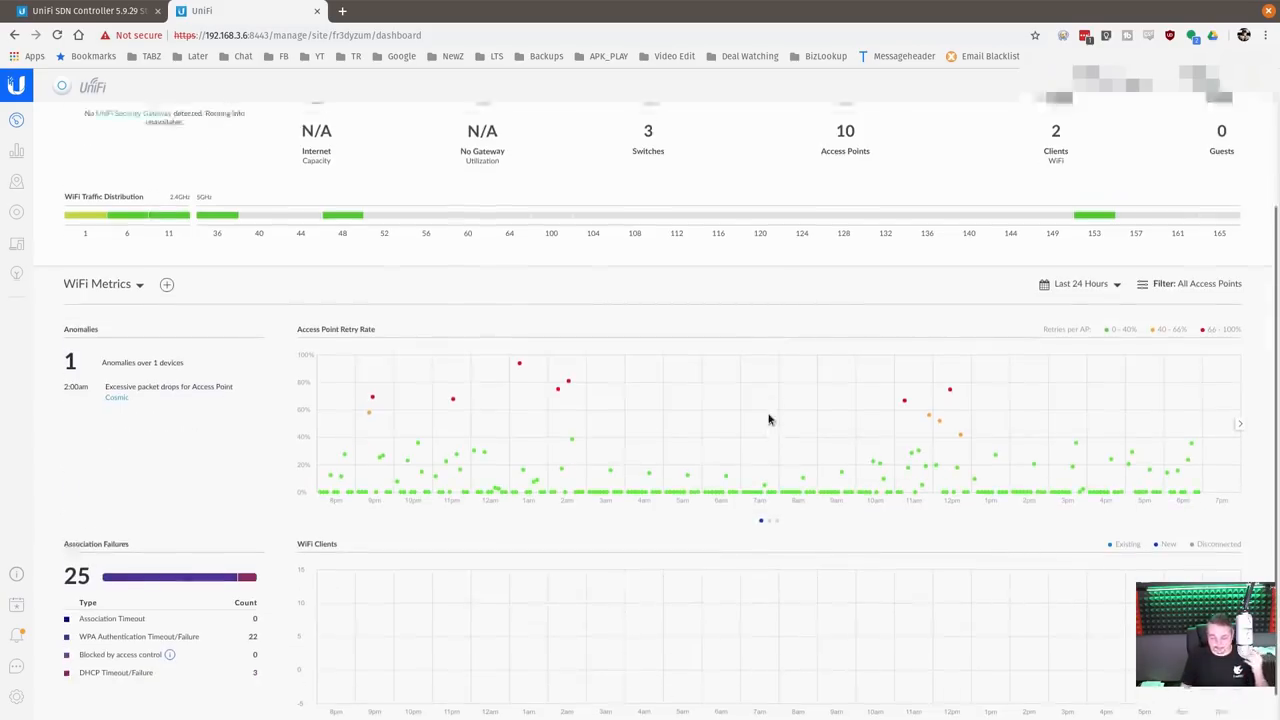
pyautogui.scroll(-3)
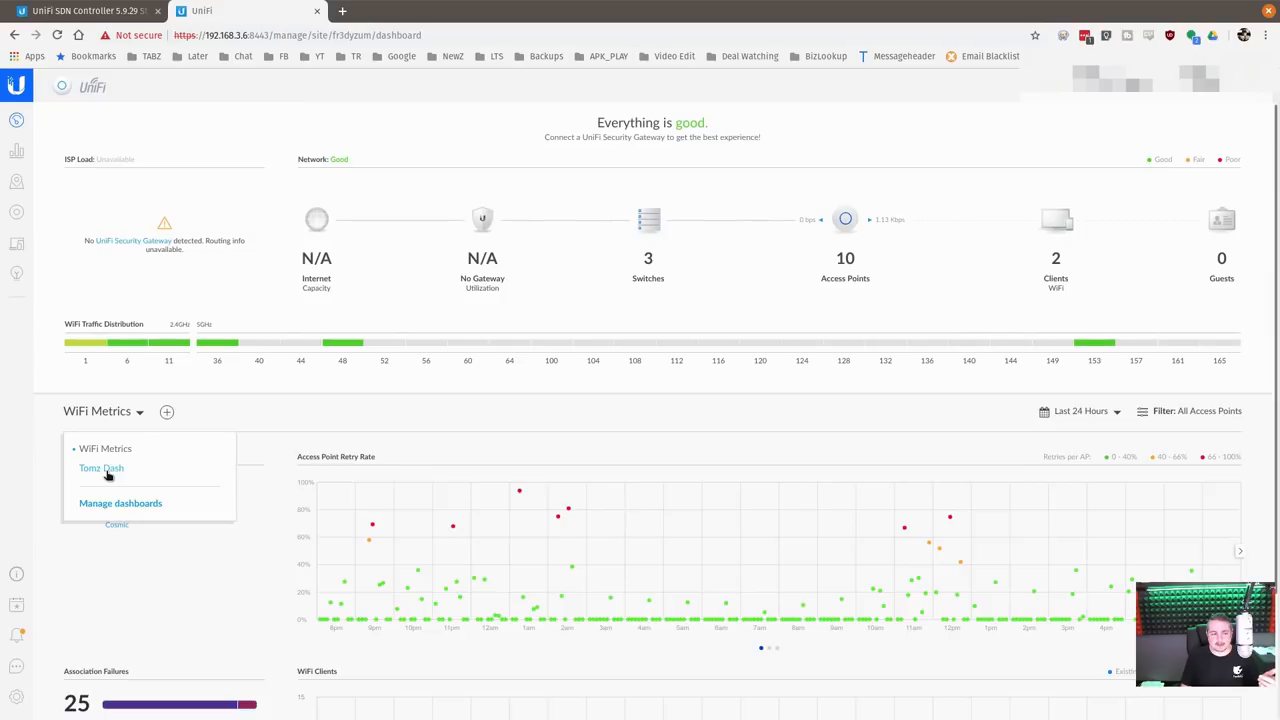
# Show Tomz Dash, review its widgets, and bring up the WiFi Metrics / Tomz Dash dashboard list.
pyautogui.click(100, 468)
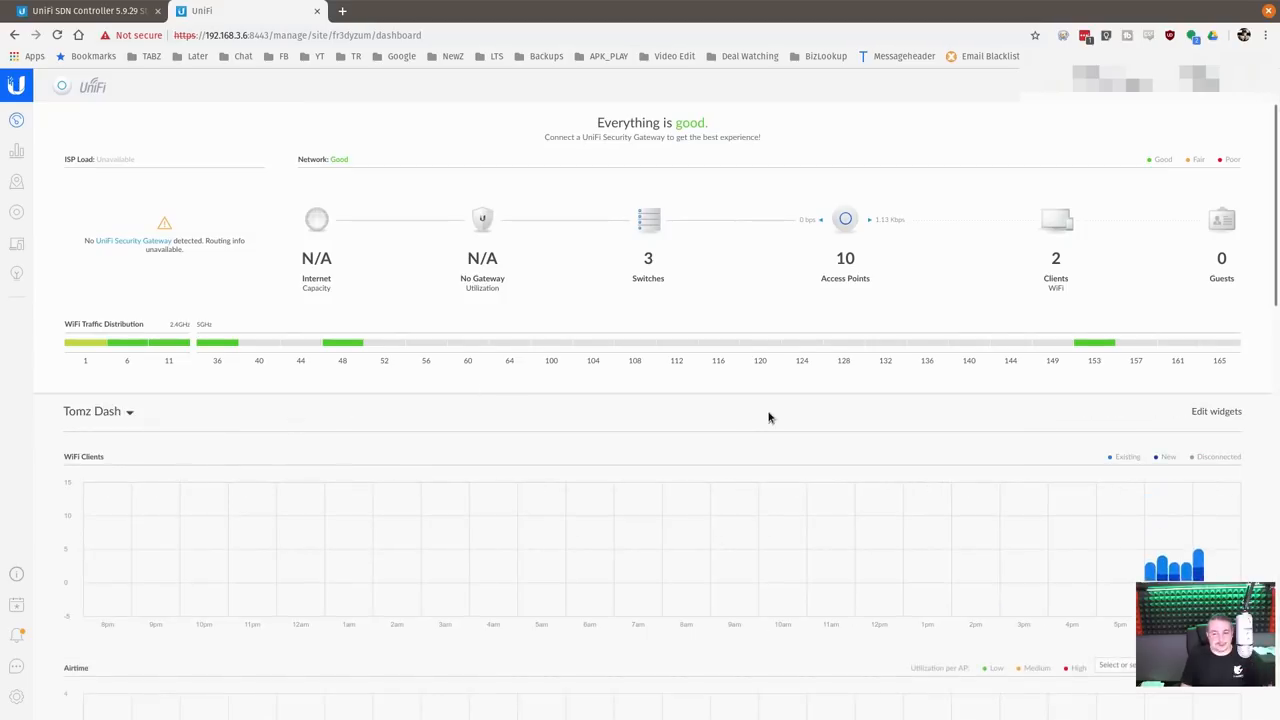
pyautogui.scroll(-3)
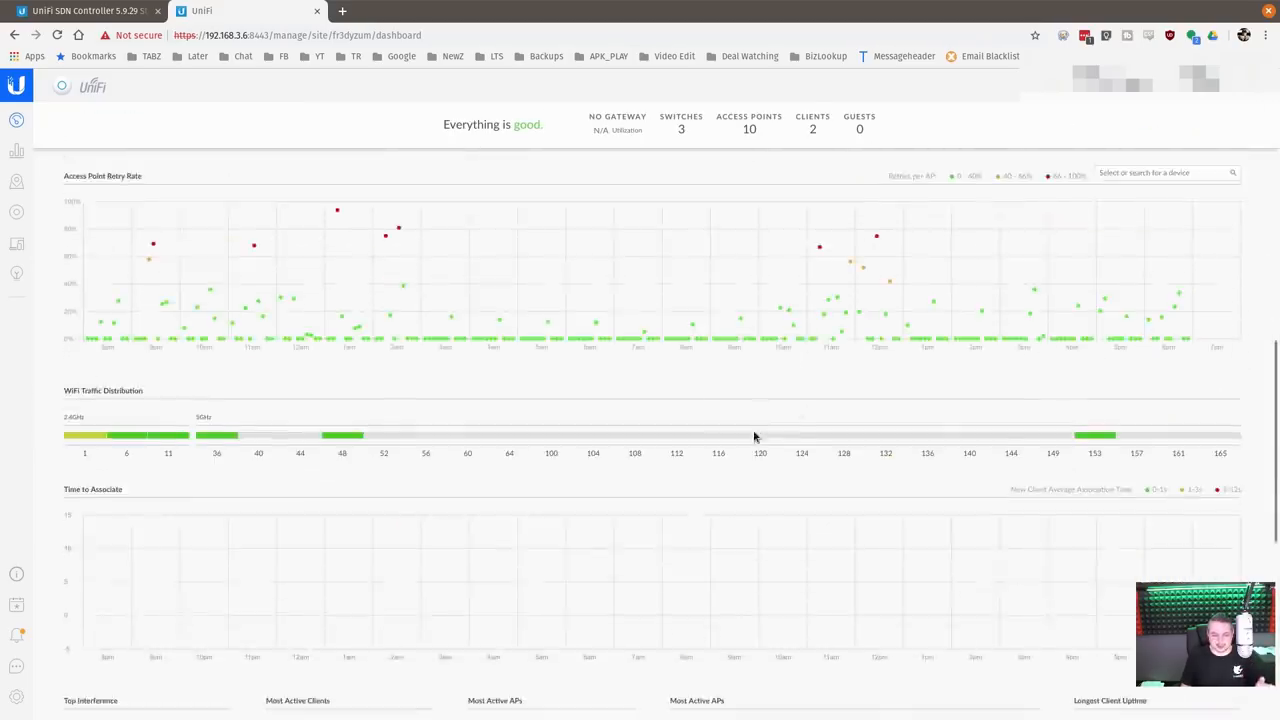
pyautogui.scroll(-3)
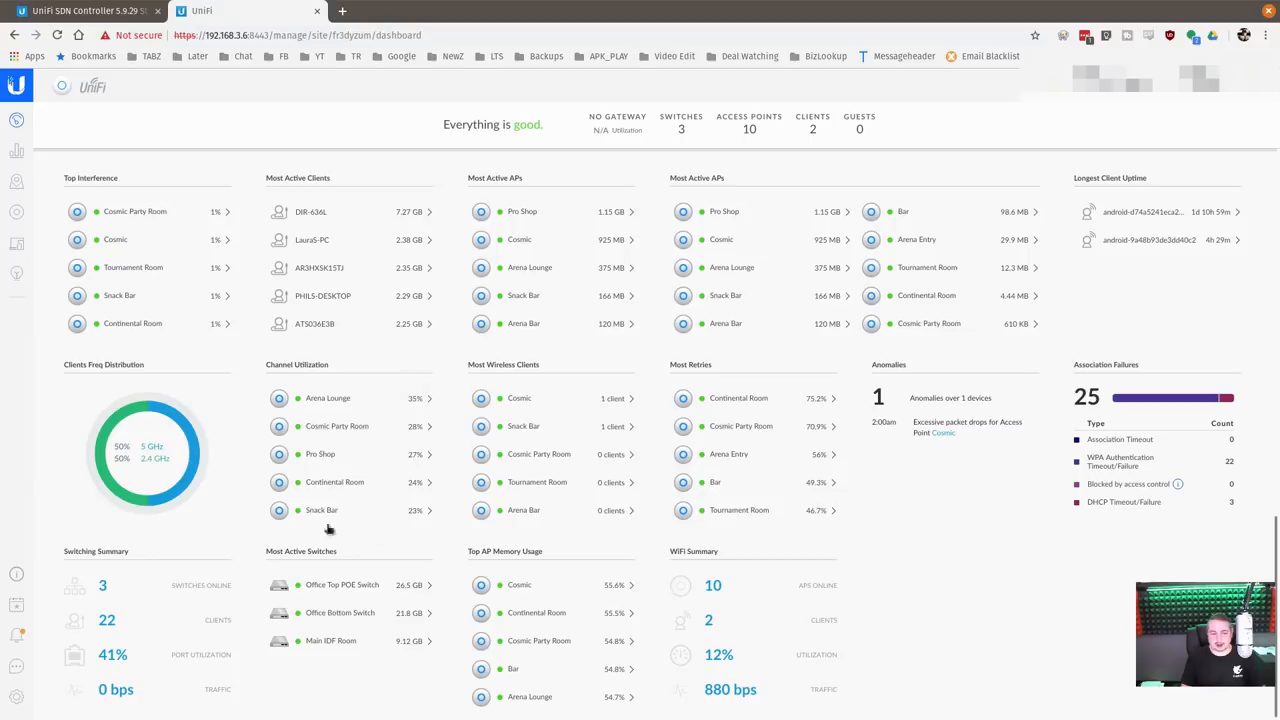
pyautogui.moveTo(1058, 543)
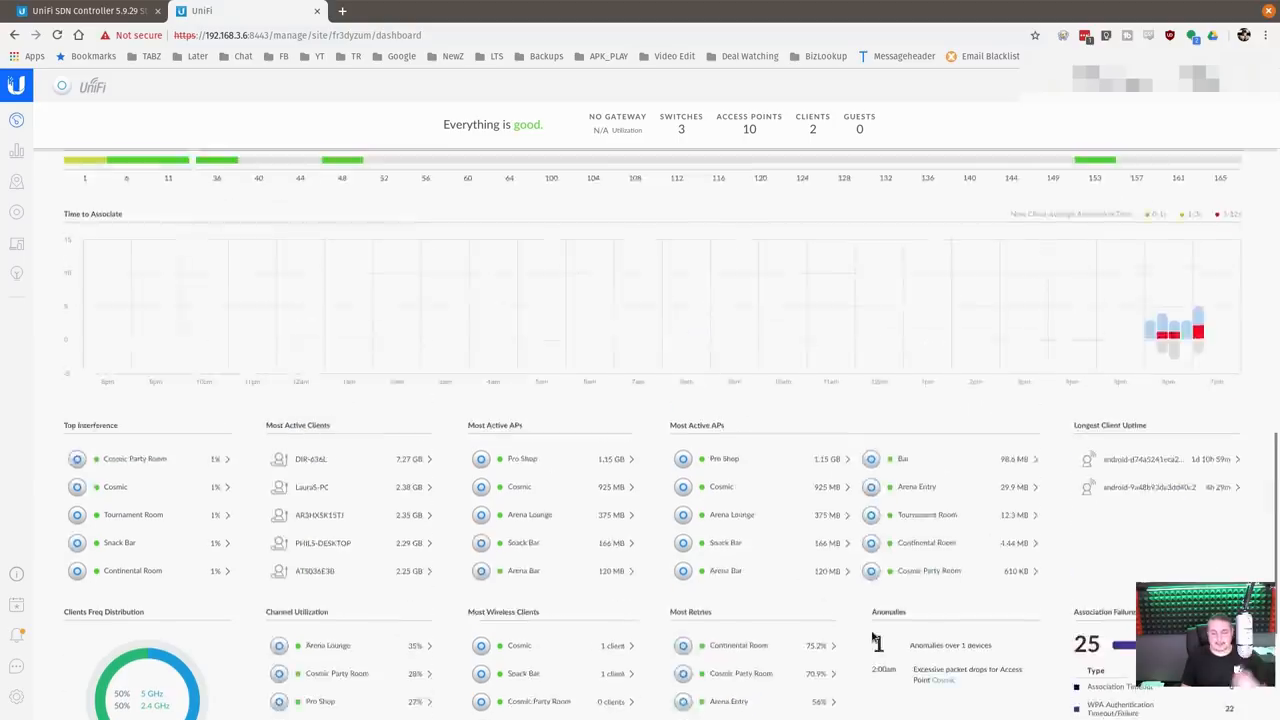
pyautogui.scroll(-3)
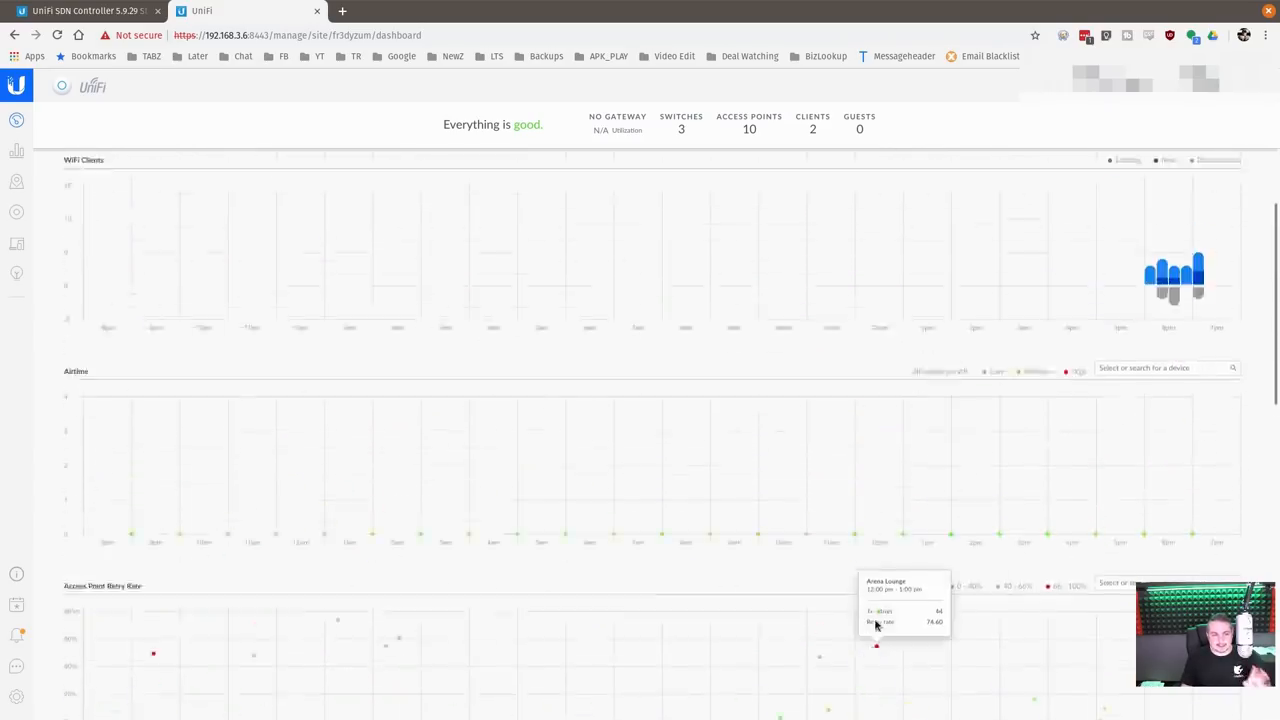
pyautogui.click(130, 411)
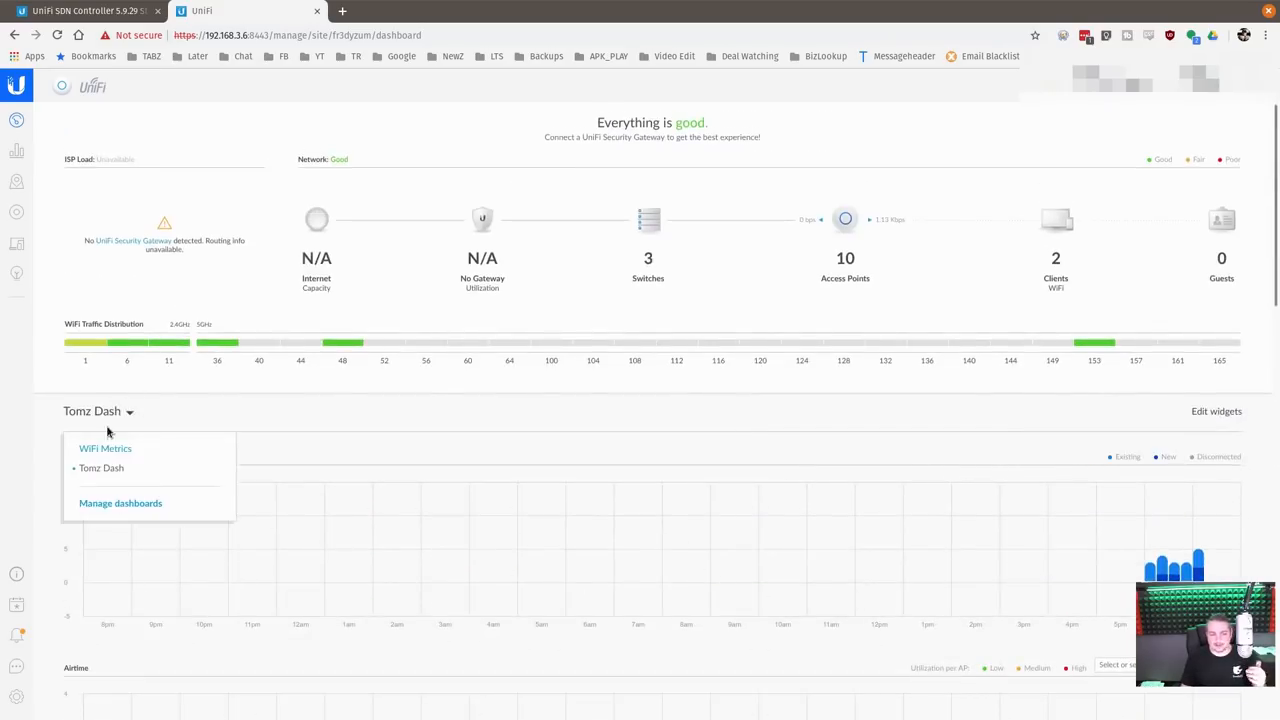
# Go to Manage dashboards, listing WiFi Metrics as default and Tomz Dash with its description.
pyautogui.click(120, 503)
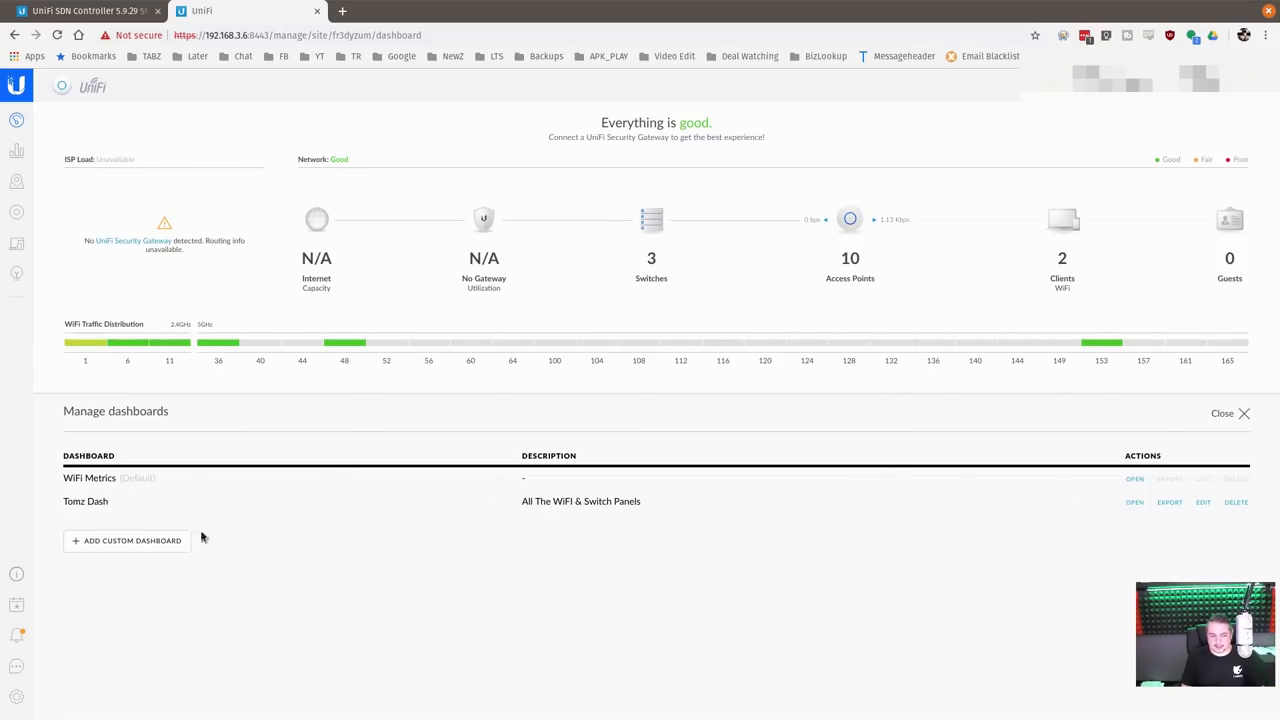
pyautogui.moveTo(1213, 548)
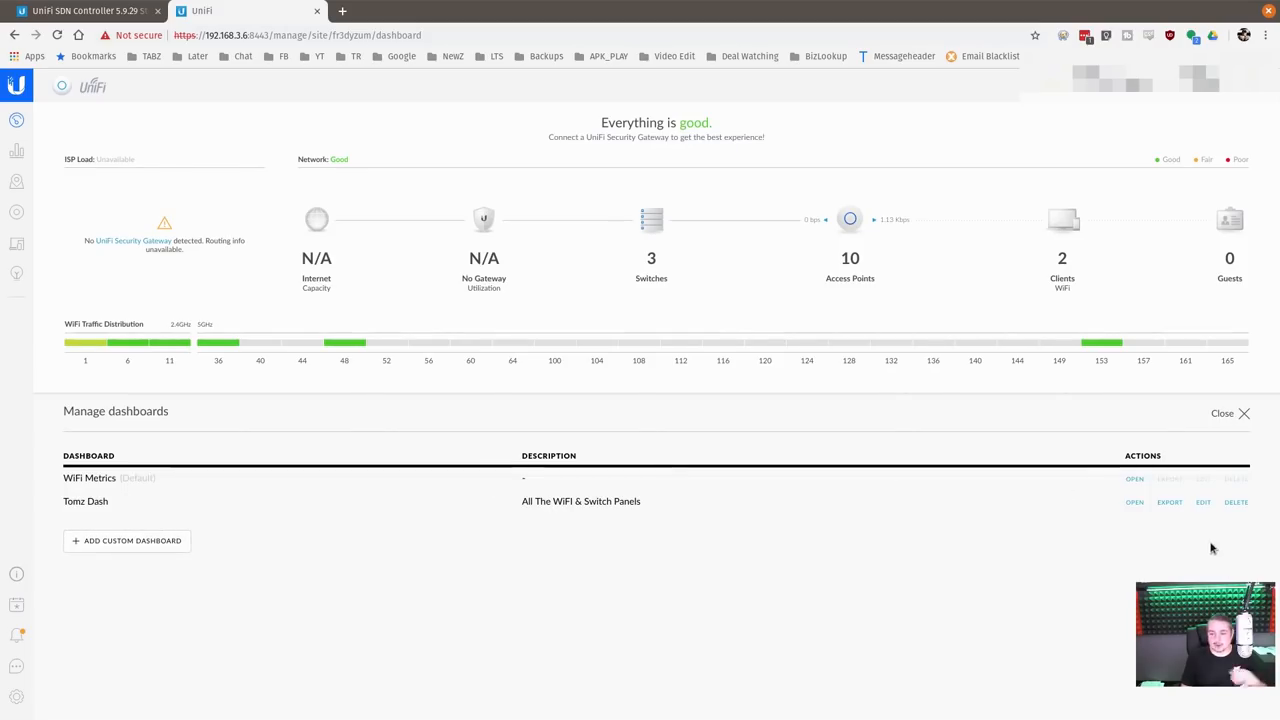
pyautogui.moveTo(1168, 502)
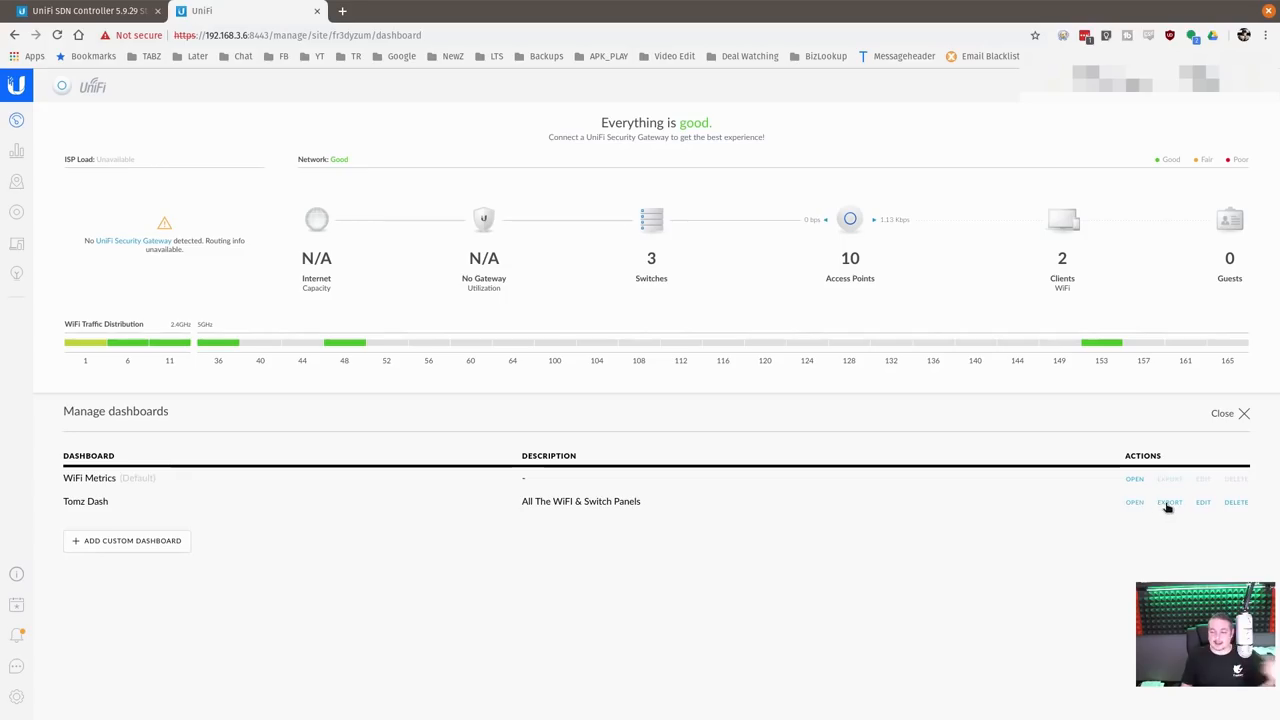
pyautogui.moveTo(1157, 507)
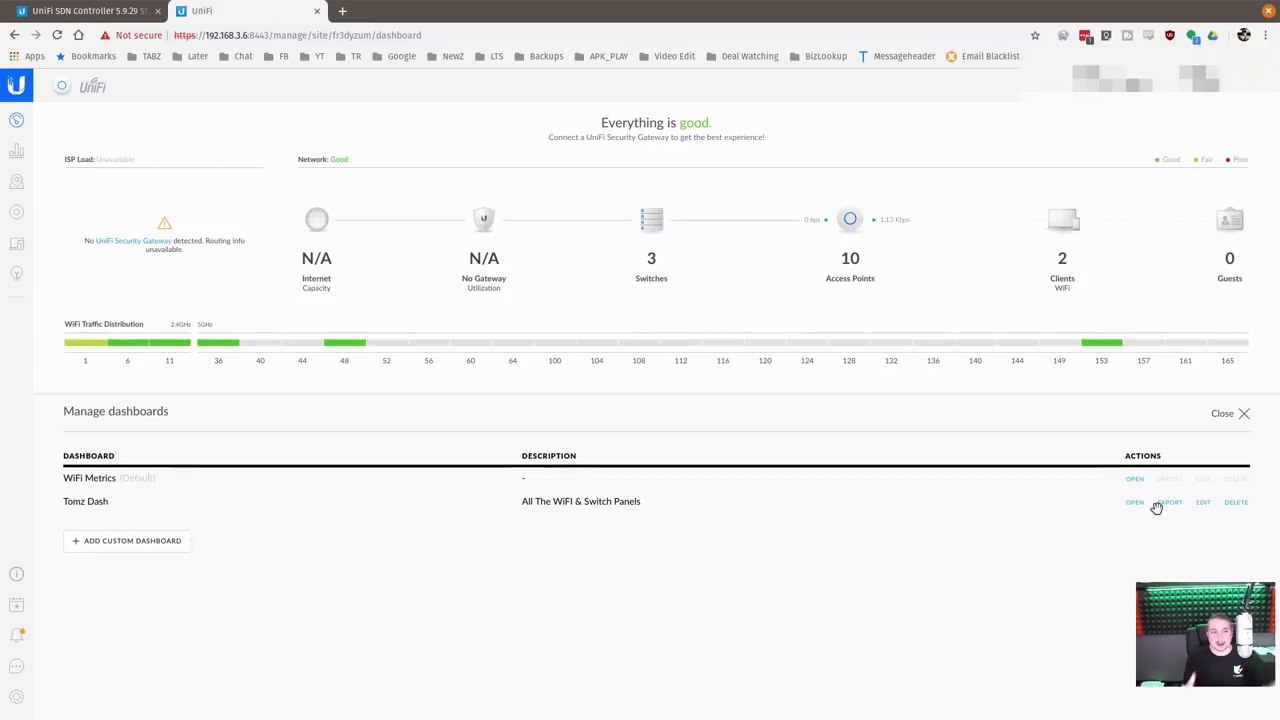
pyautogui.moveTo(1204, 502)
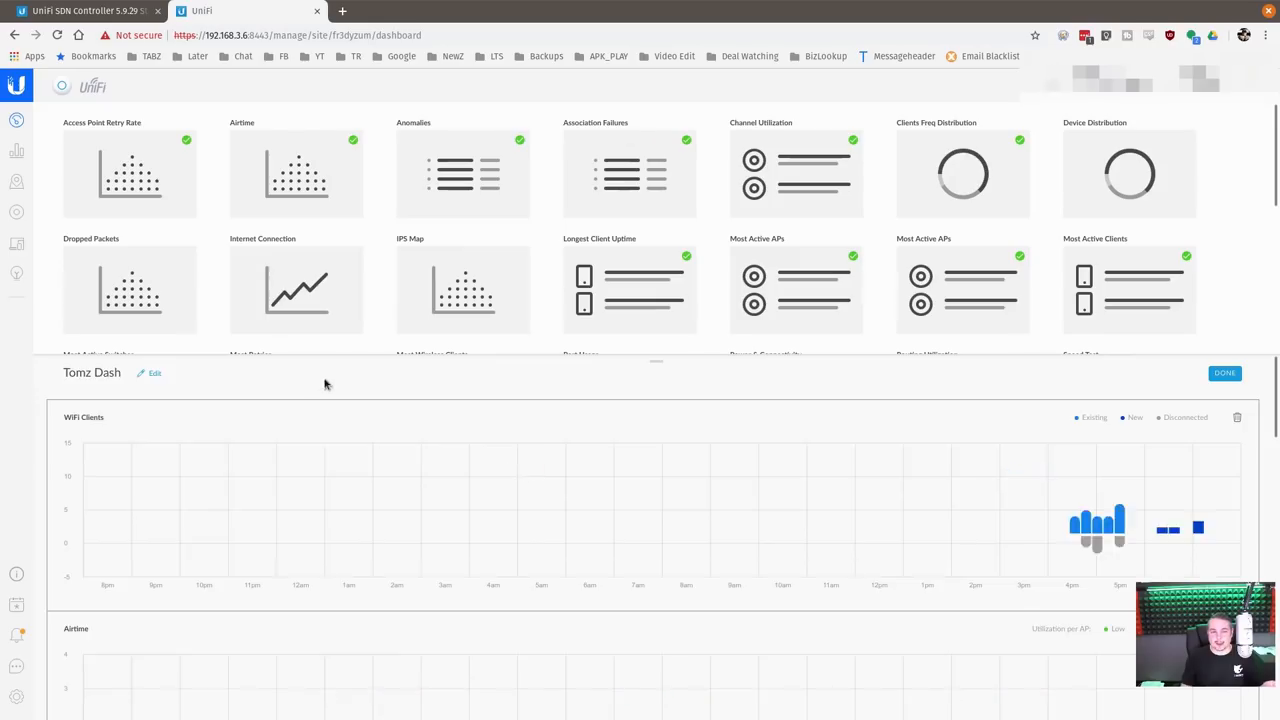
# Browse the Tomz Dash widget gallery and finish editing with DONE.
pyautogui.scroll(-3)
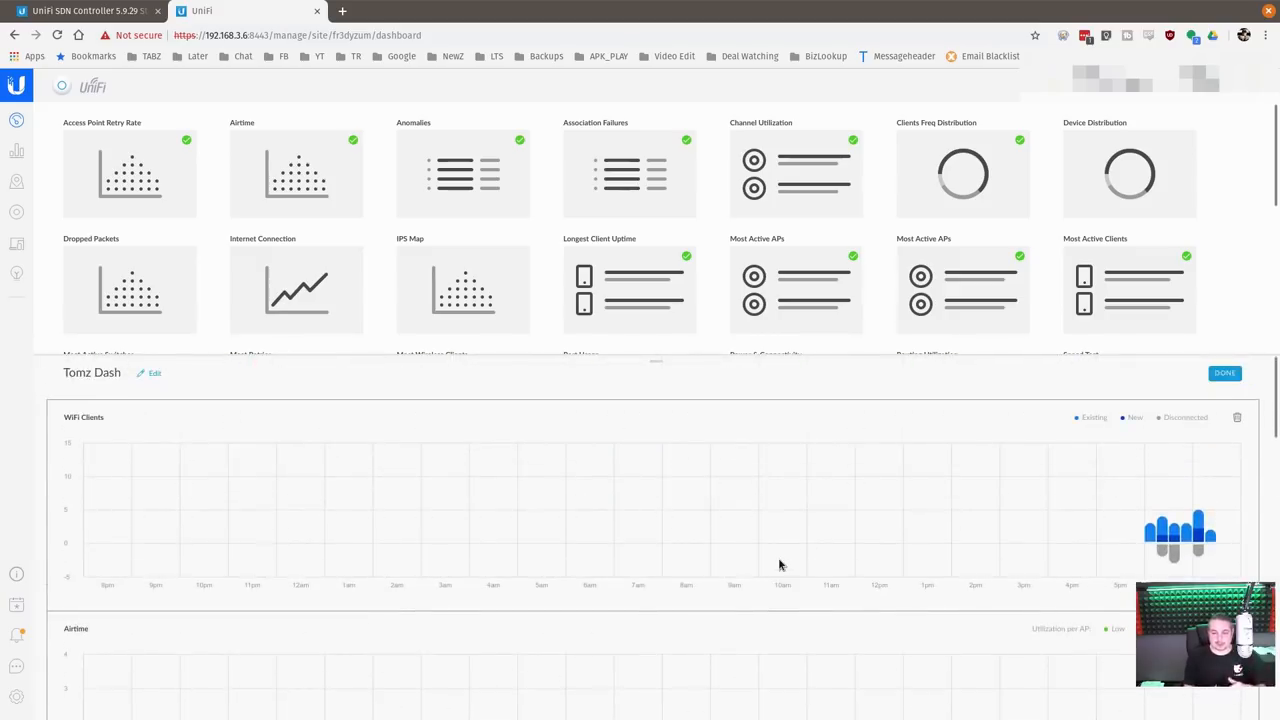
pyautogui.moveTo(1210, 393)
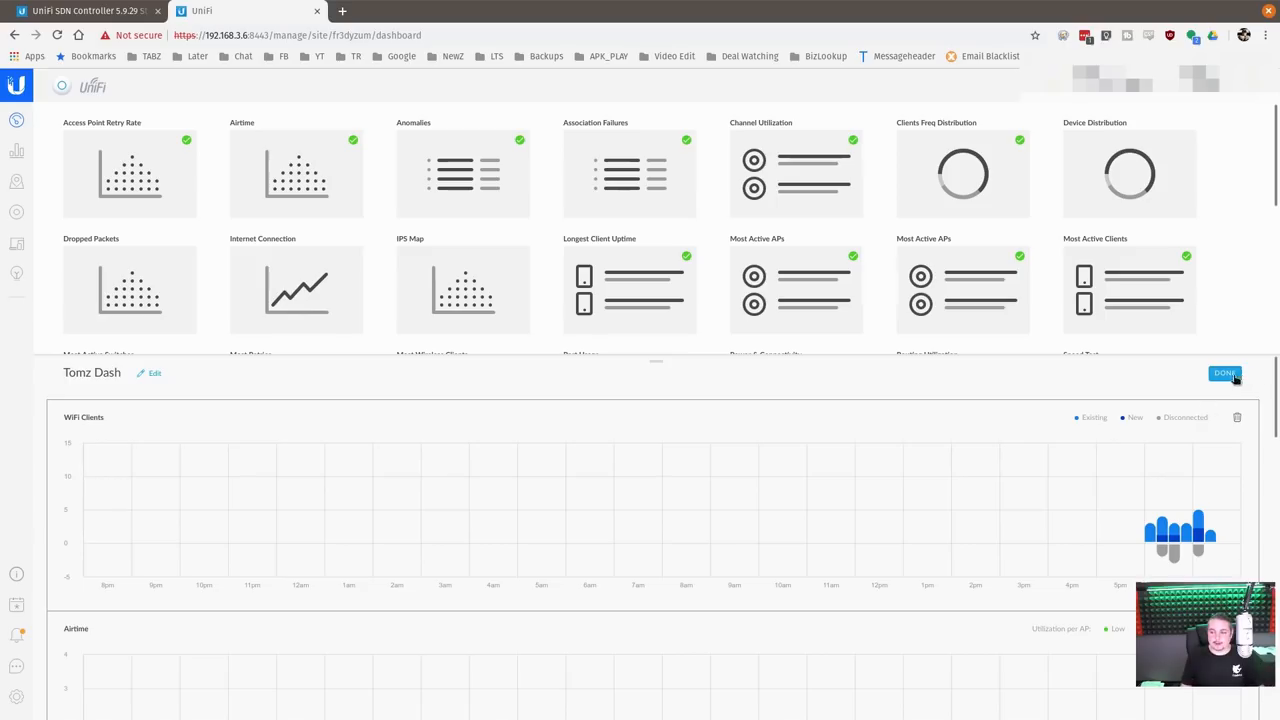
pyautogui.click(1224, 373)
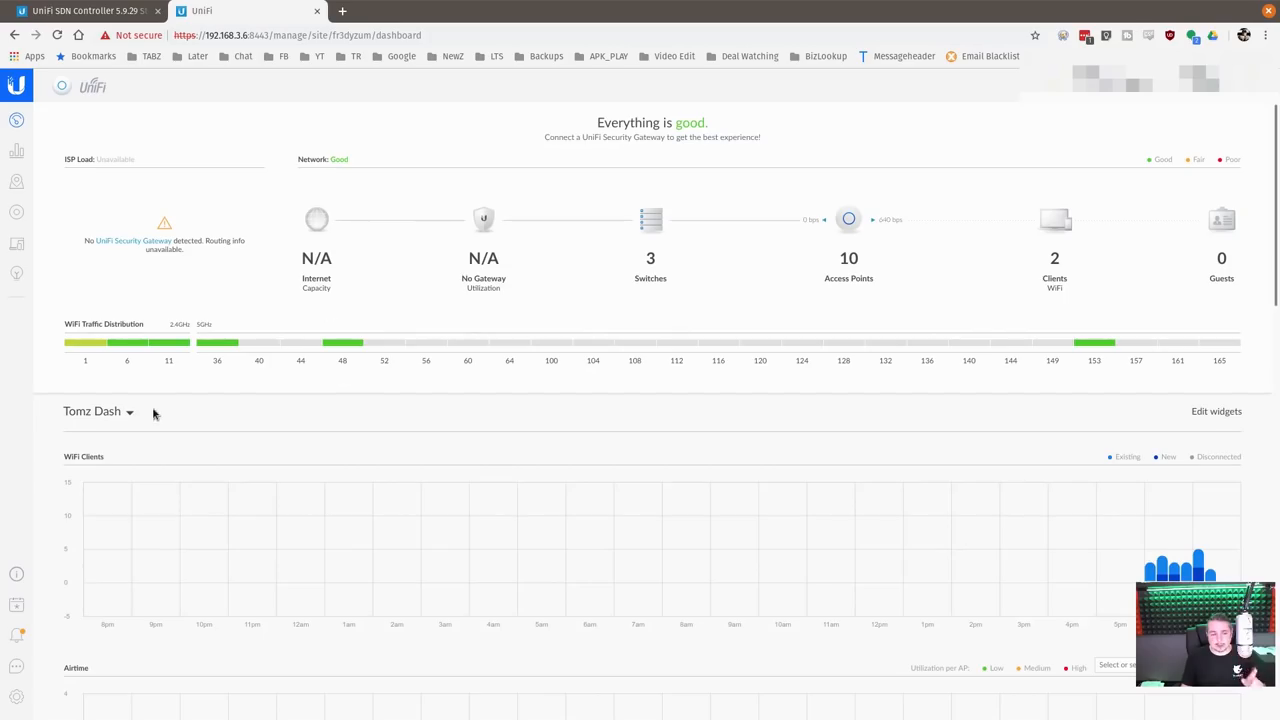
# Show the WiFi Metrics dashboard and set its time range to Last 7 Days.
pyautogui.click(98, 411)
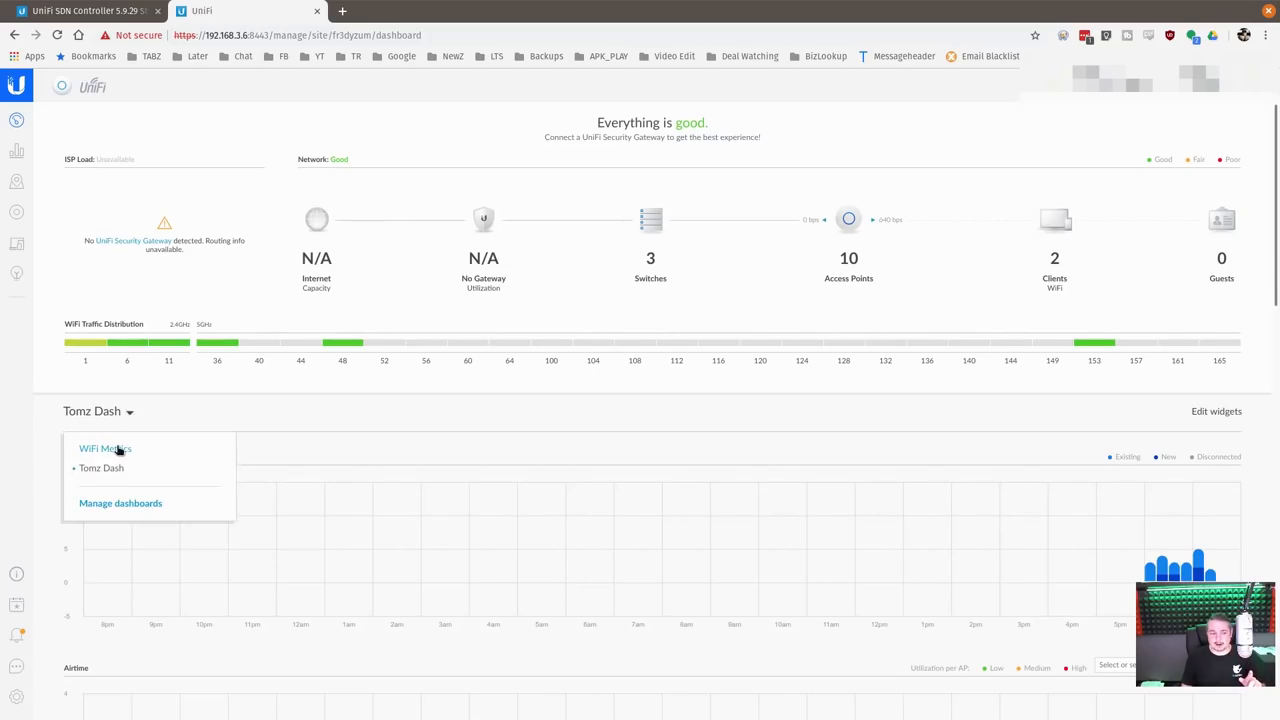
pyautogui.click(105, 448)
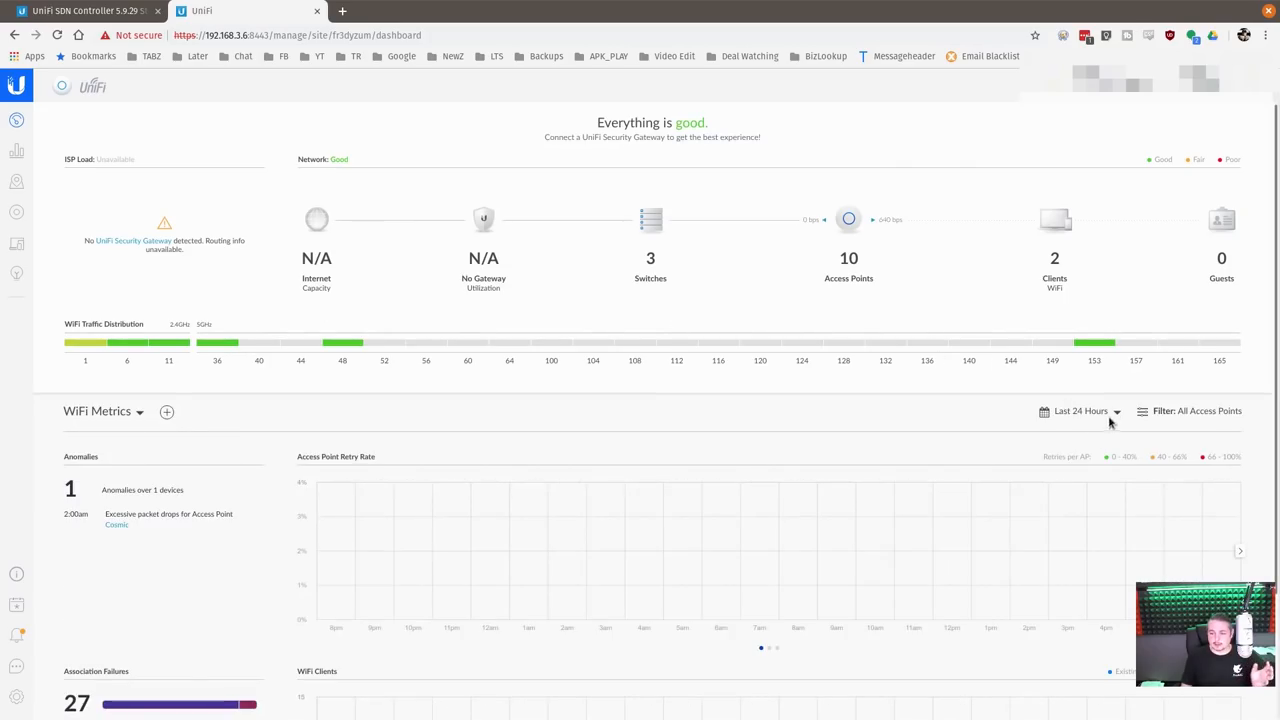
pyautogui.click(1080, 411)
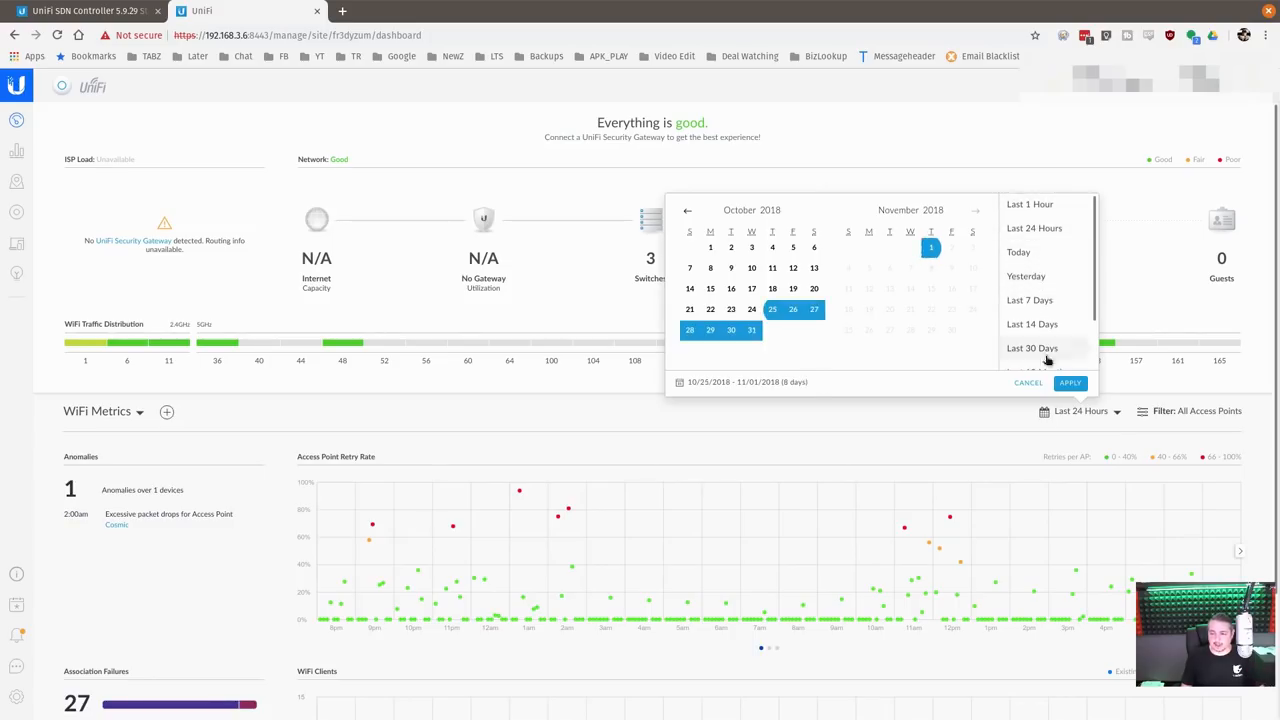
pyautogui.click(1029, 300)
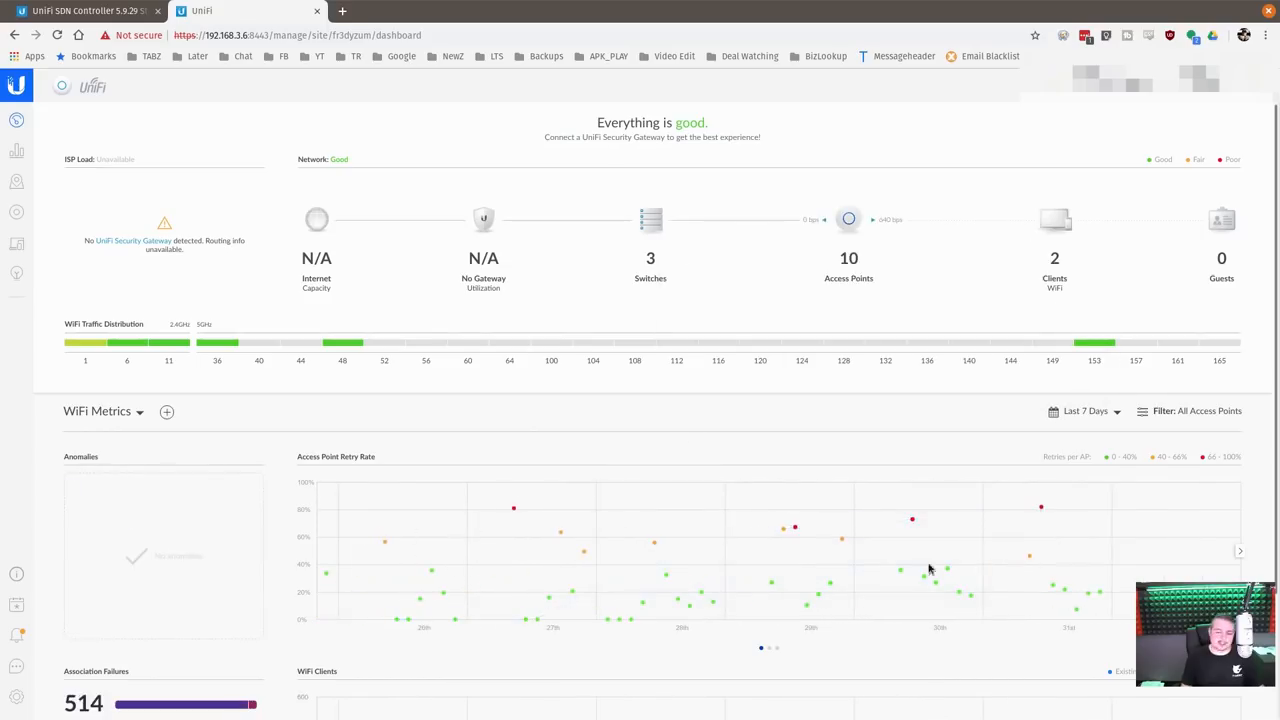
pyautogui.moveTo(430, 588)
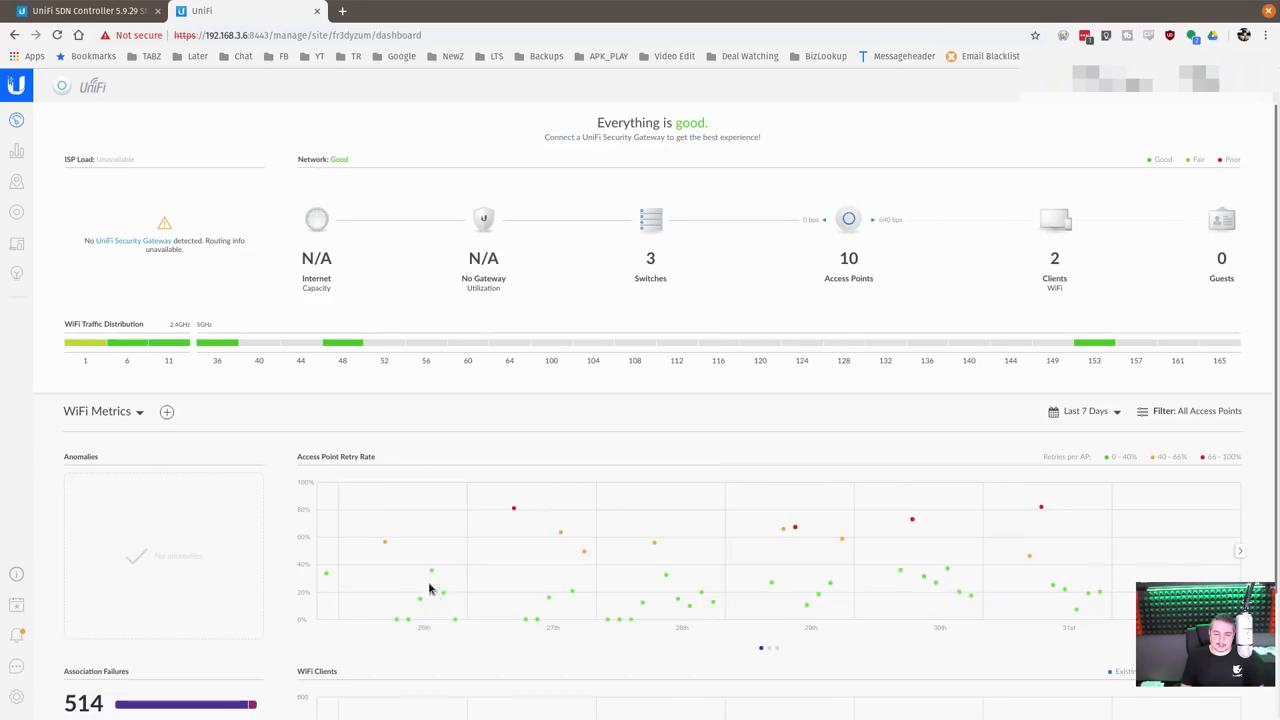
pyautogui.moveTo(420, 595)
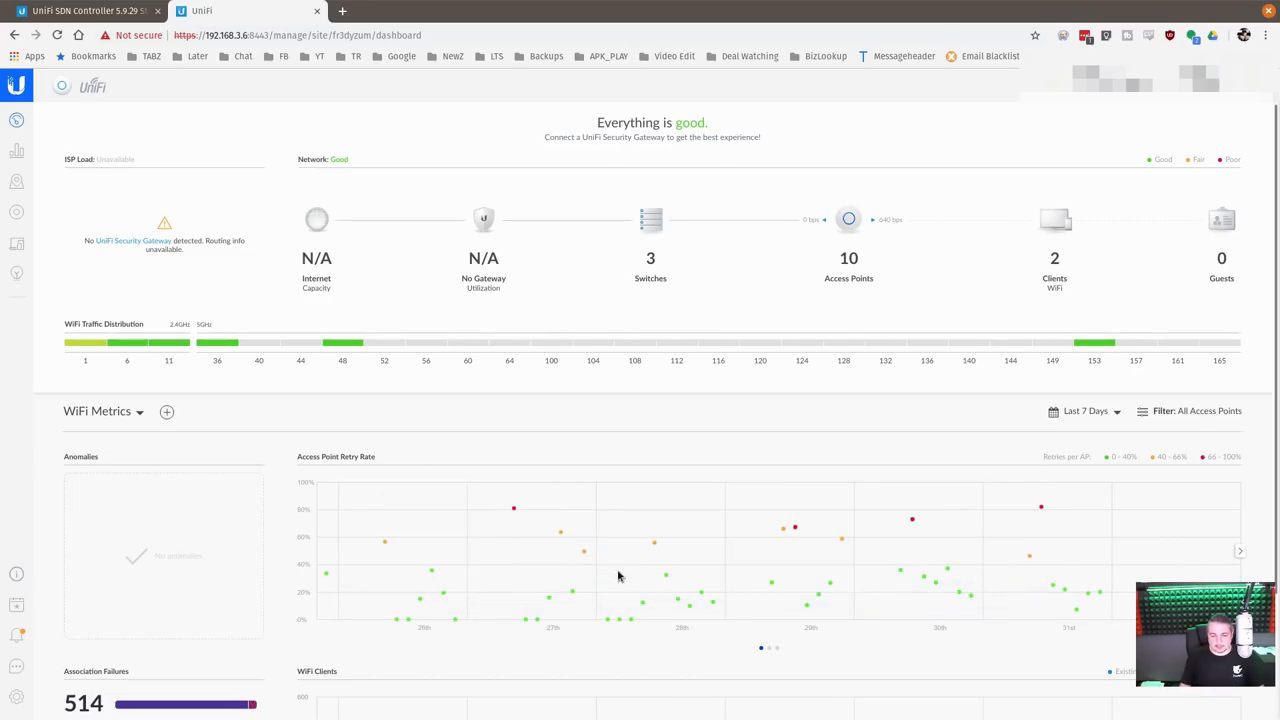
pyautogui.moveTo(815, 607)
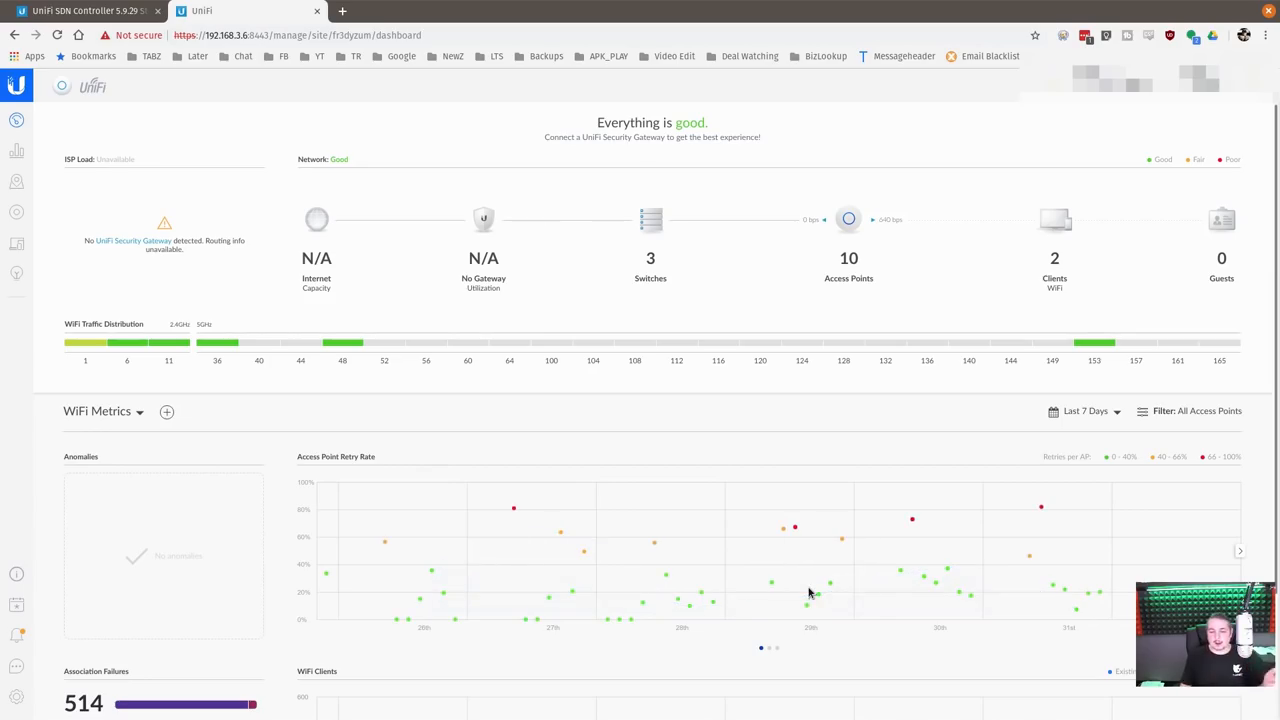
pyautogui.scroll(-3)
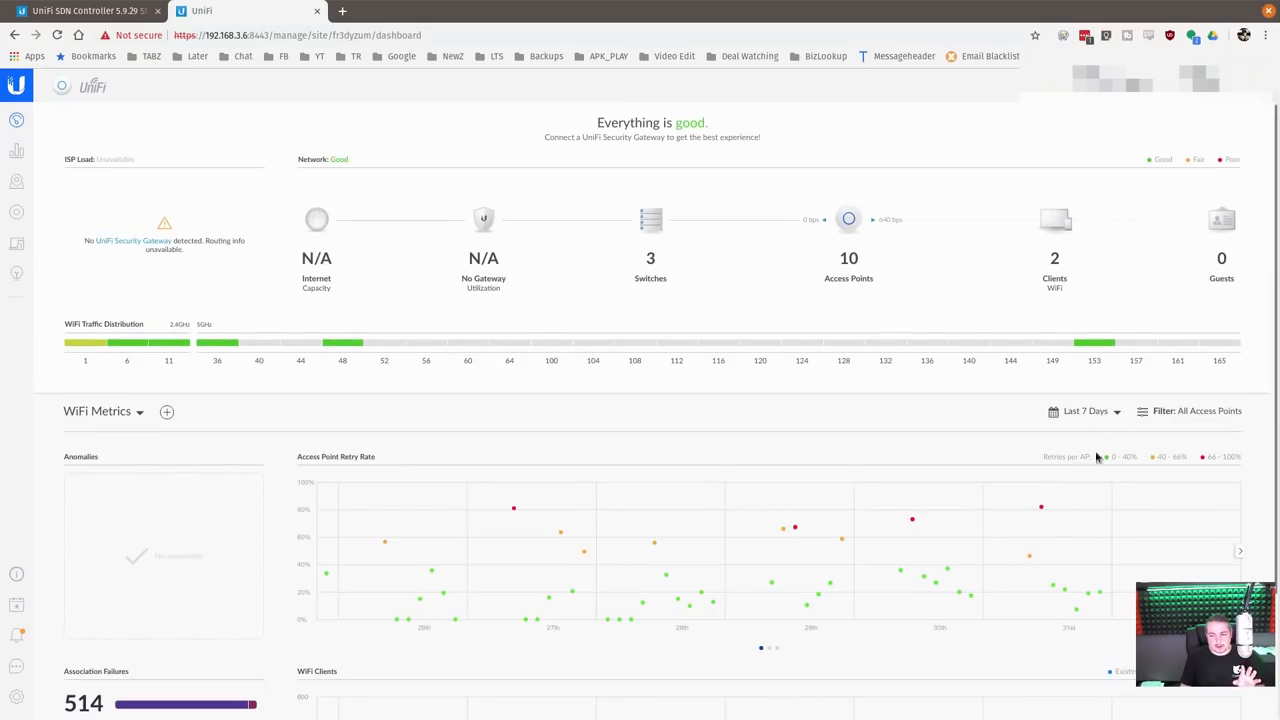
# Check the Filter by Access Point choices, then bring up the dashboard list again.
pyautogui.click(1163, 411)
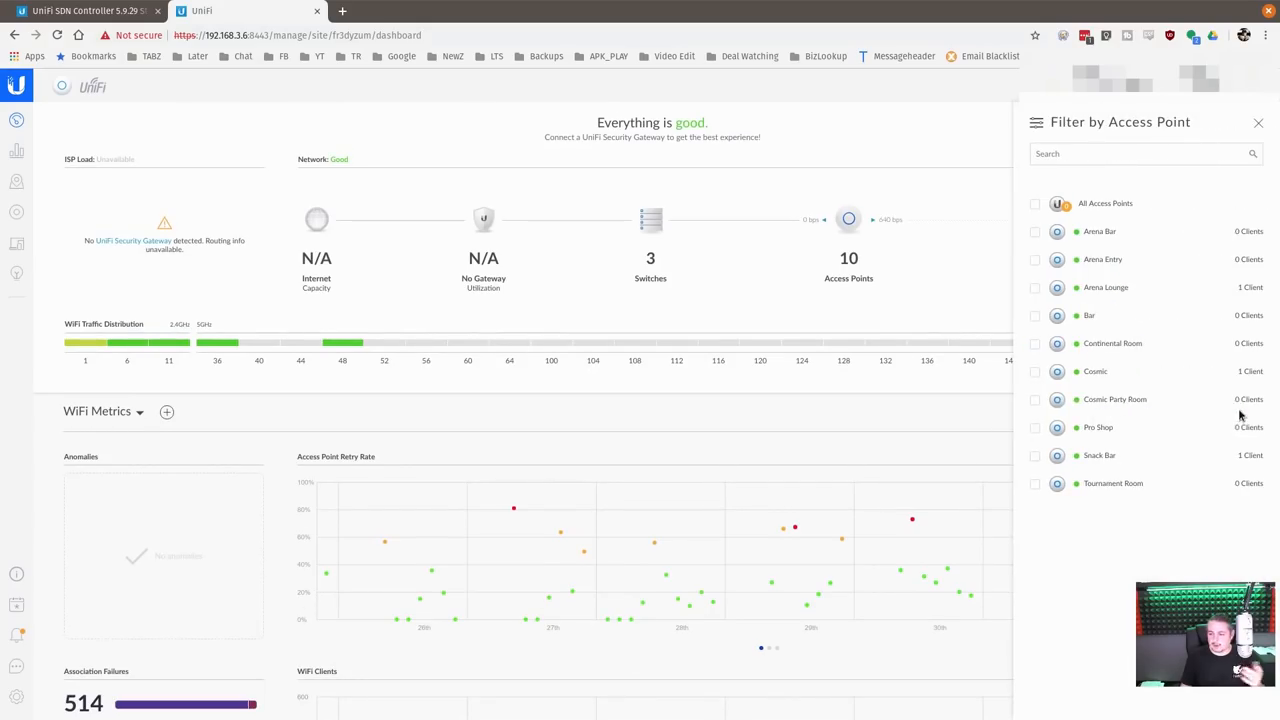
pyautogui.moveTo(1043, 246)
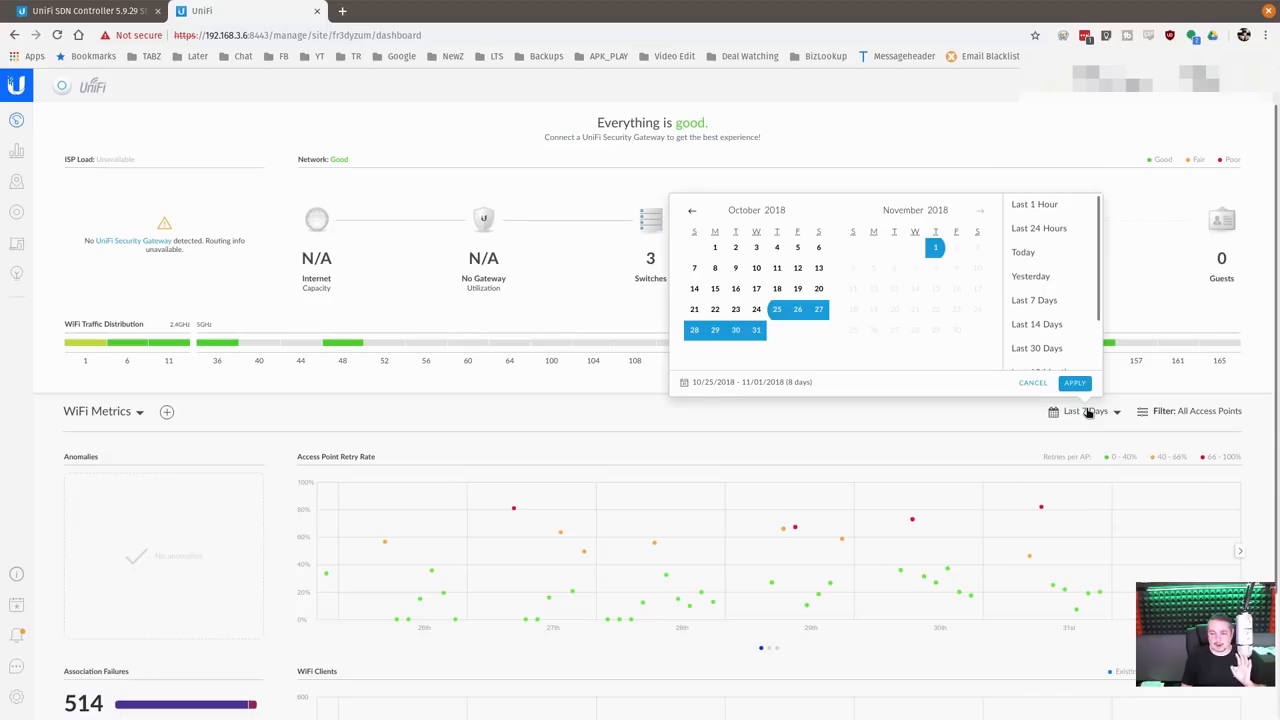
pyautogui.click(1074, 382)
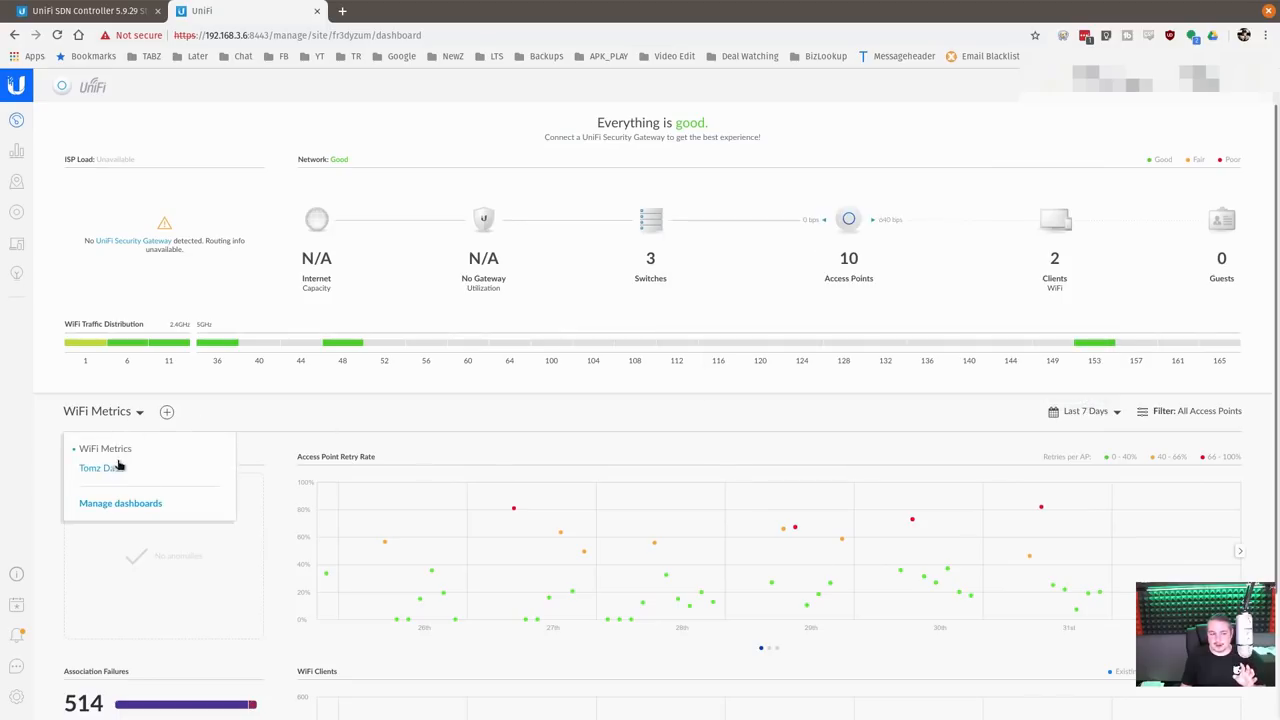
pyautogui.moveTo(393, 388)
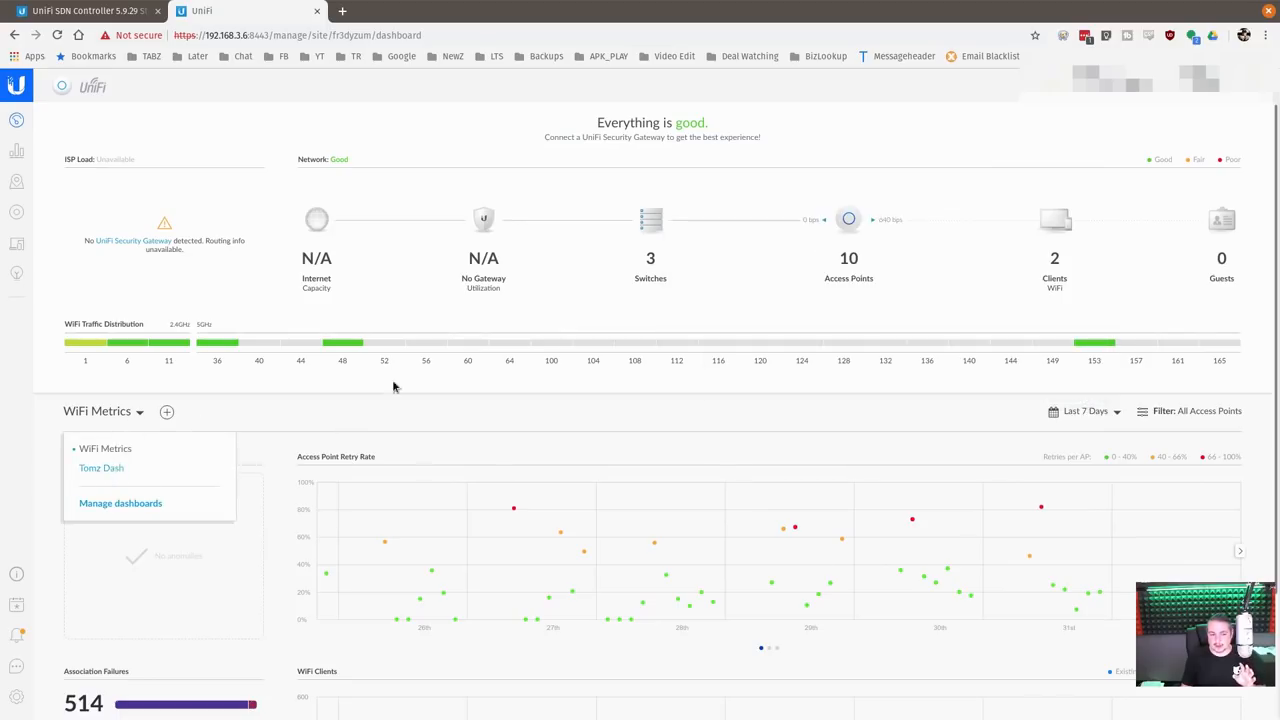
# Return to Tomz Dash, list the Airtime chart's devices, and review its lower panels.
pyautogui.click(101, 468)
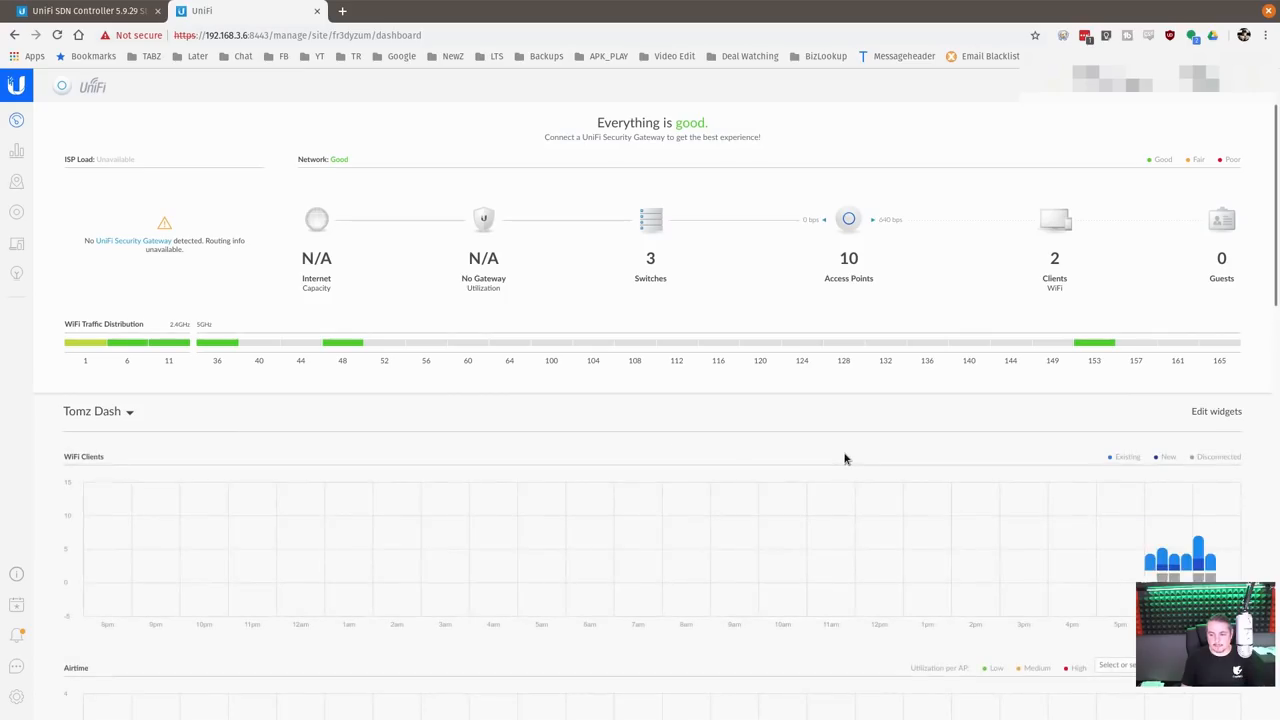
pyautogui.scroll(-3)
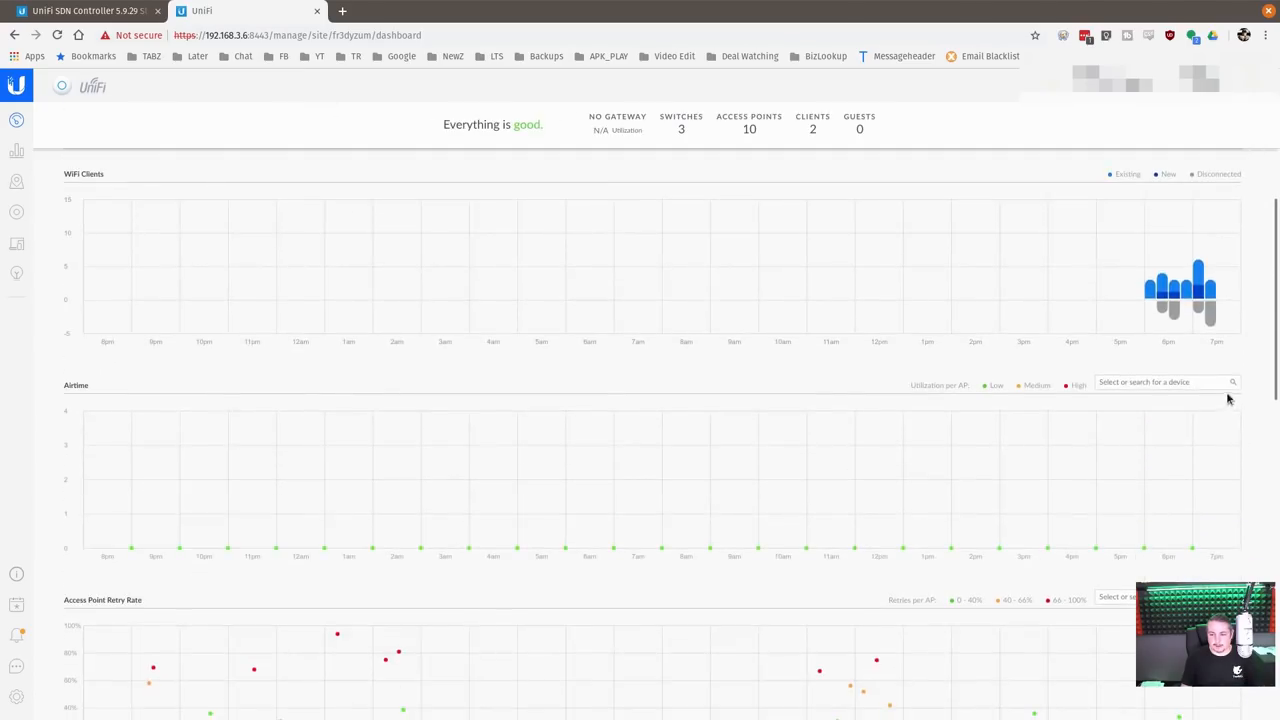
pyautogui.click(1165, 382)
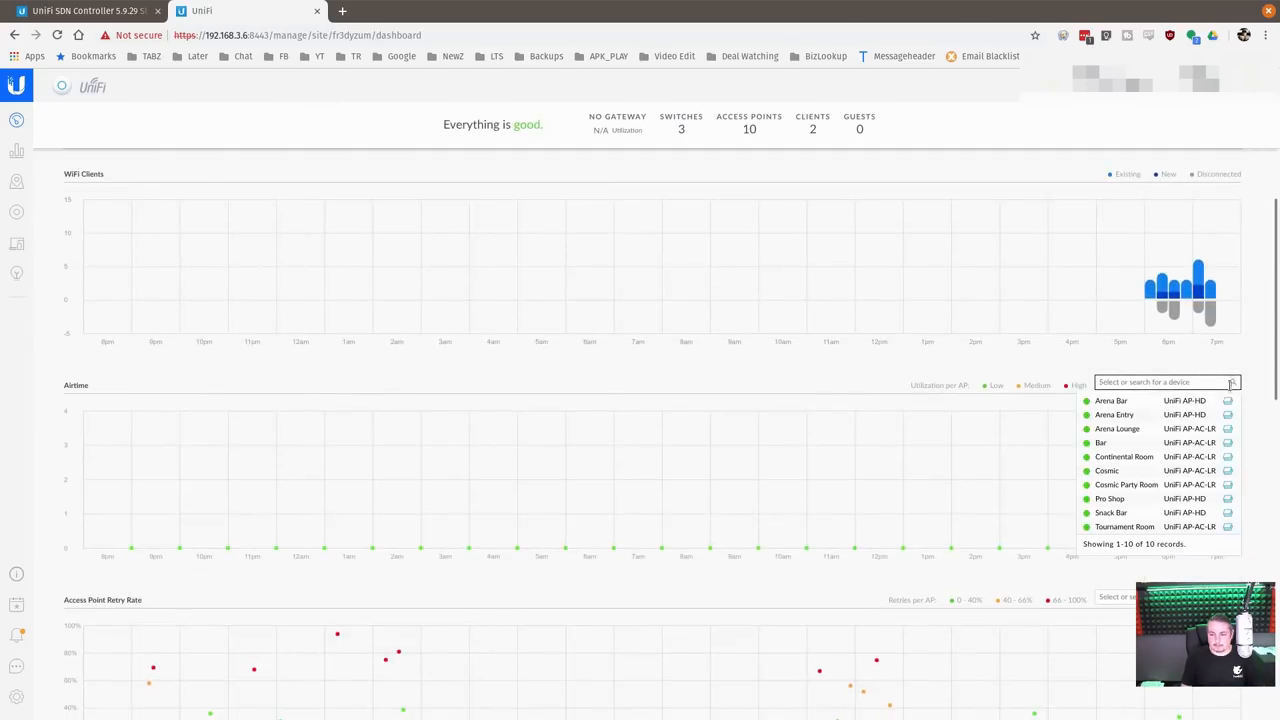
pyautogui.scroll(-3)
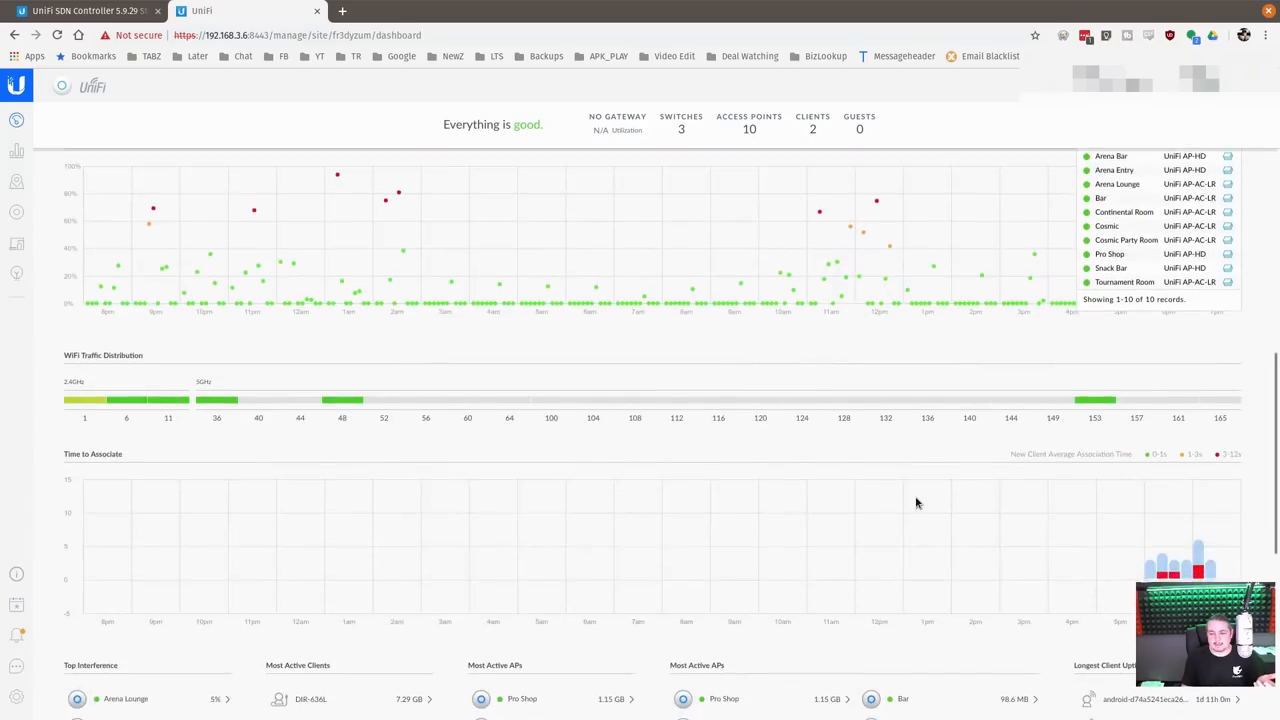
pyautogui.scroll(-3)
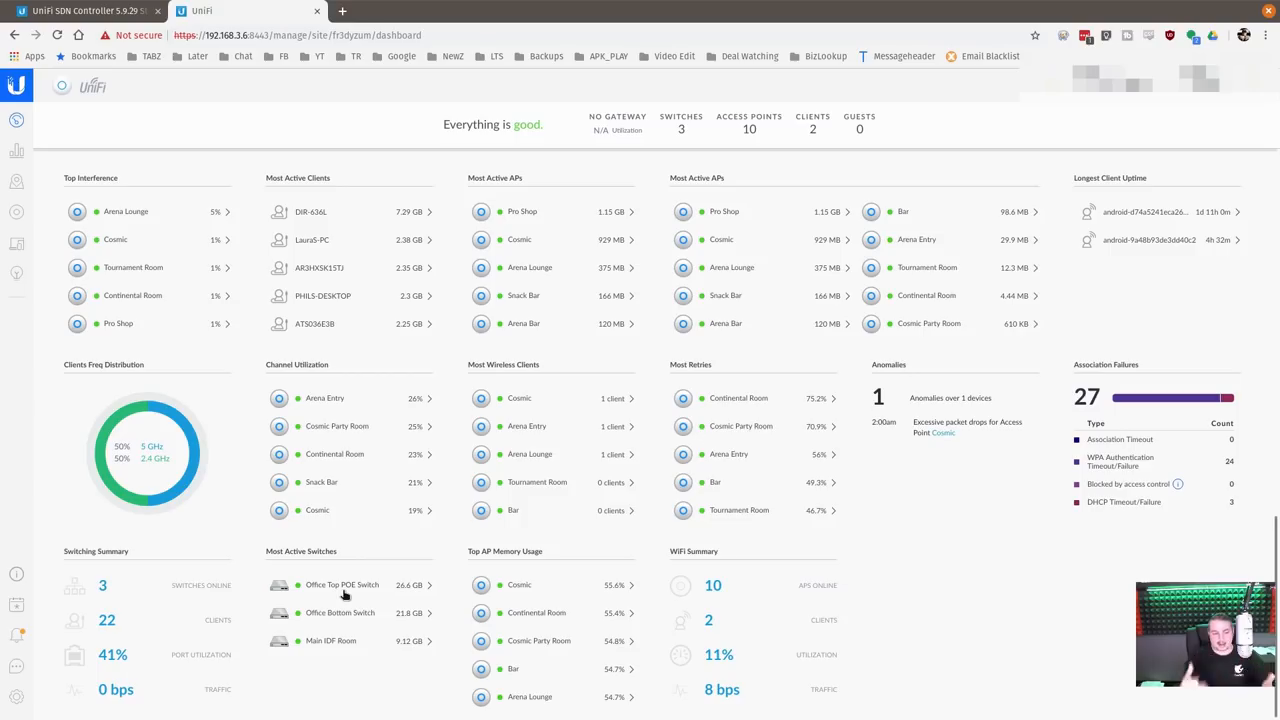
pyautogui.moveTo(350, 594)
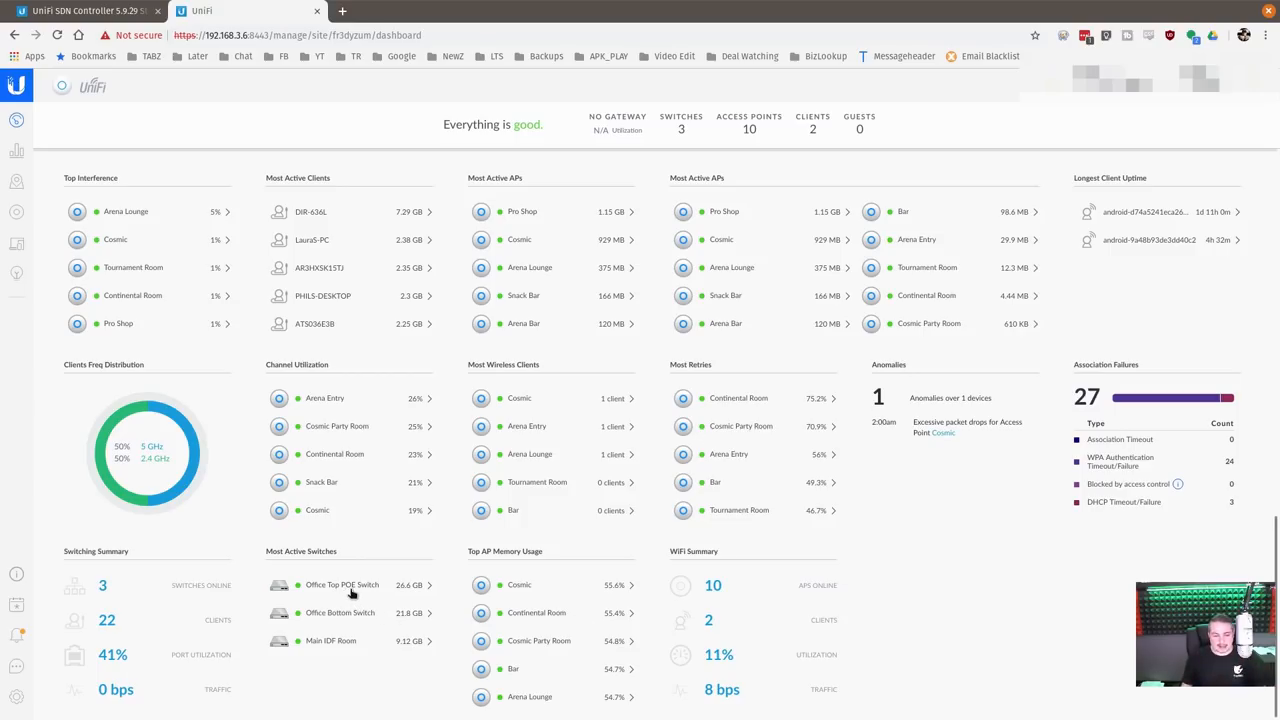
# View and close the Office Top POE Switch details from Tomz Dash.
pyautogui.click(342, 584)
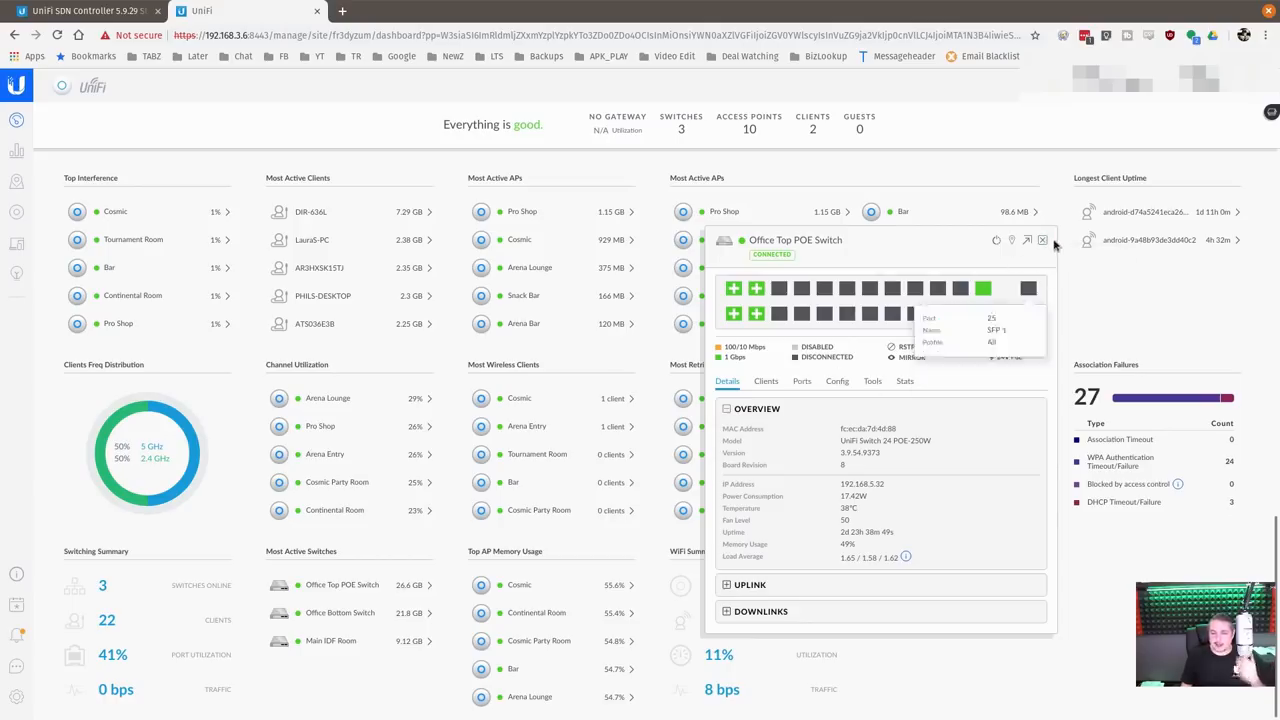
pyautogui.click(1042, 240)
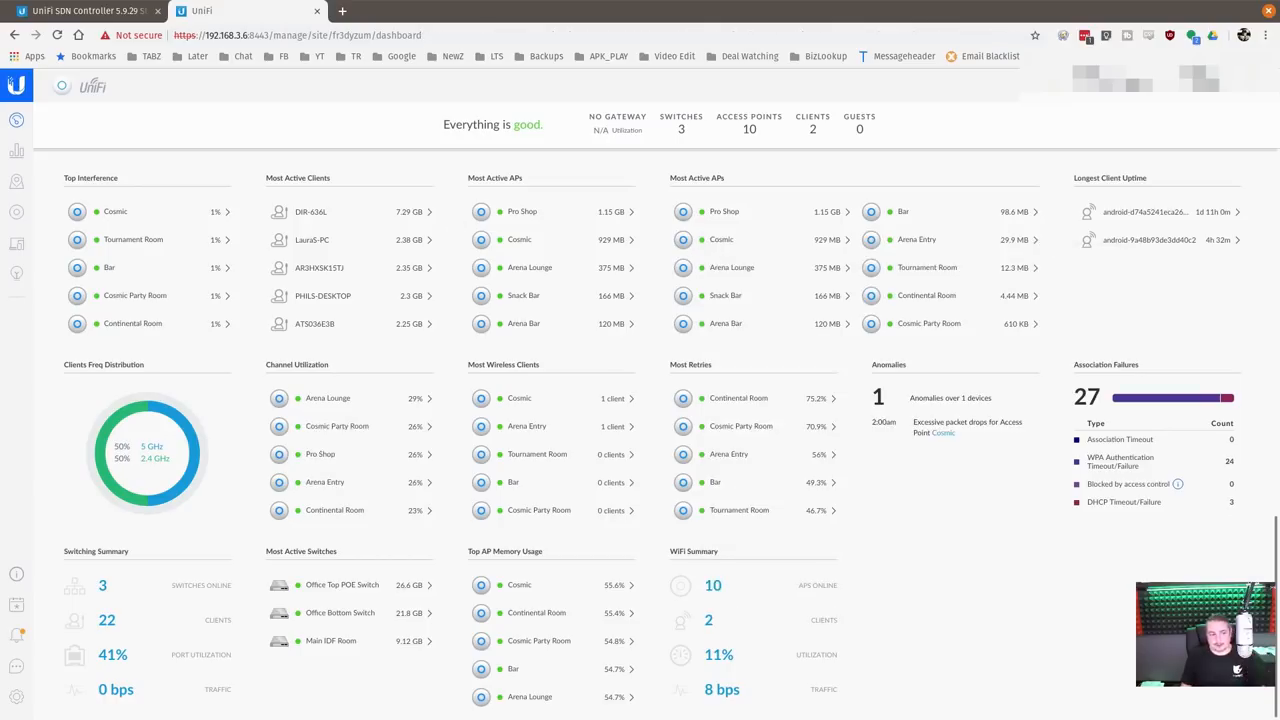
pyautogui.moveTo(16, 211)
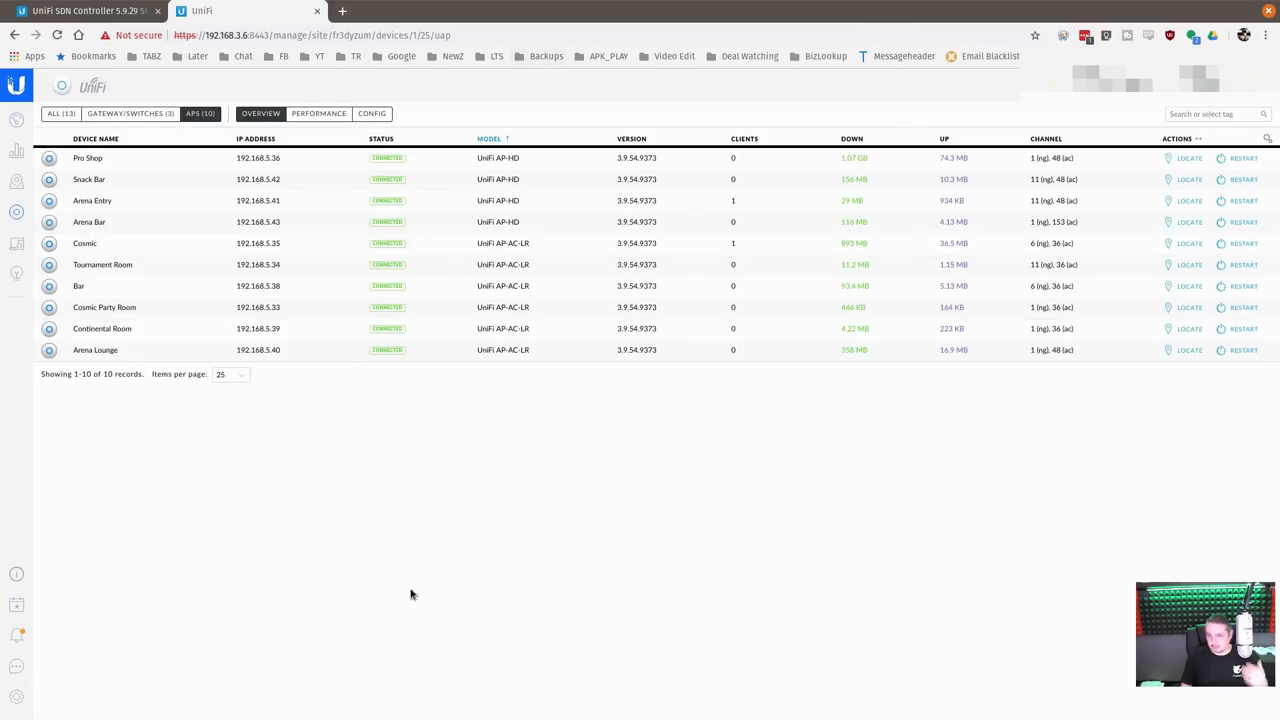
# Review AP Performance and Config views, then filter the device list to gateways/switches.
pyautogui.click(318, 113)
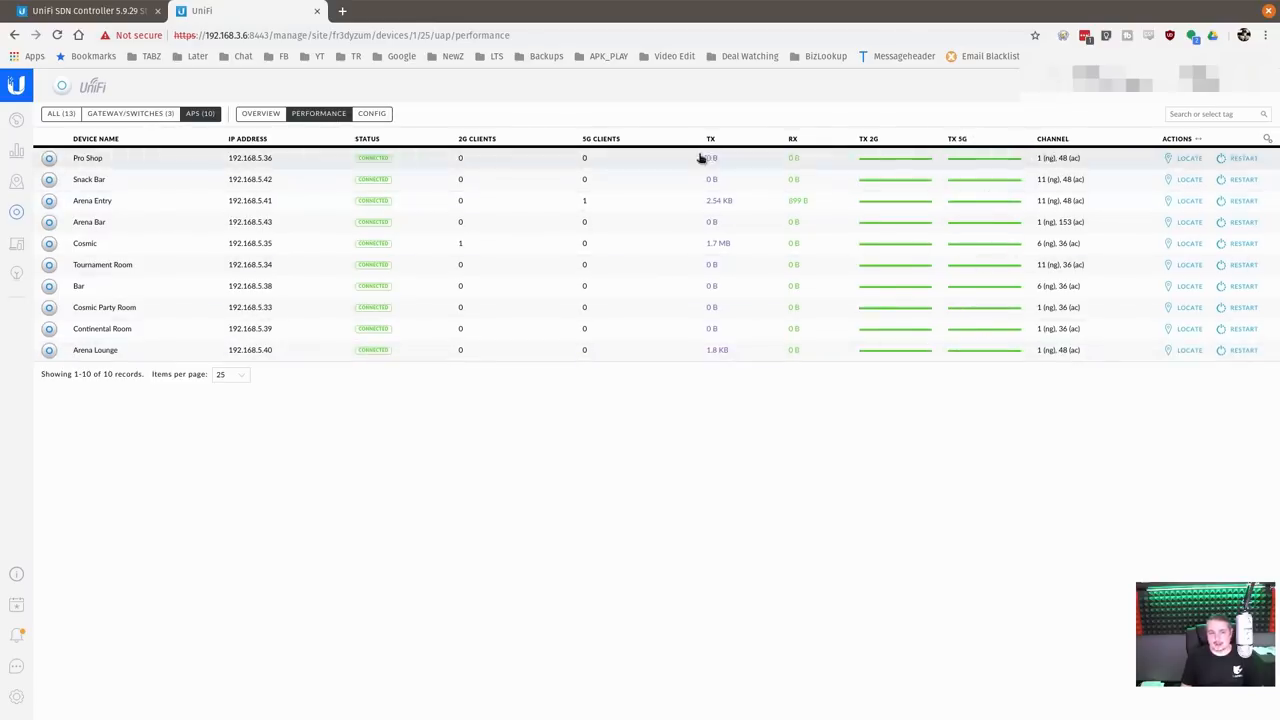
pyautogui.click(371, 113)
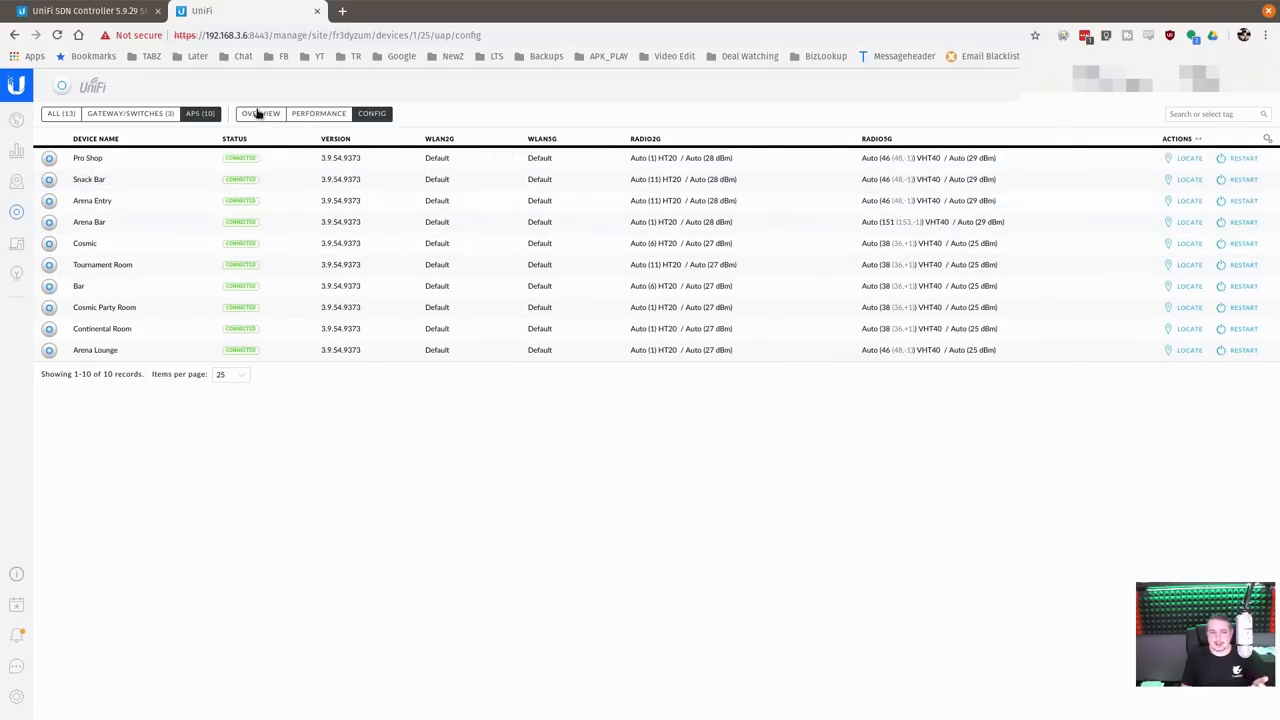
pyautogui.click(260, 113)
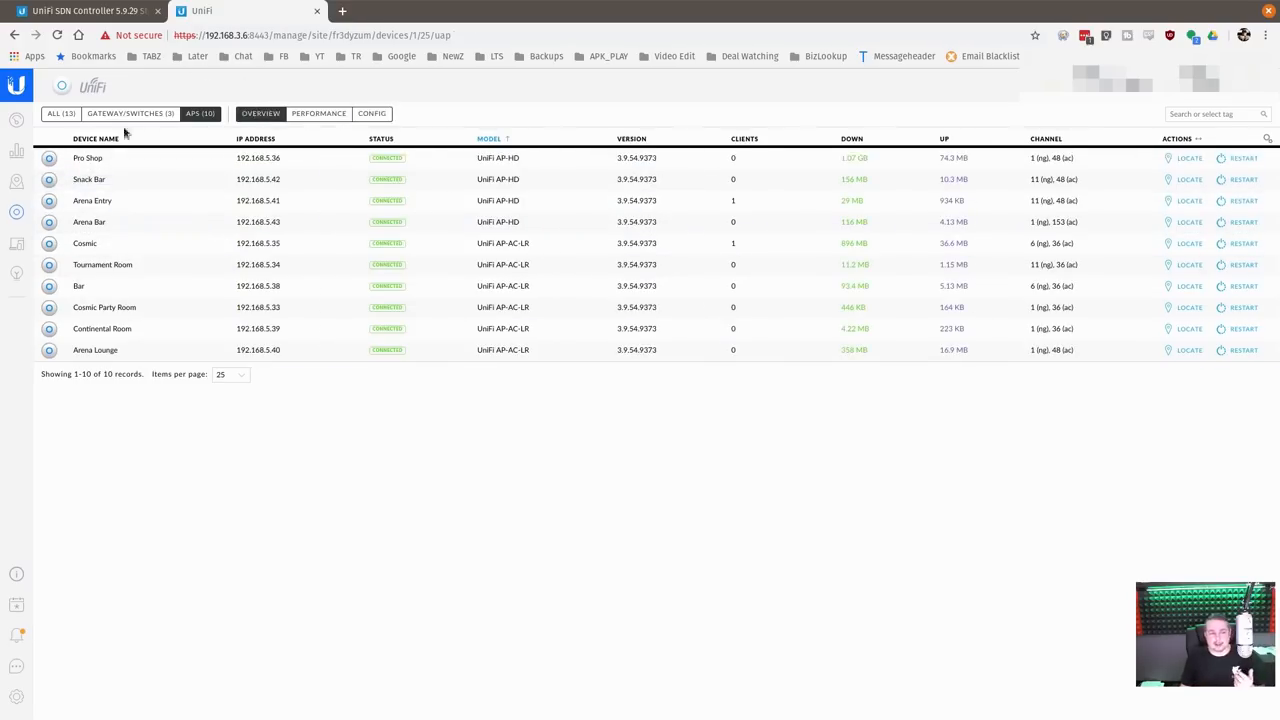
pyautogui.click(60, 113)
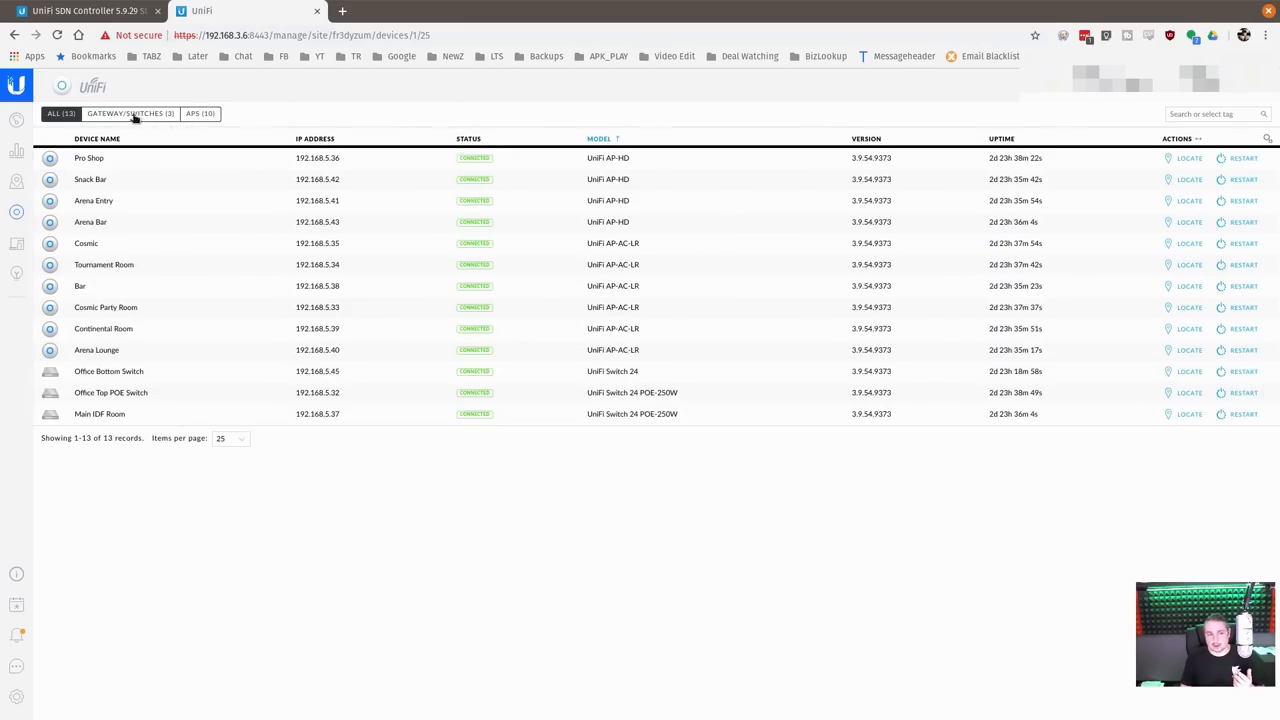
pyautogui.click(129, 113)
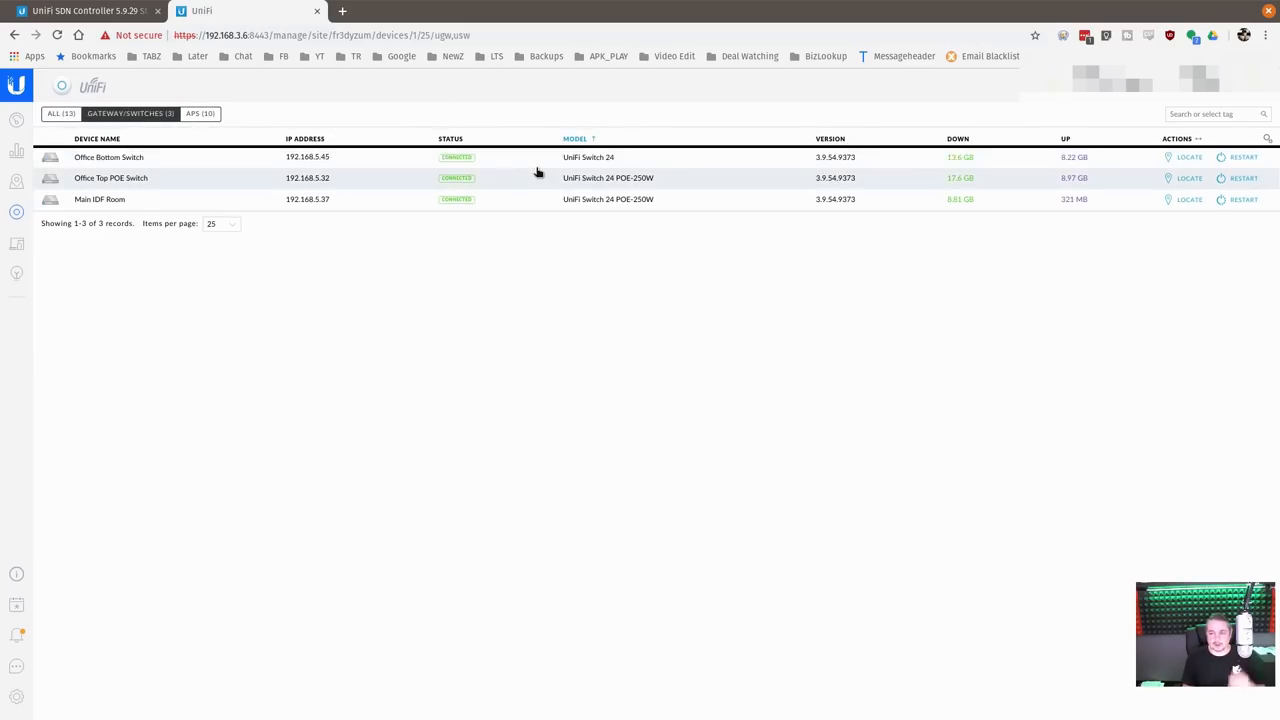
pyautogui.moveTo(609, 189)
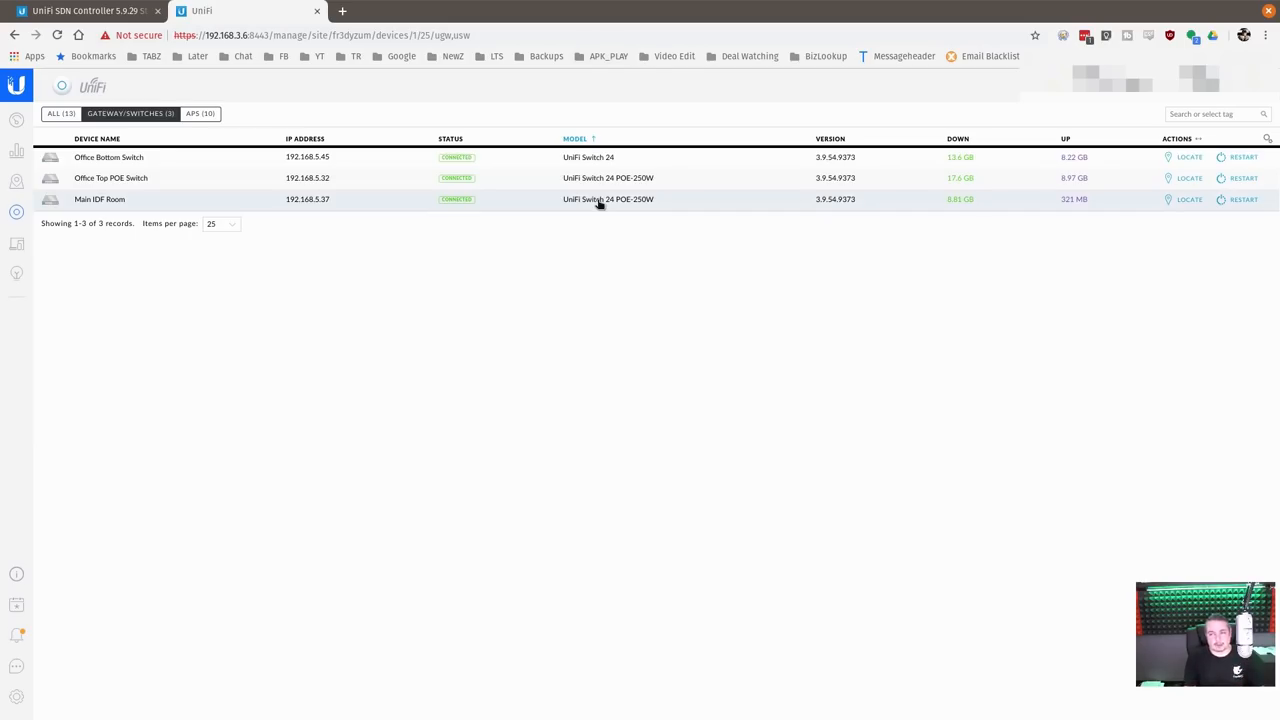
pyautogui.moveTo(72, 305)
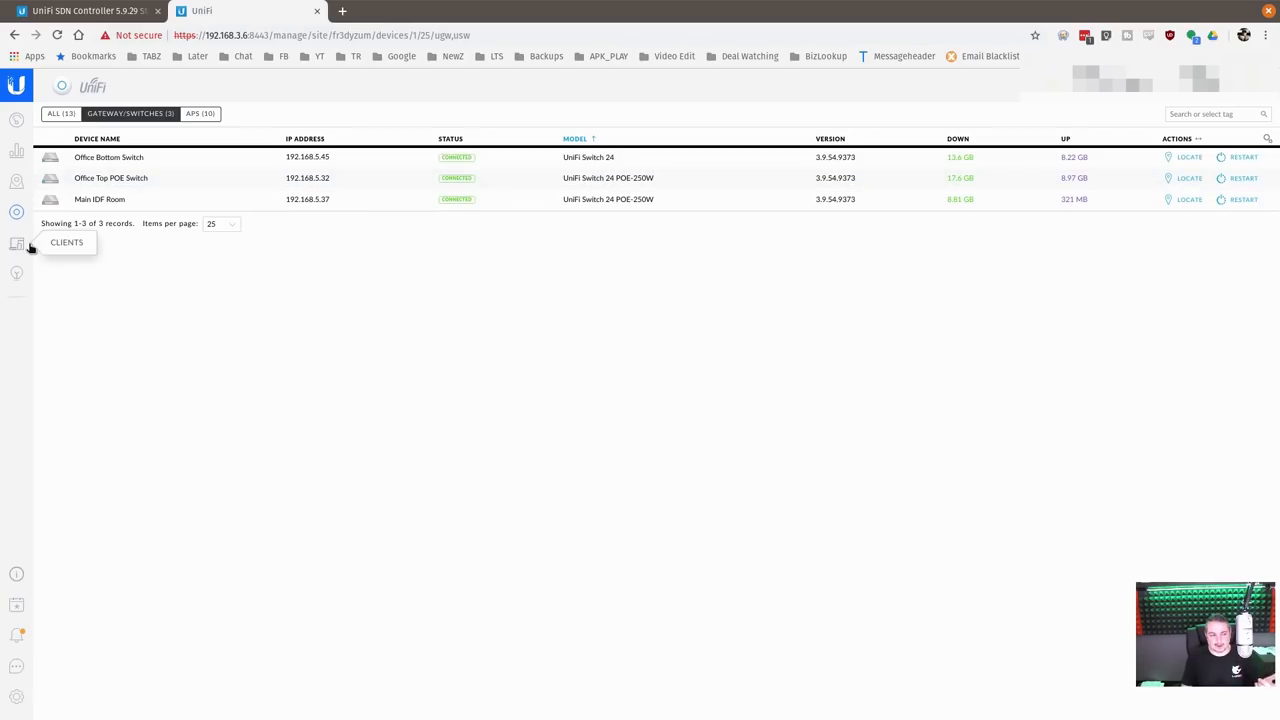
pyautogui.moveTo(16, 150)
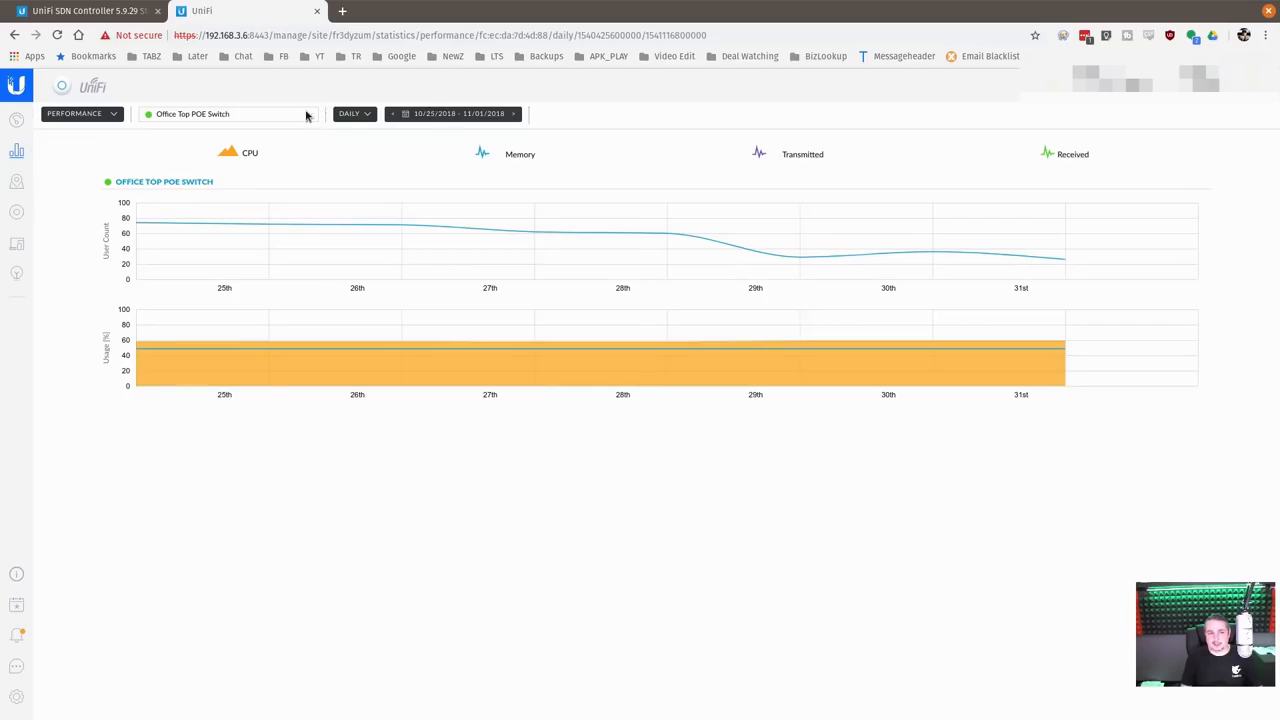
# Chart Arena Lounge's performance, then switch the statistics view to Debugging Metrics.
pyautogui.click(350, 113)
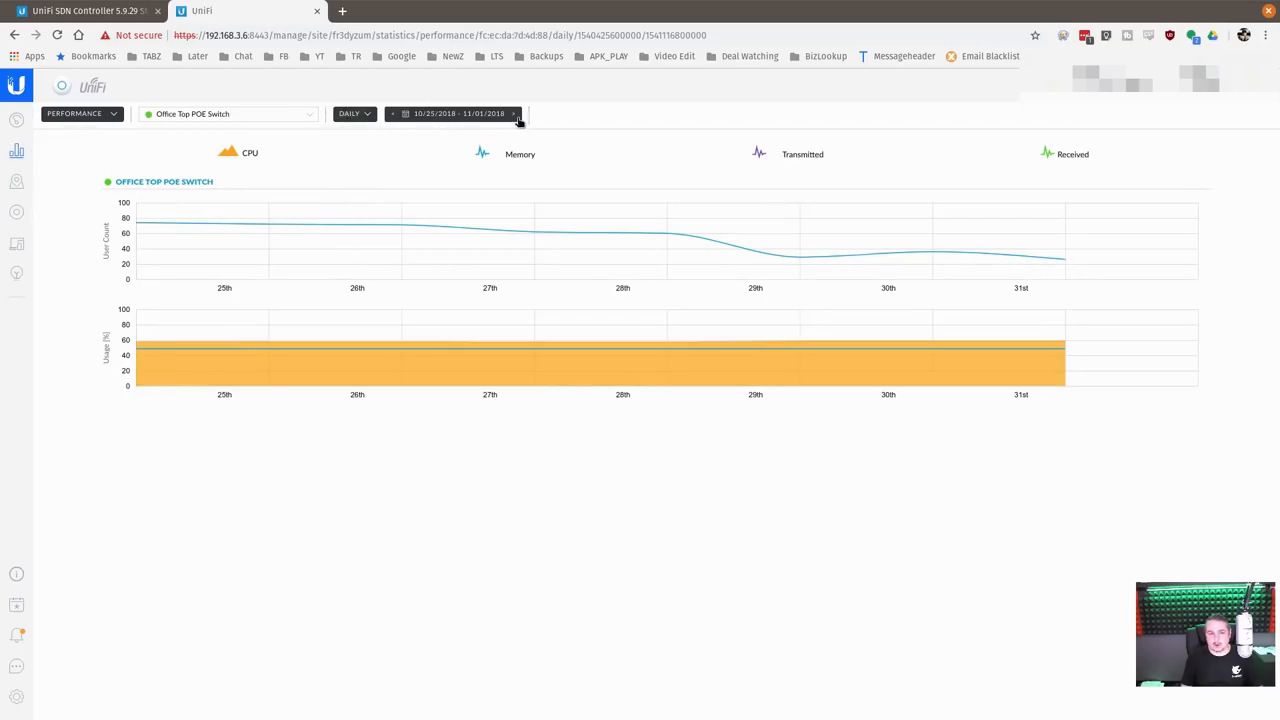
pyautogui.click(230, 113)
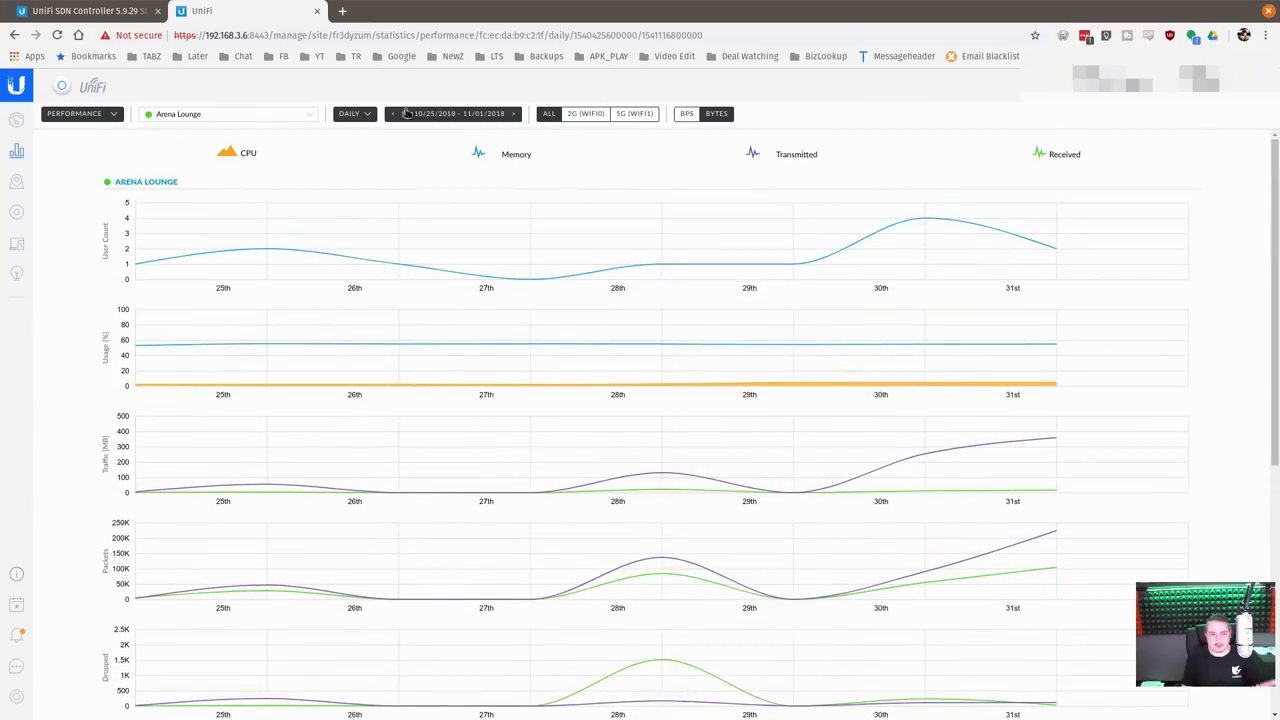
pyautogui.click(80, 113)
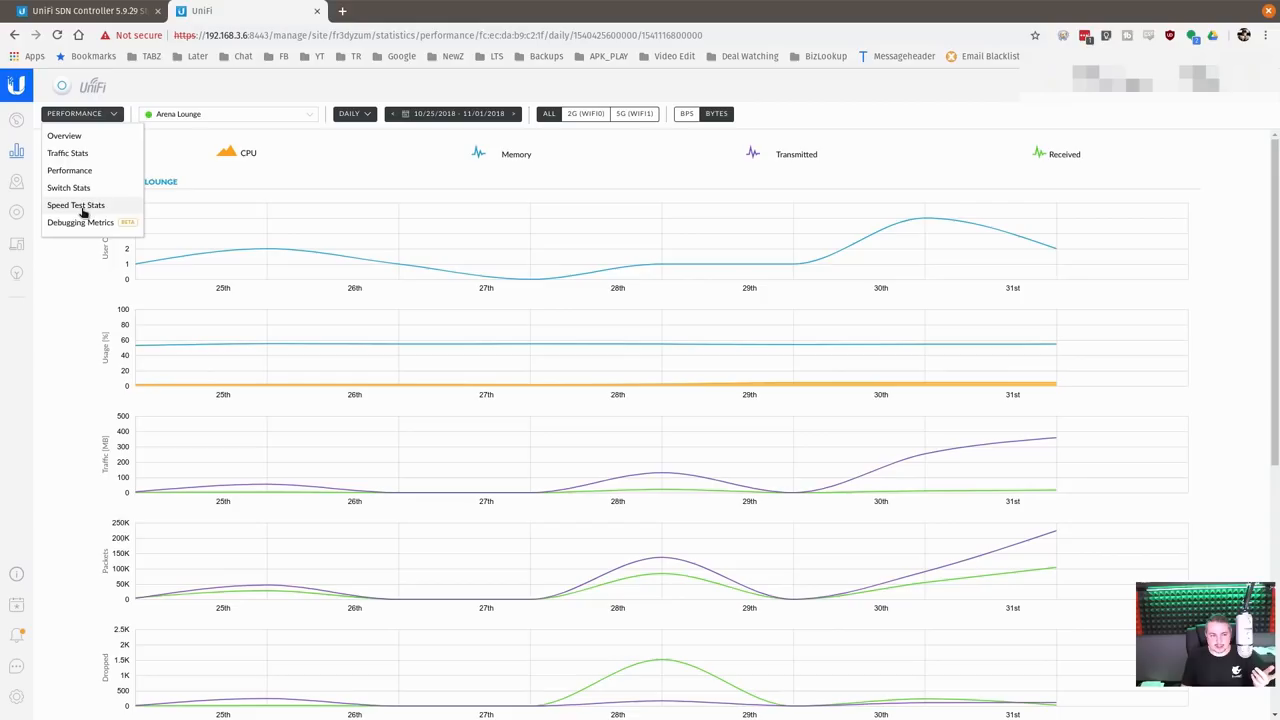
pyautogui.moveTo(80, 222)
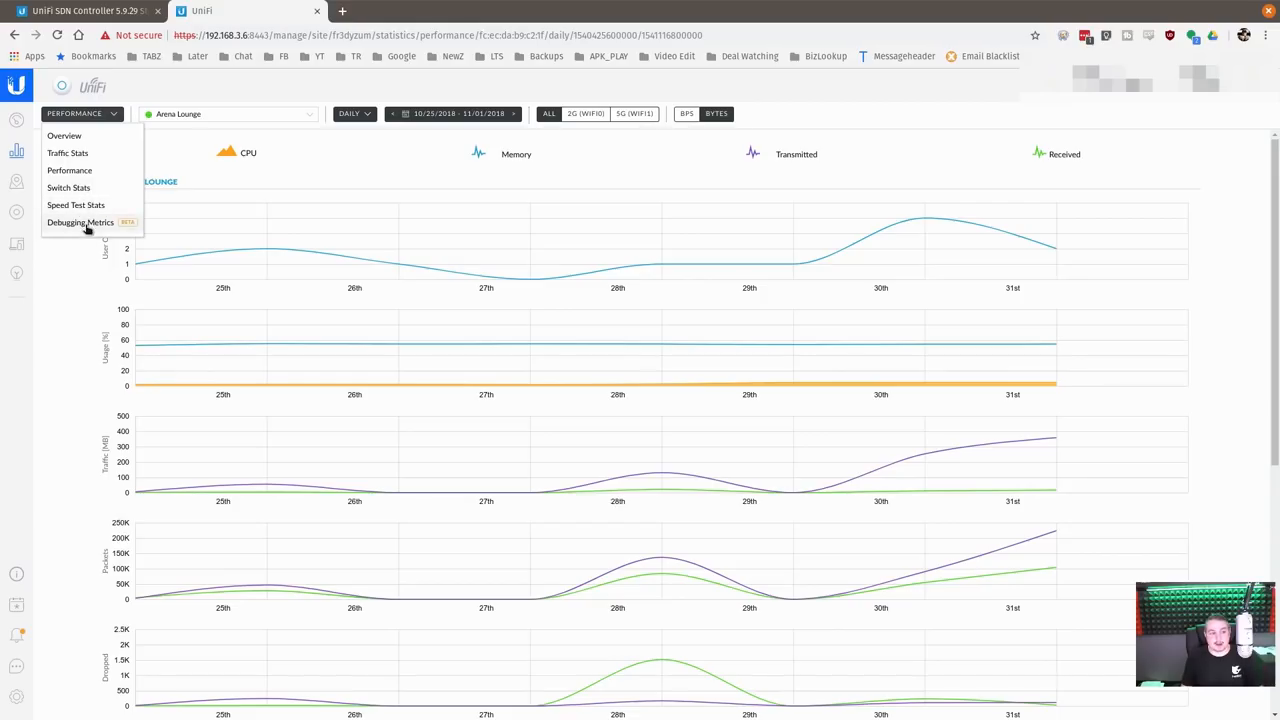
pyautogui.click(80, 222)
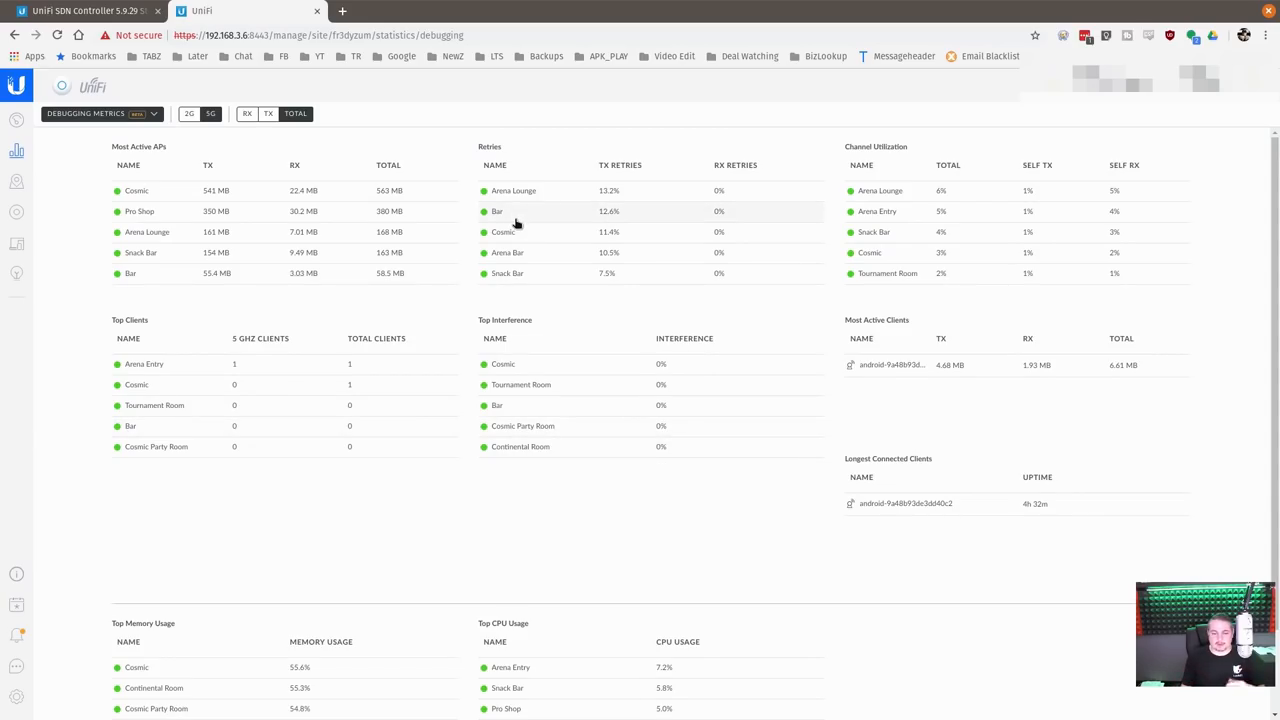
# Show Arena Entry's properties panel with its Tools section and Debug Terminal.
pyautogui.scroll(-3)
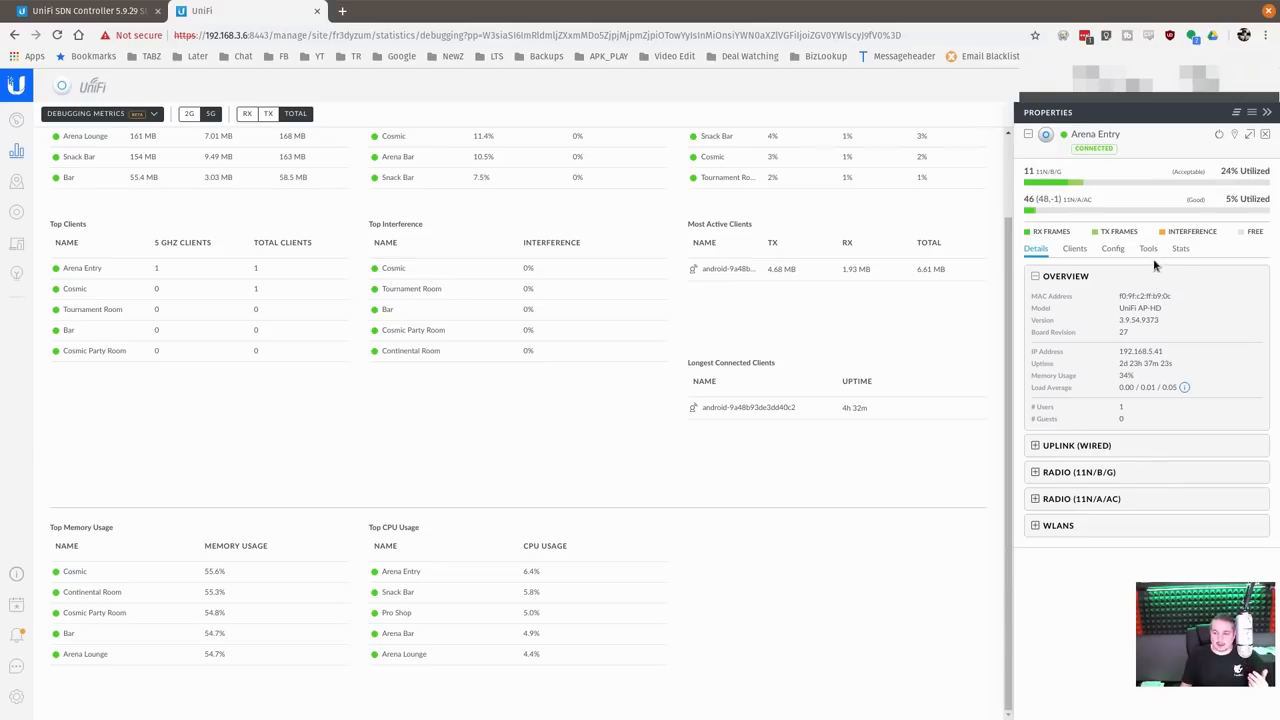
pyautogui.click(1148, 248)
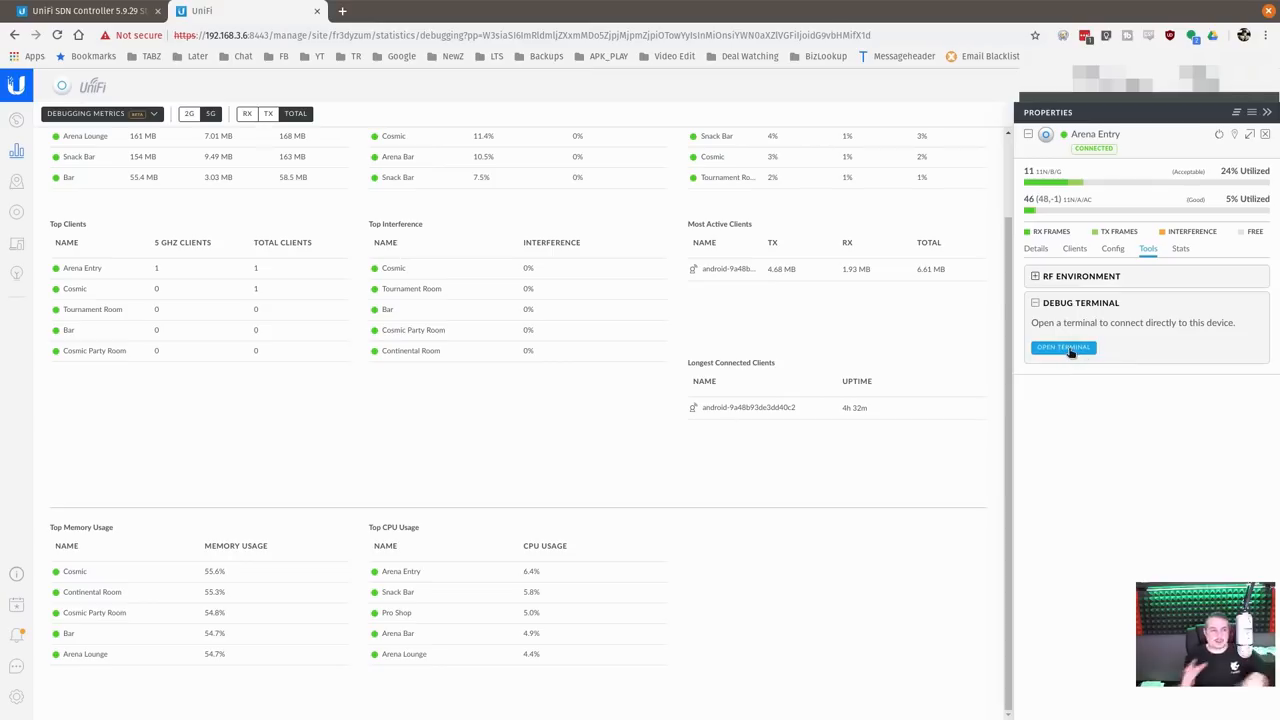
# Ping 192.168.5.1 from Arena Entry's debug terminal with 0% loss, then close the terminal.
pyautogui.click(1062, 347)
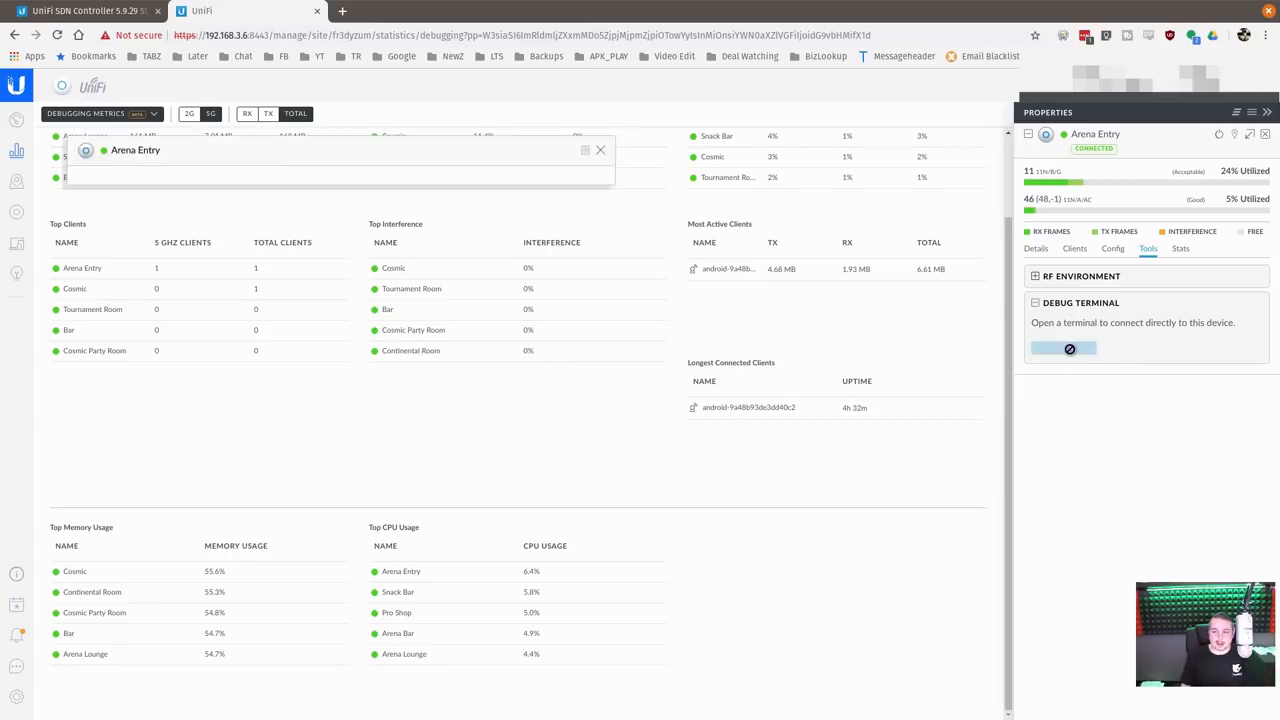
pyautogui.click(1063, 348)
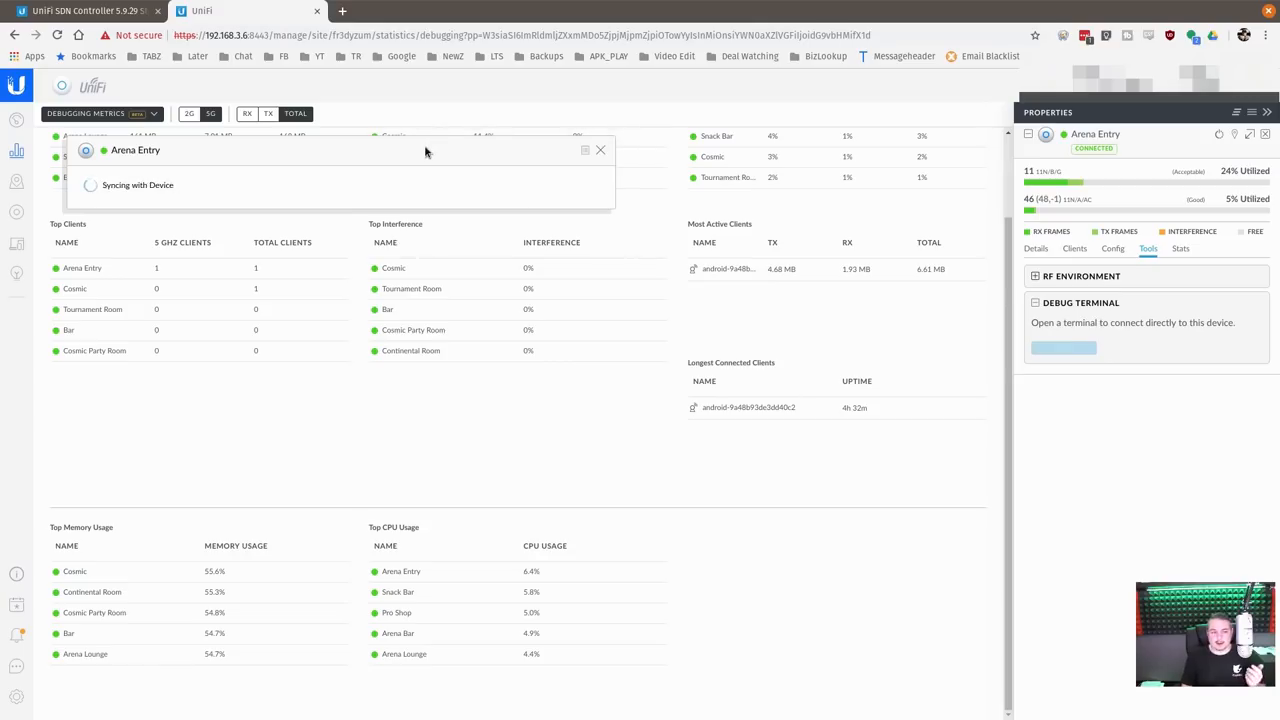
pyautogui.click(1063, 347)
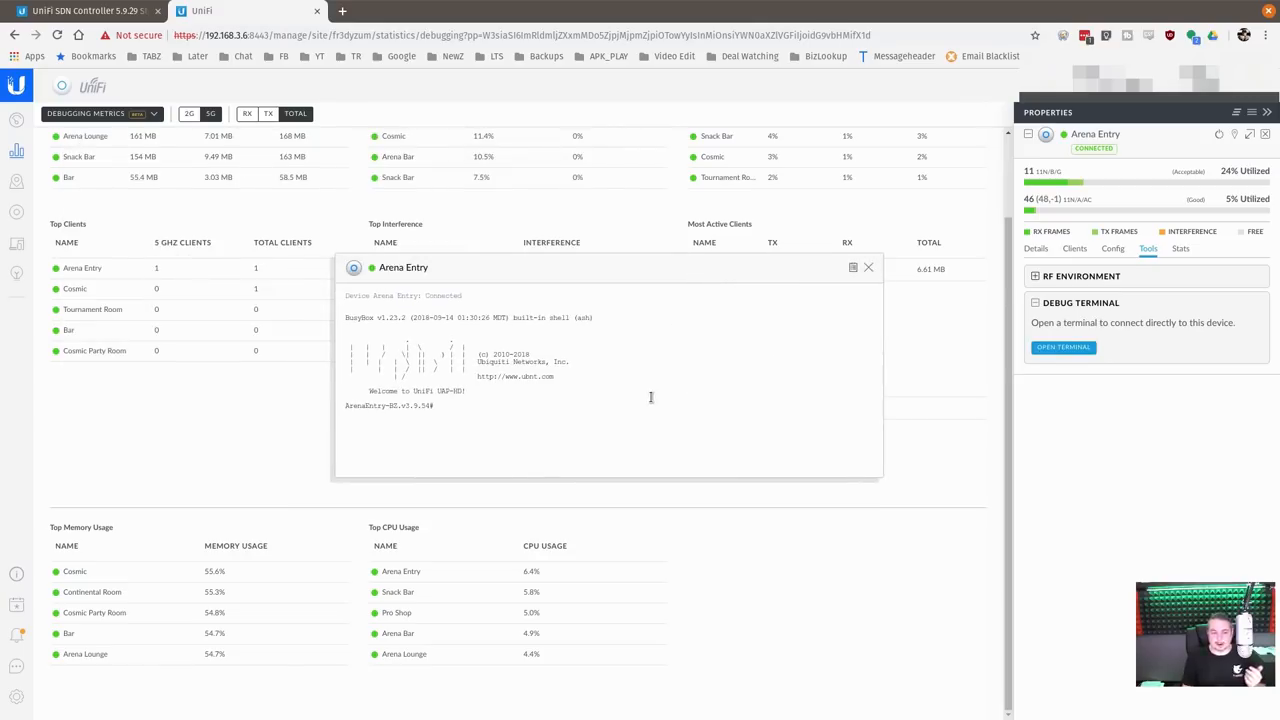
pyautogui.write('ping 132.')
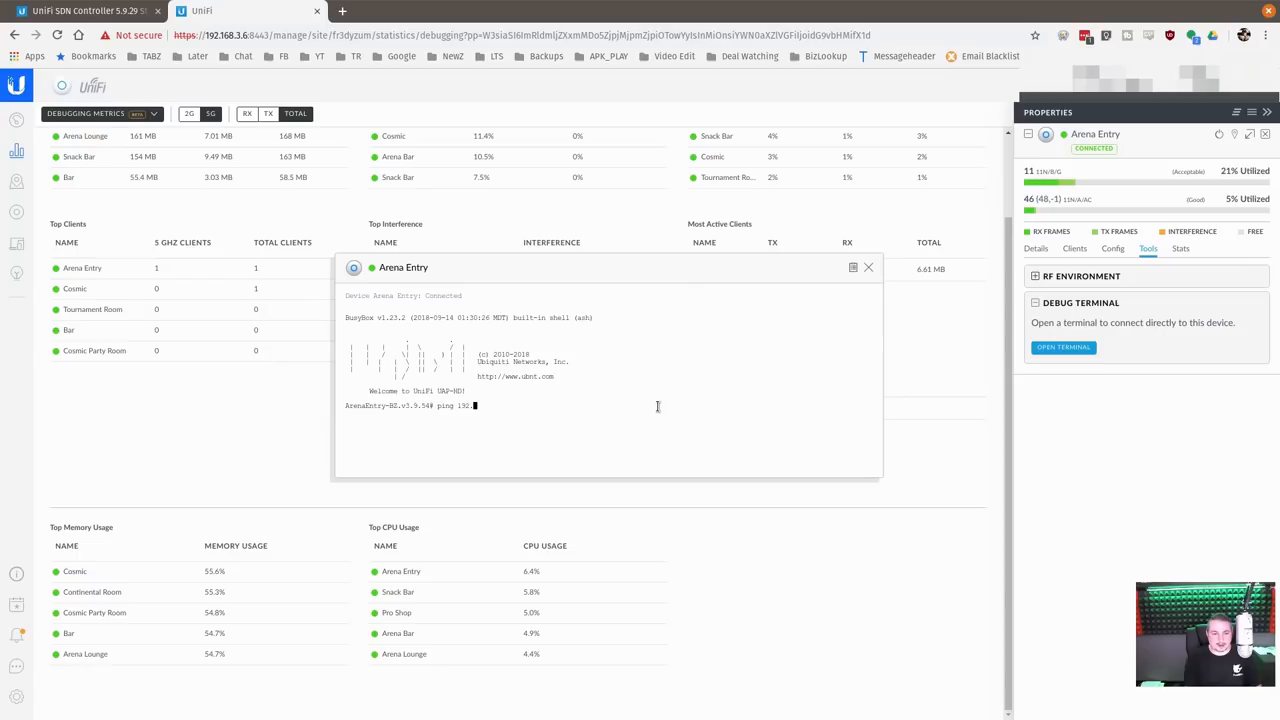
pyautogui.write('192.168.5.1')
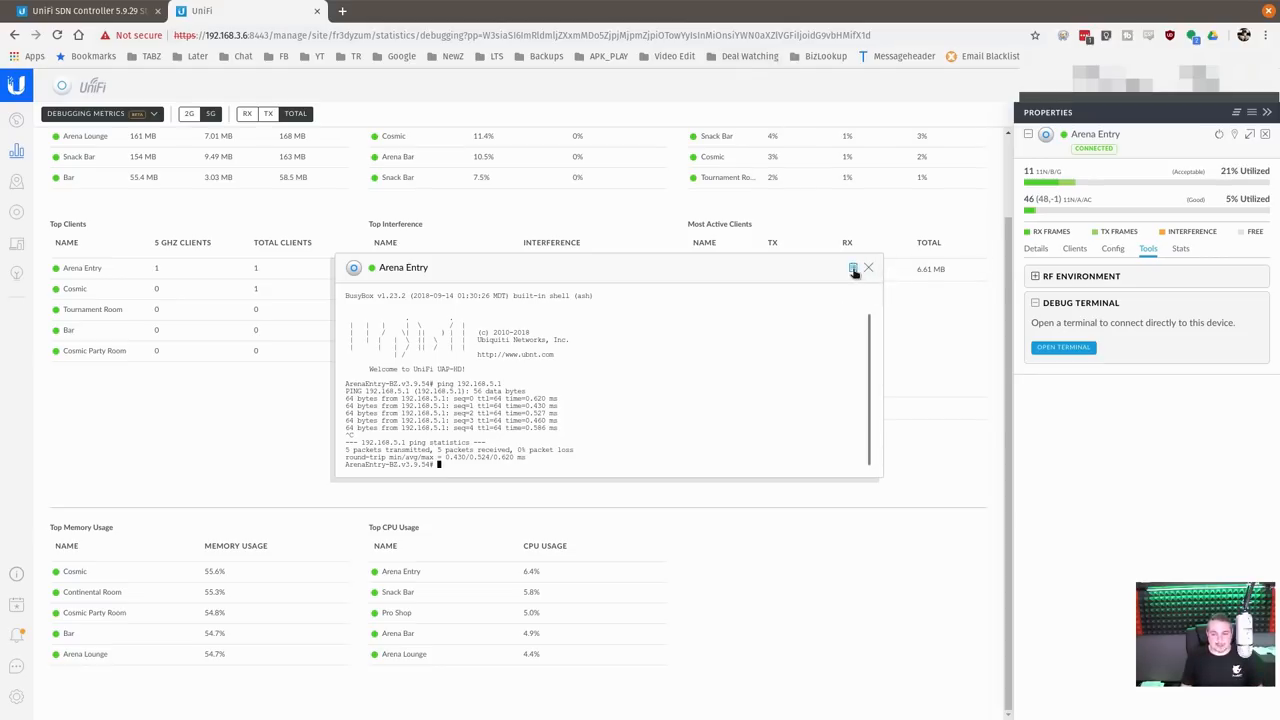
pyautogui.click(868, 267)
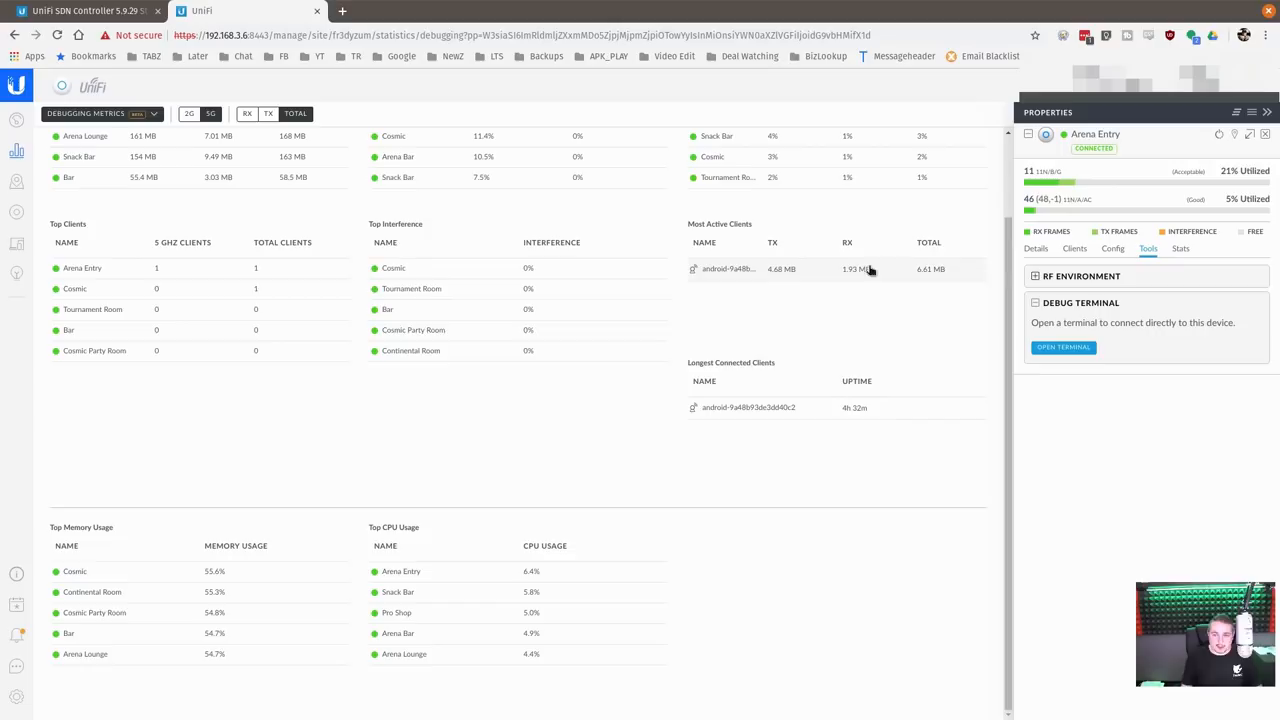
pyautogui.moveTo(17, 181)
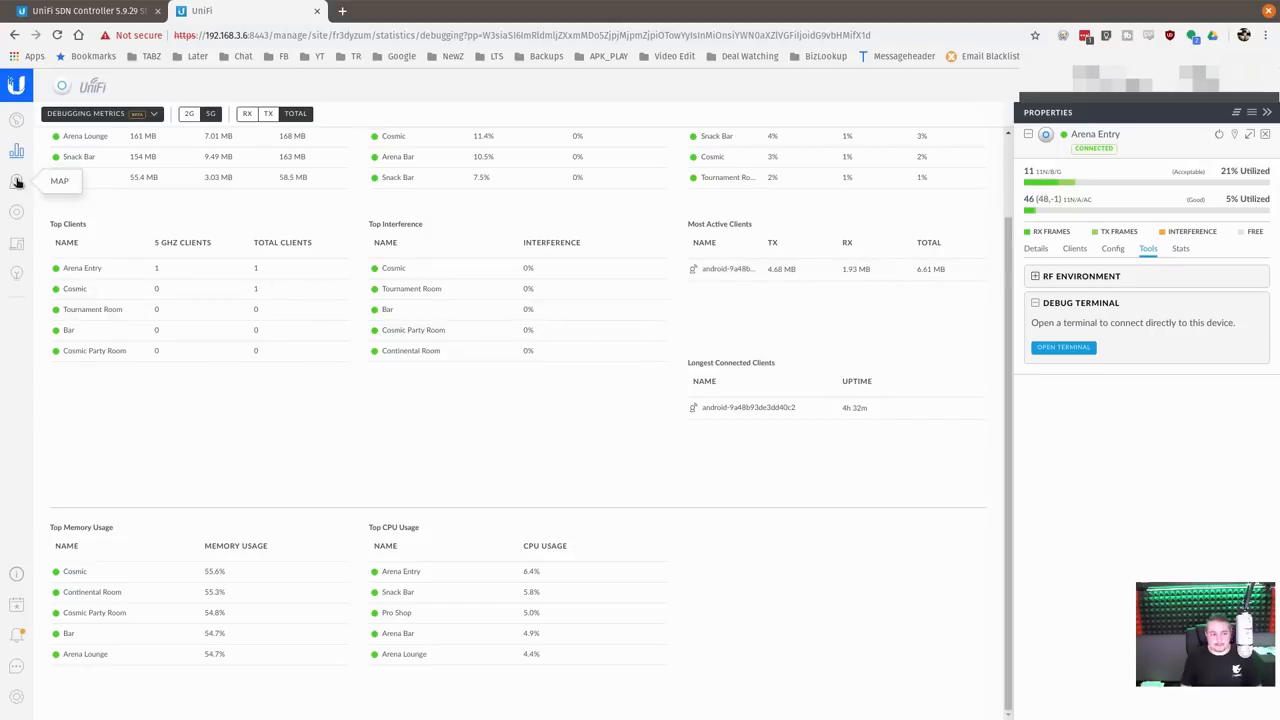
# Show the Topology map with link labels only, hiding client devices.
pyautogui.click(17, 180)
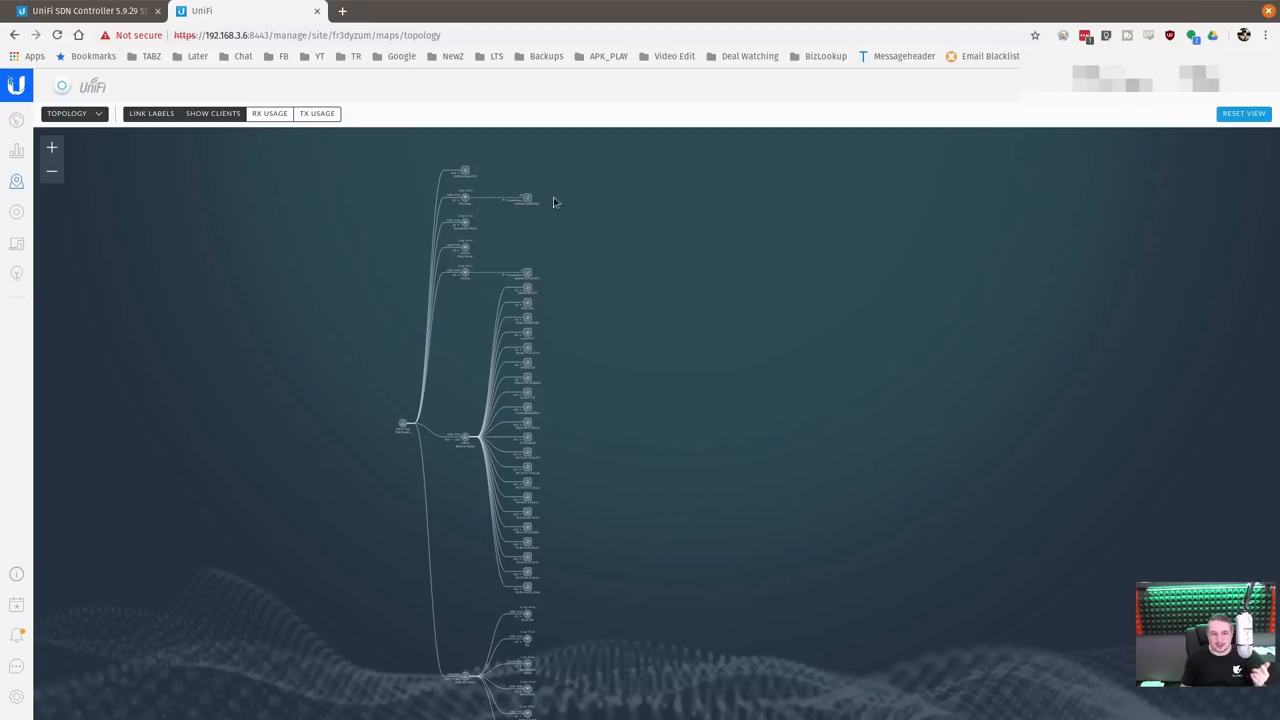
pyautogui.moveTo(625, 445)
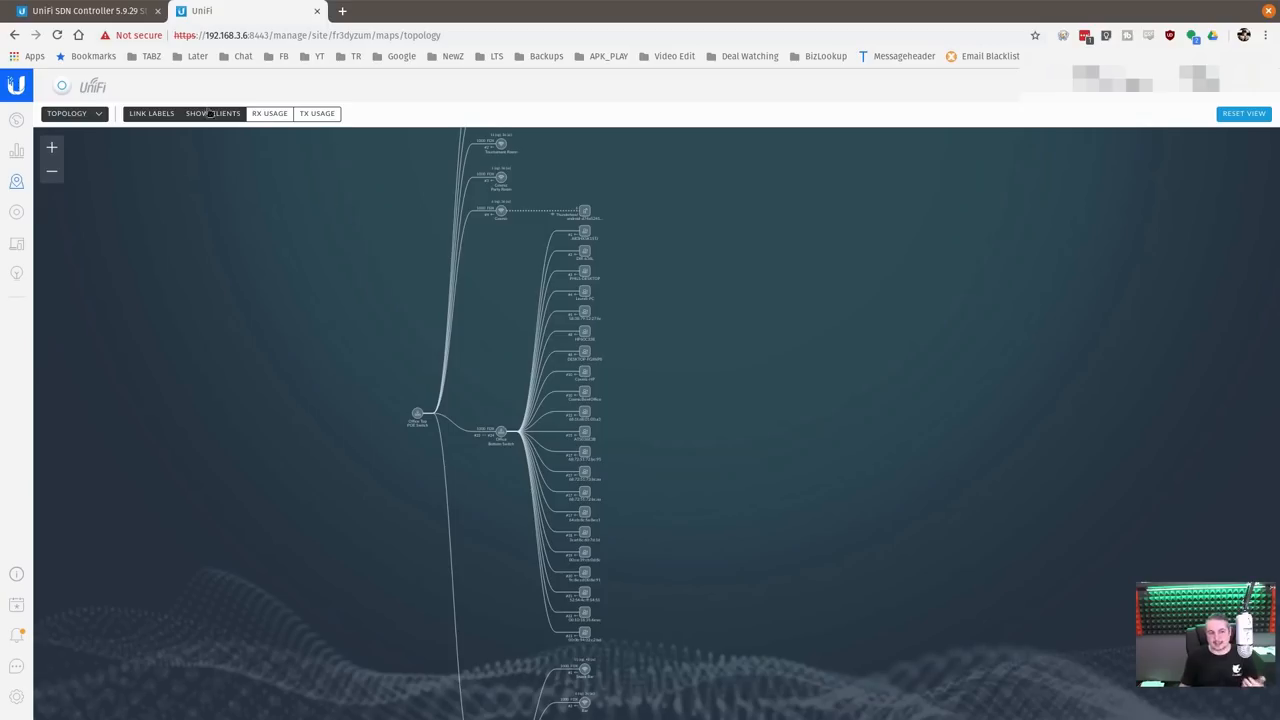
pyautogui.click(212, 113)
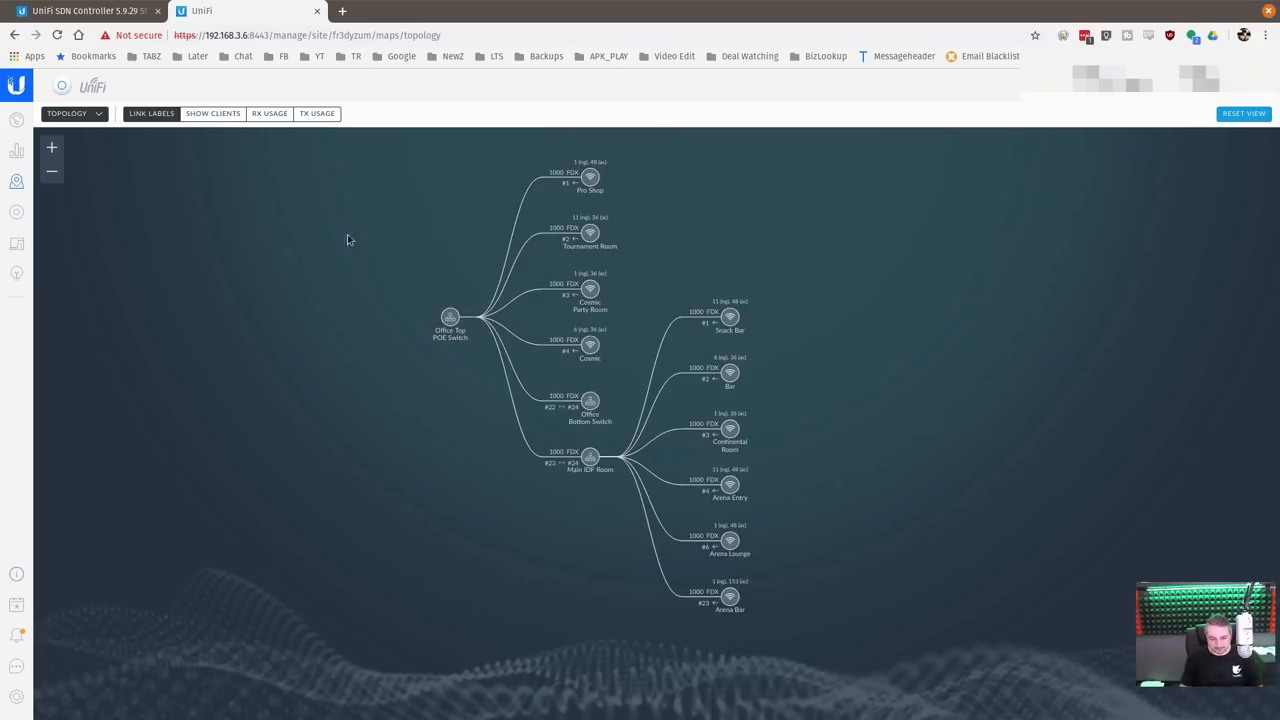
pyautogui.click(70, 113)
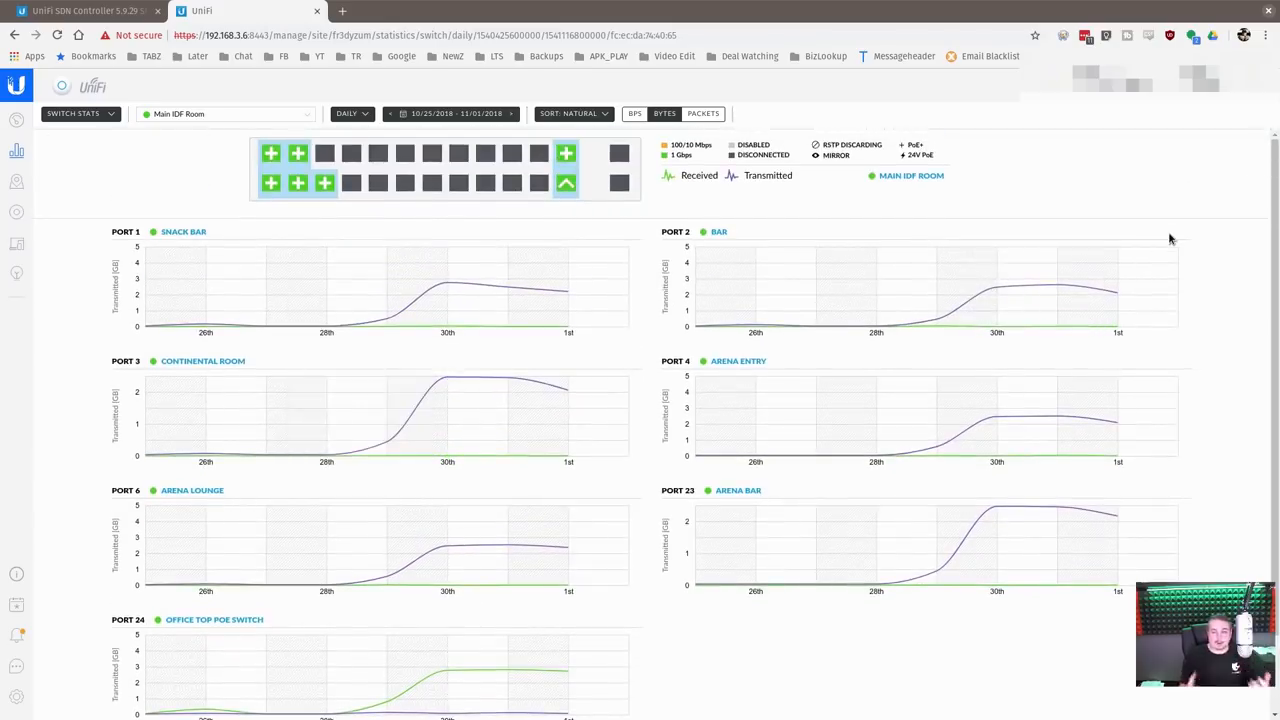
pyautogui.moveTo(16, 243)
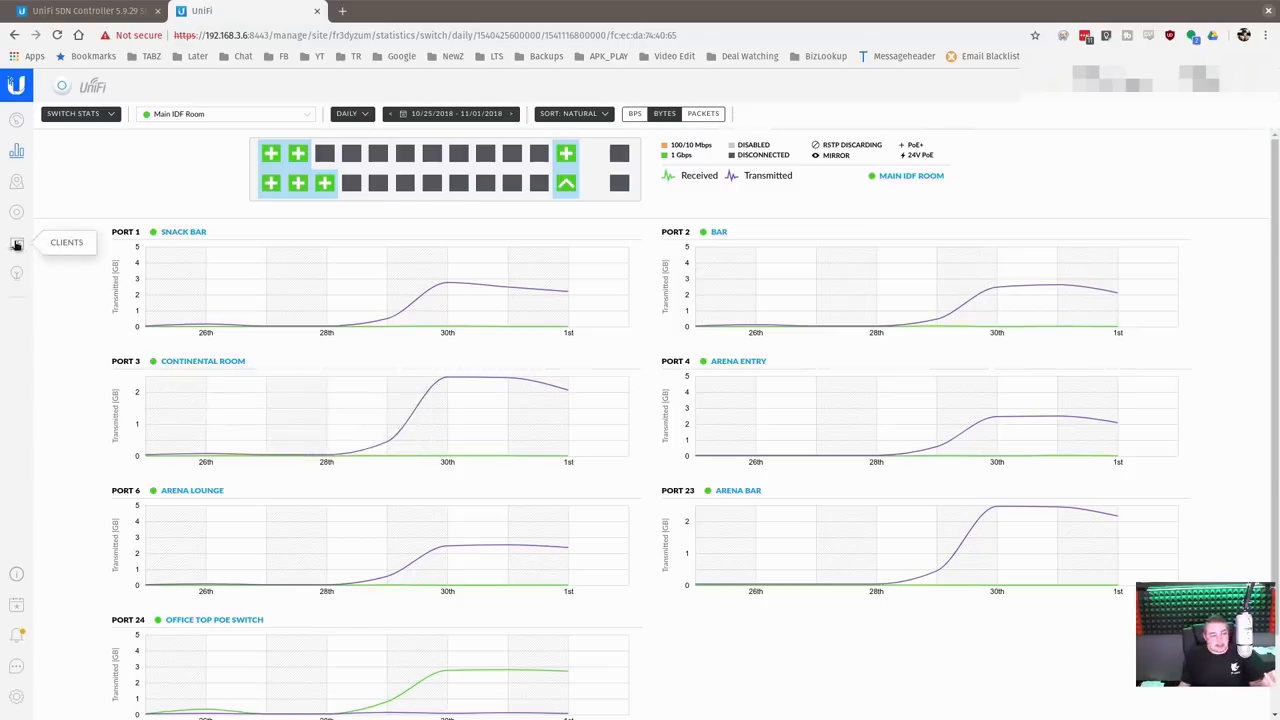
# Show the Main IDF Room switch's daily per-port traffic charts under Switch Stats.
pyautogui.click(16, 243)
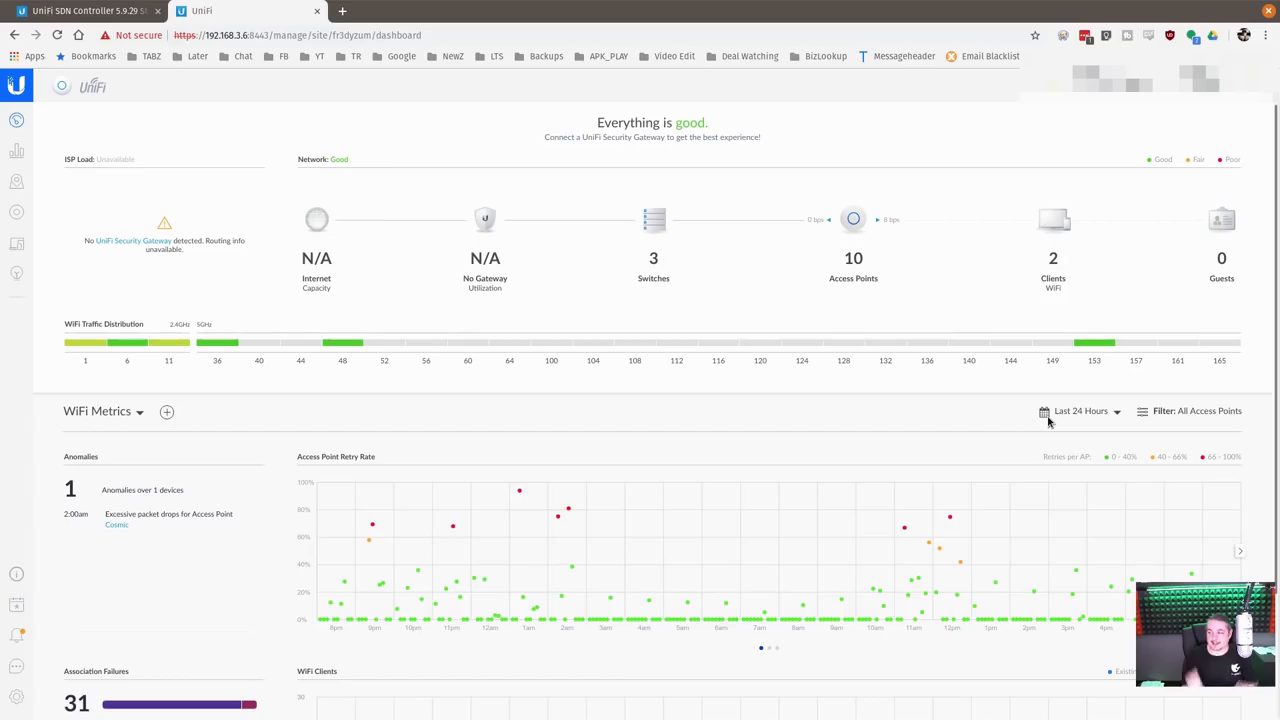
pyautogui.moveTo(810, 363)
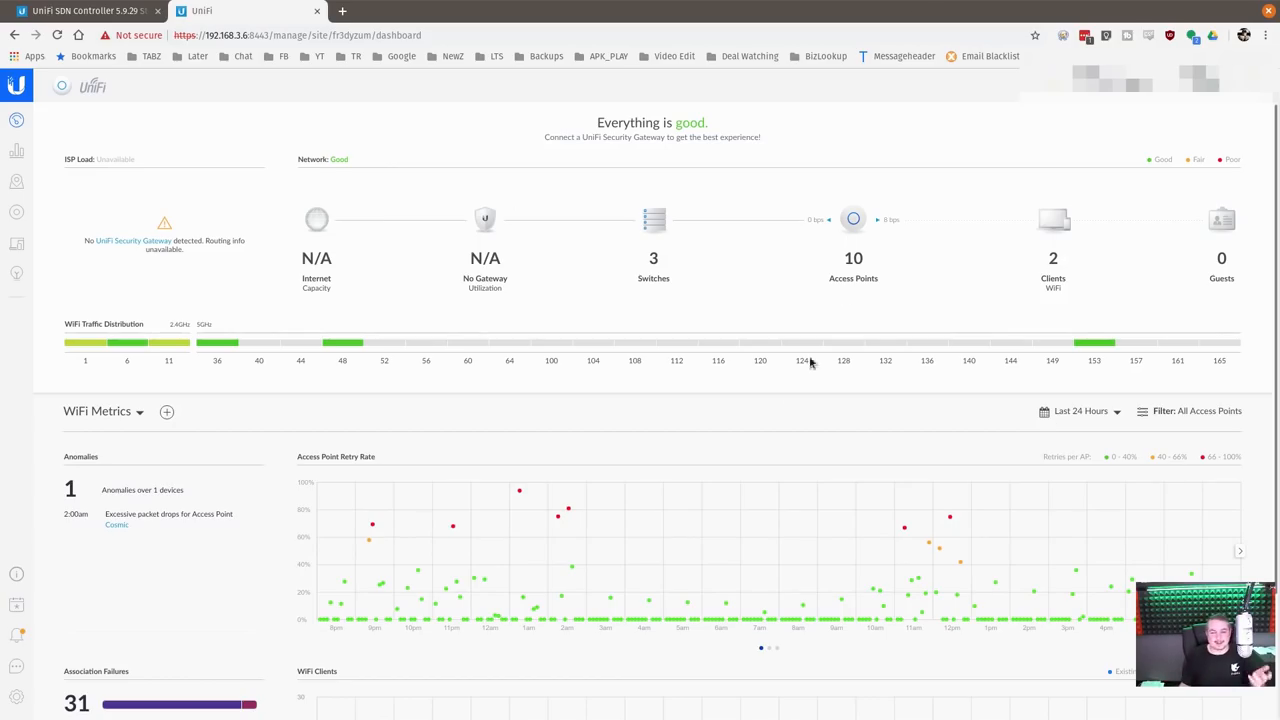
# Scroll the dashboard down to WiFi Metrics for the last 24 hours with 31 association failures.
pyautogui.scroll(-3)
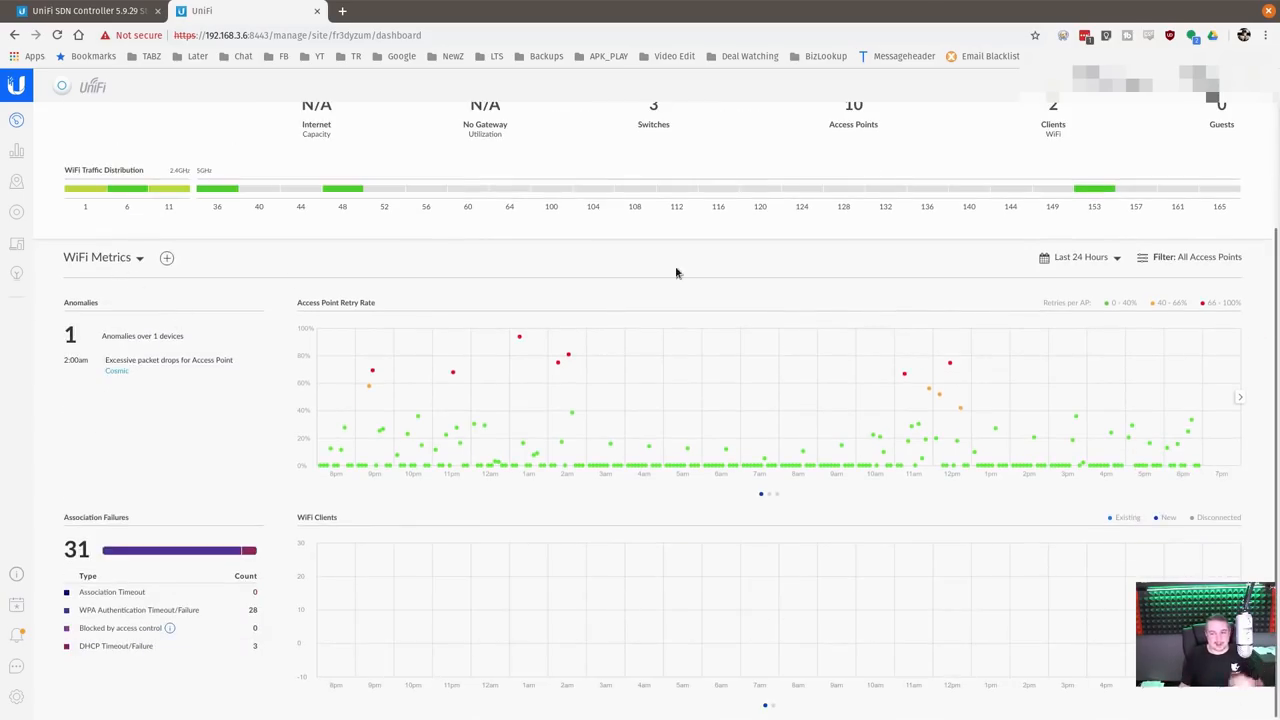